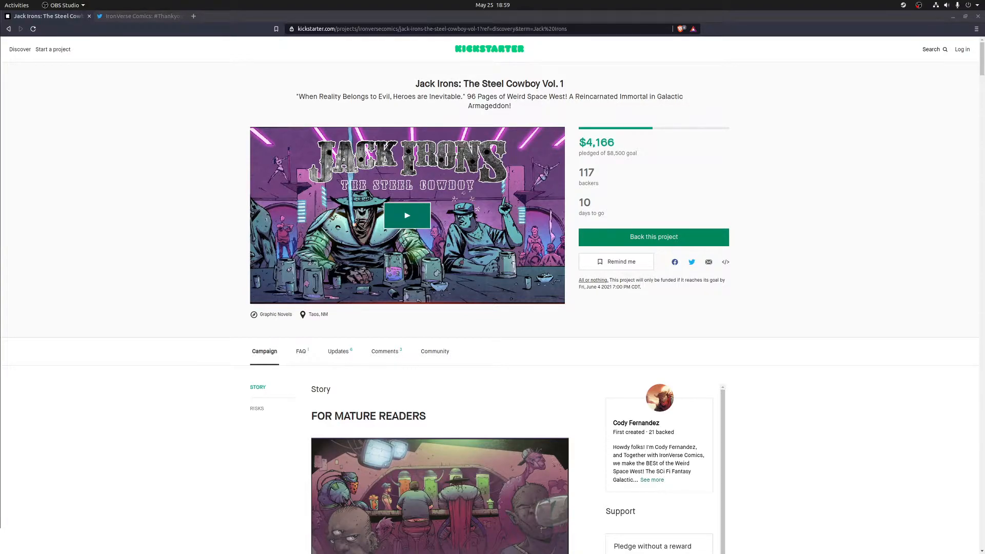
- Start the Jack Irons: The Steel Cowboy Vol. 1 campaign video and let it play
click(406, 215)
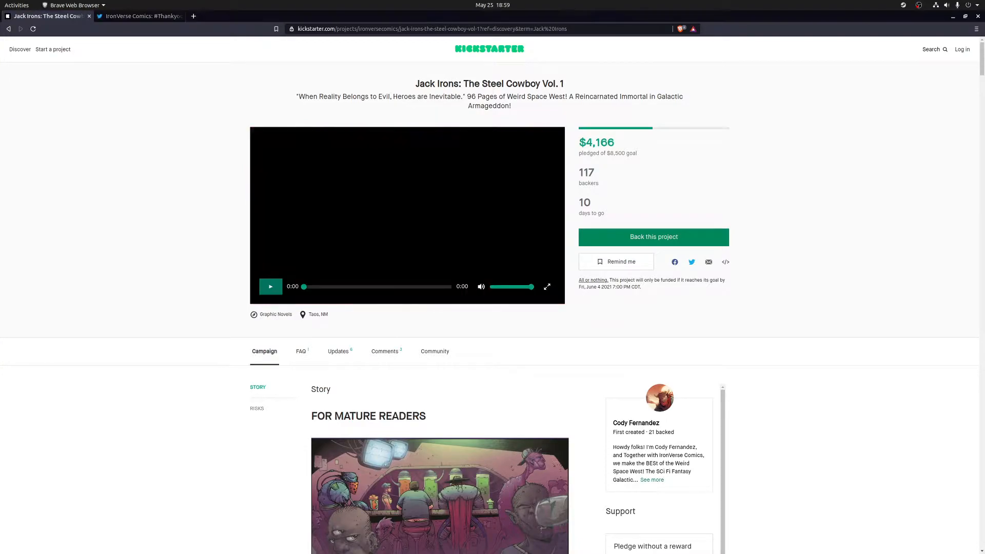
click(271, 286)
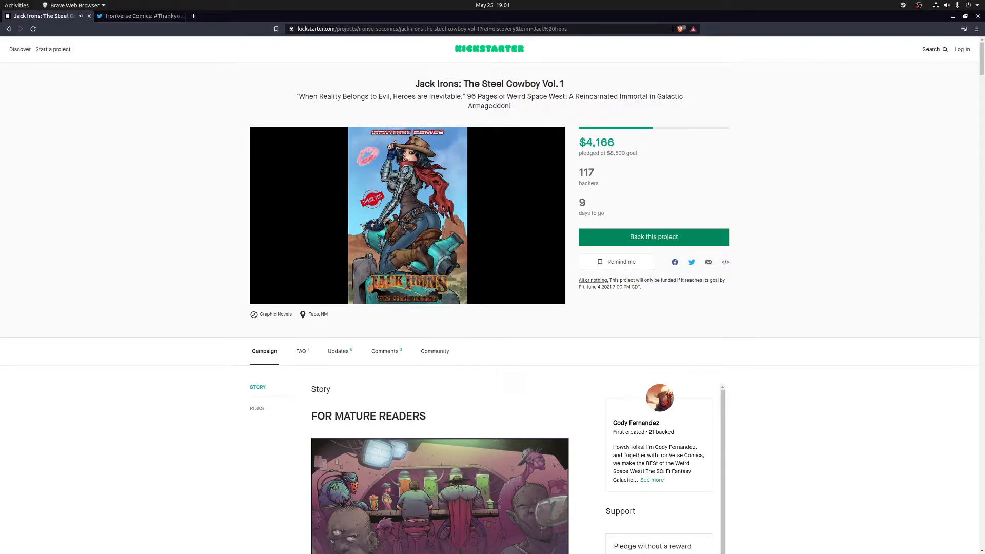
- After the video ends, scroll to the Story section headed FOR MATURE READERS
click(407, 215)
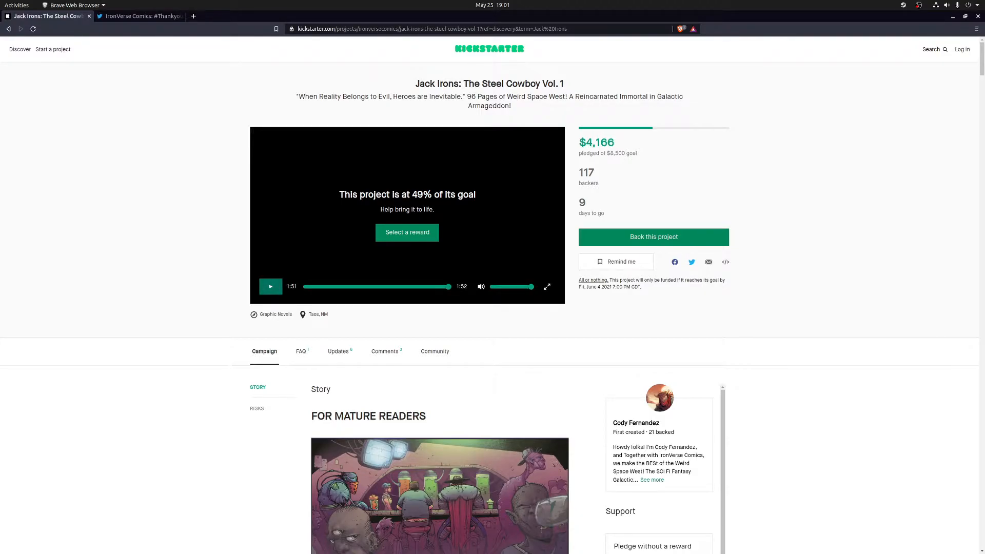
scroll(down, 3)
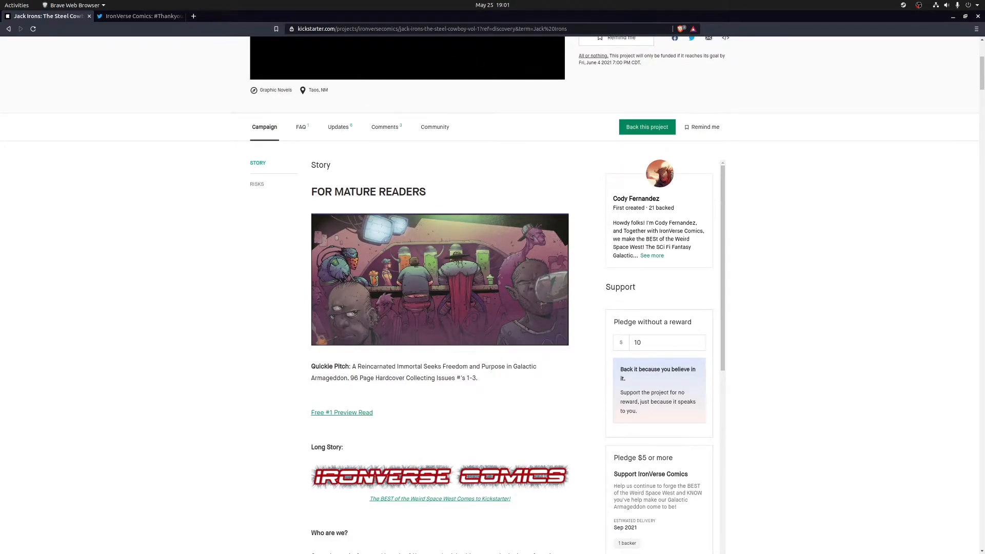
- Scroll past the Quickie Pitch to the Who are we? passage and Steel Cowboy illustration
scroll(down, 3)
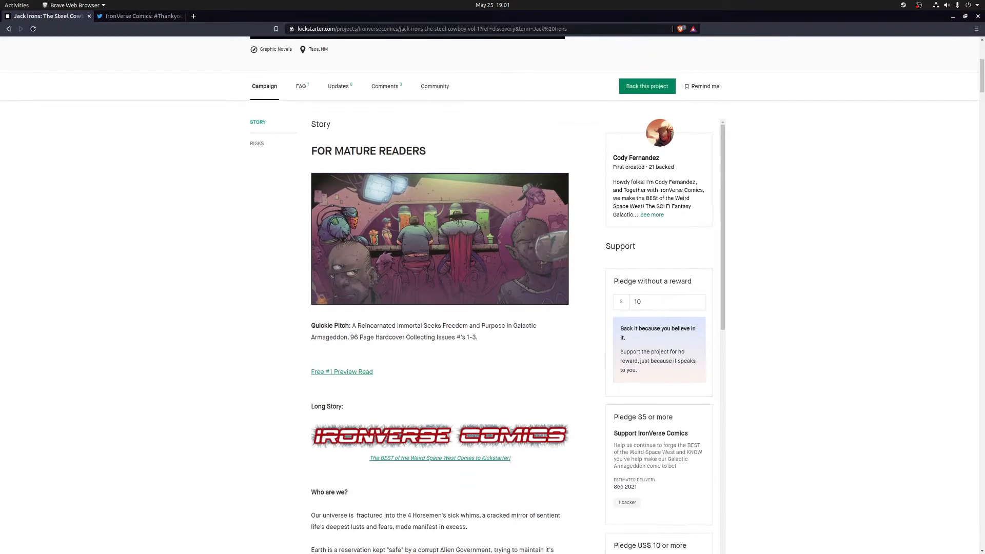
scroll(up, 3)
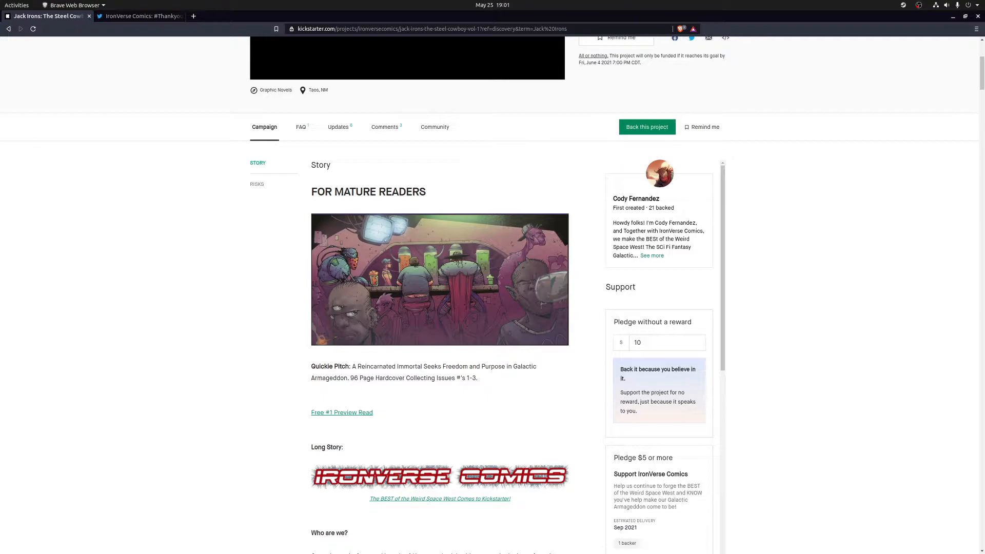
scroll(down, 3)
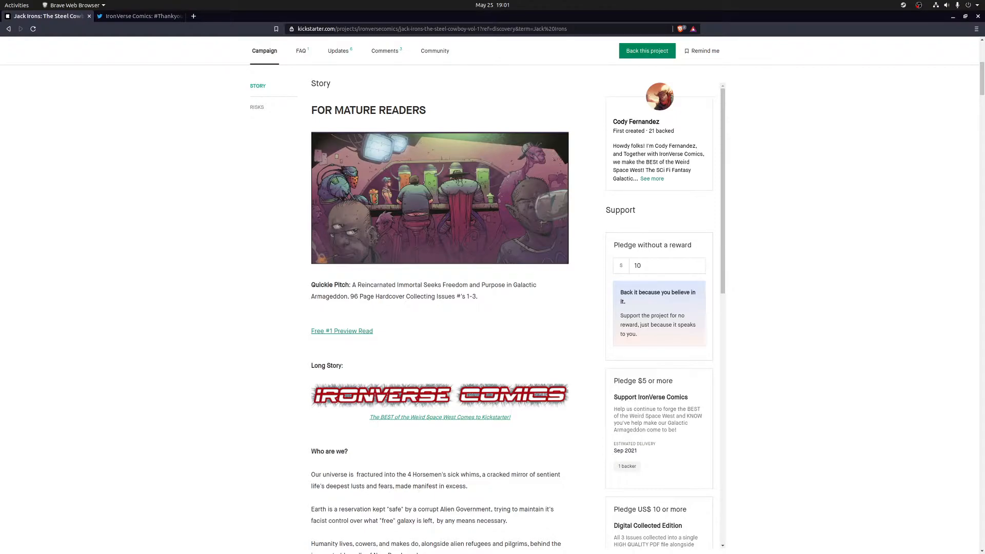
scroll(down, 3)
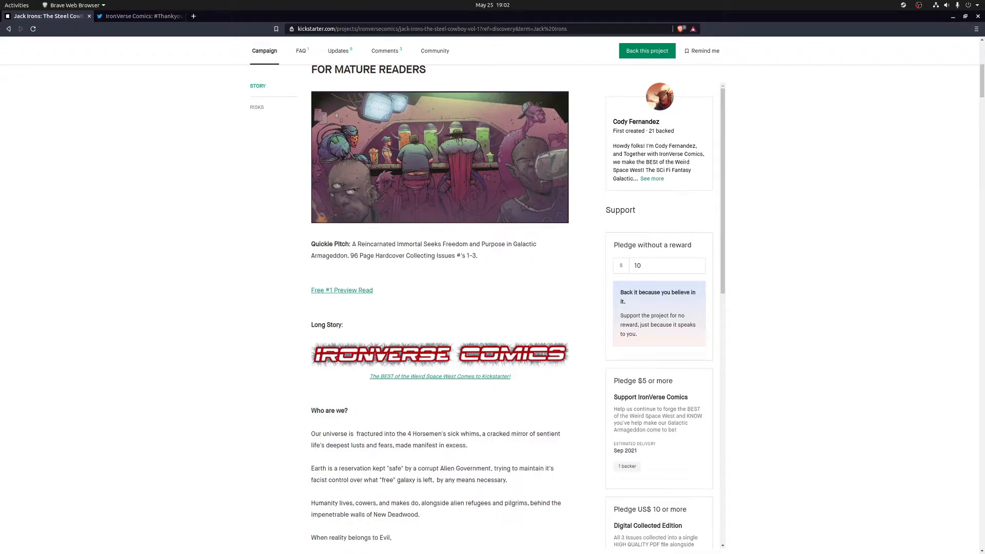
scroll(down, 3)
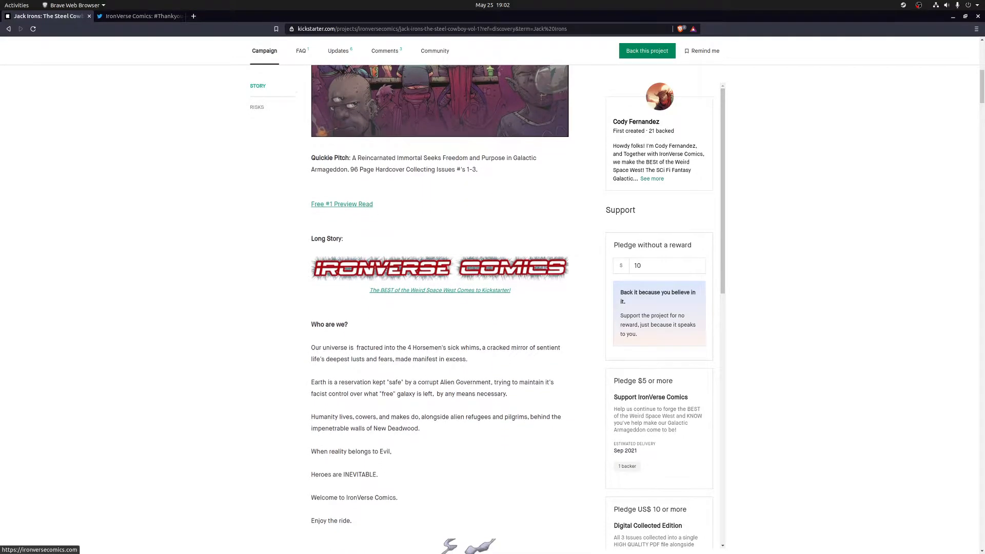
scroll(down, 3)
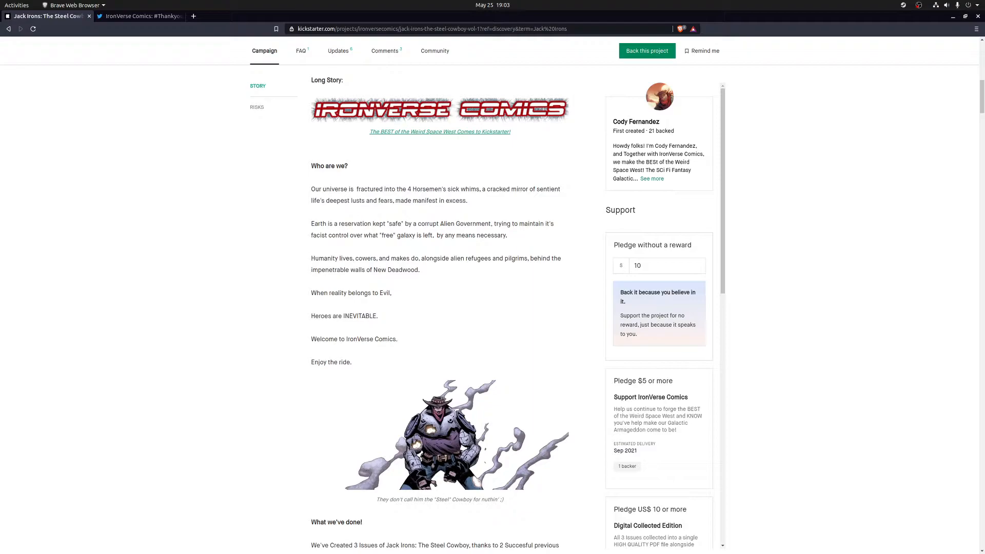
- Scroll through What we've done! to What's Jack Irons? and its banner artwork
scroll(down, 3)
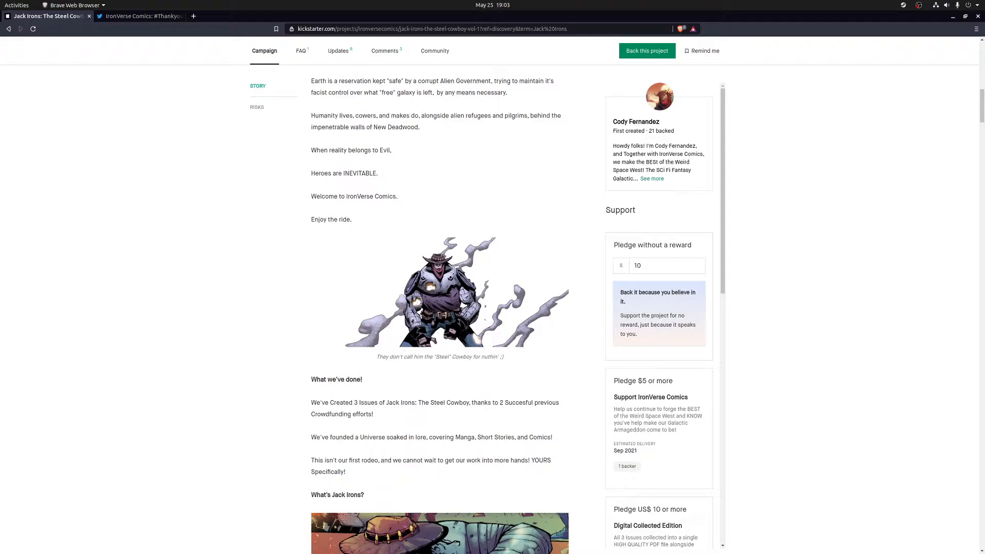
scroll(down, 3)
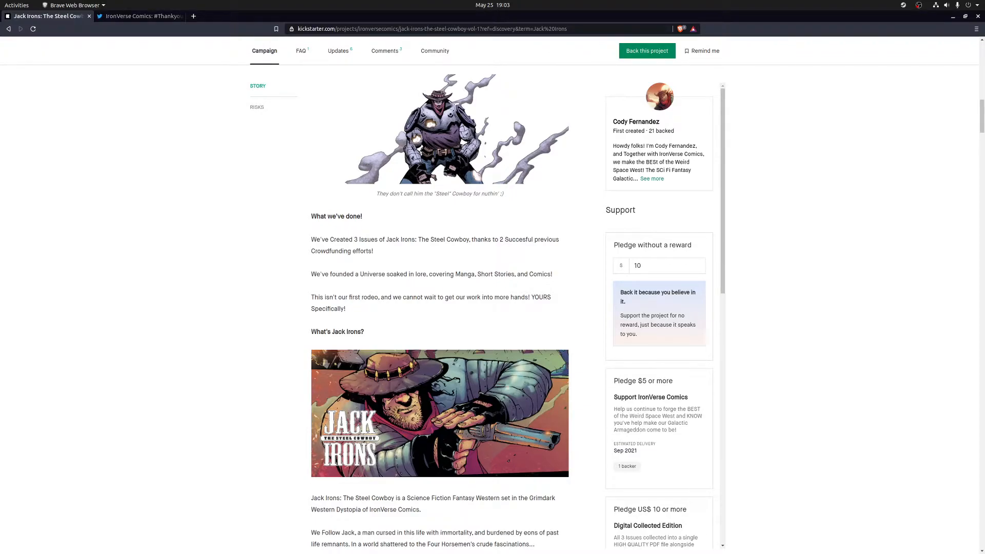
scroll(down, 3)
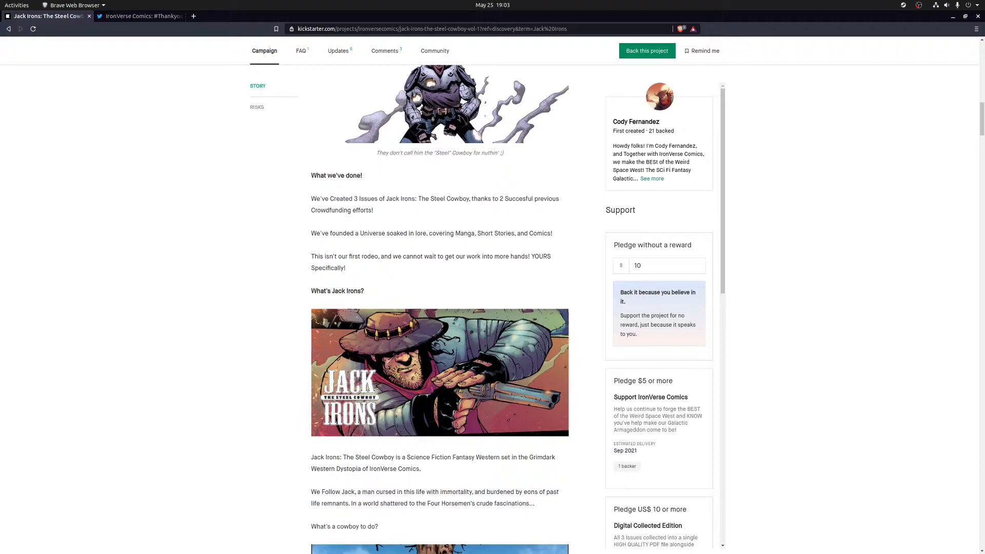
scroll(down, 3)
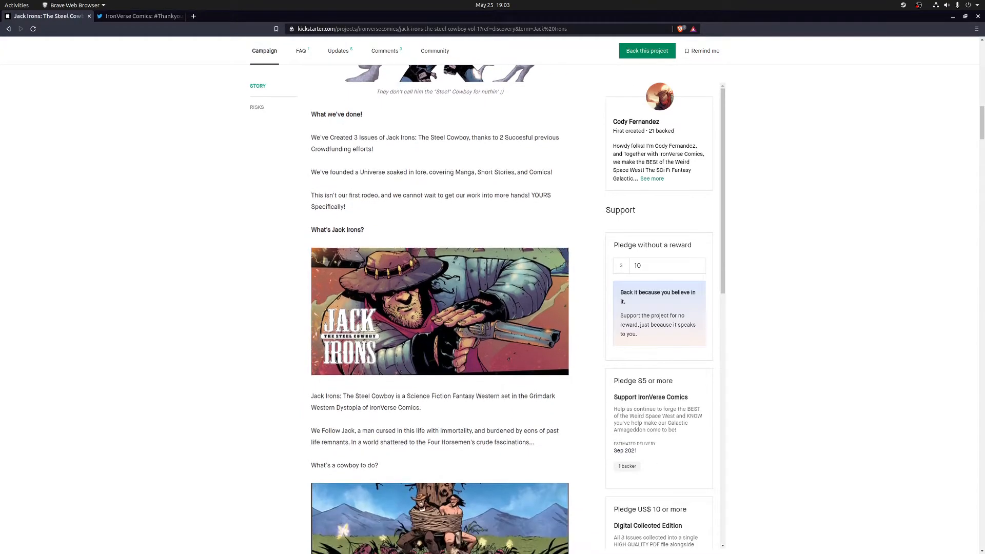
scroll(down, 3)
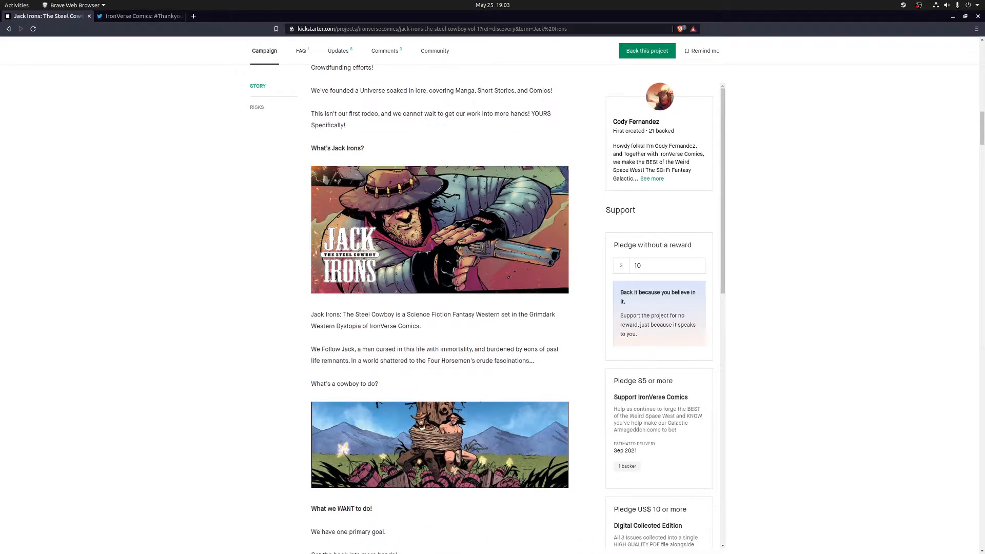
scroll(down, 3)
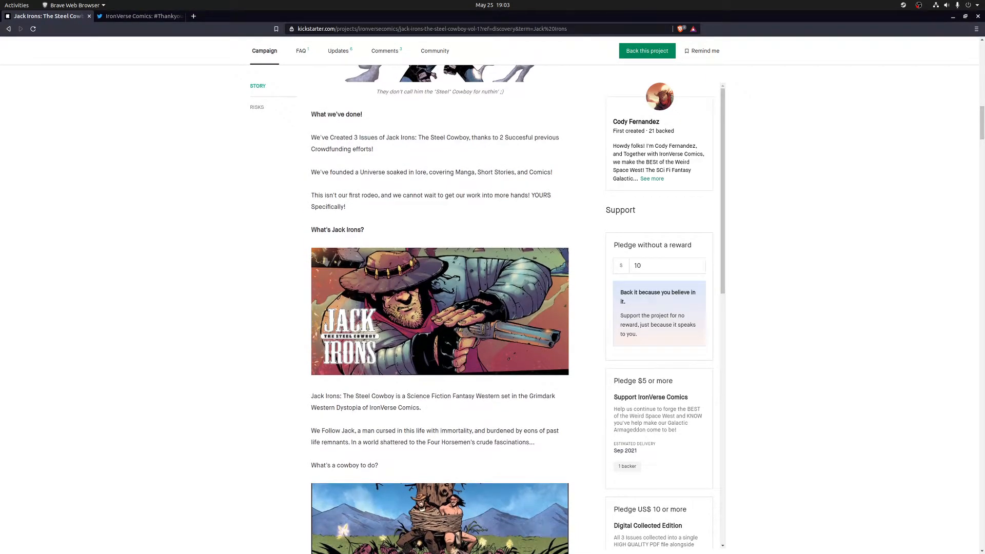
- Scroll back up the story, then re-read down past the IronVerse Comics banner
scroll(up, 3)
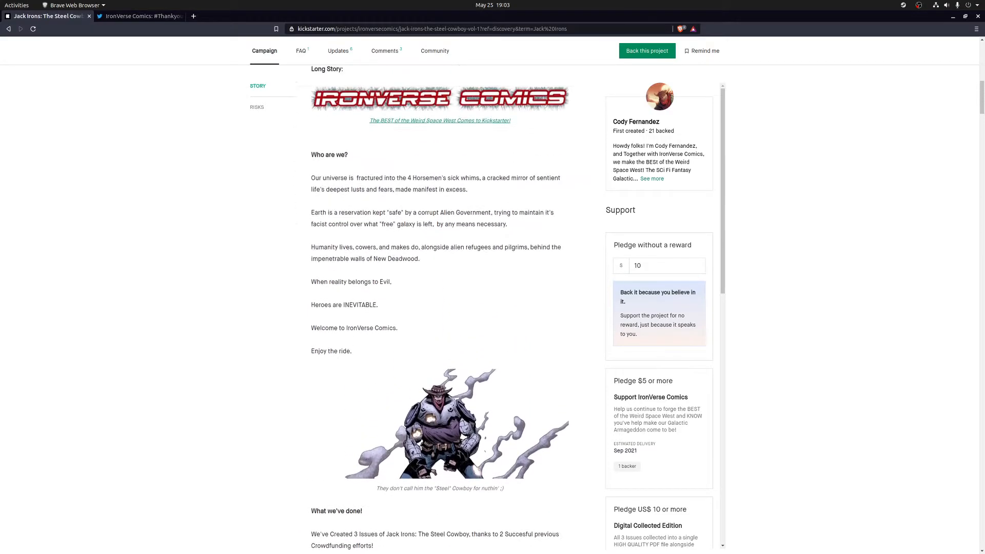
scroll(up, 3)
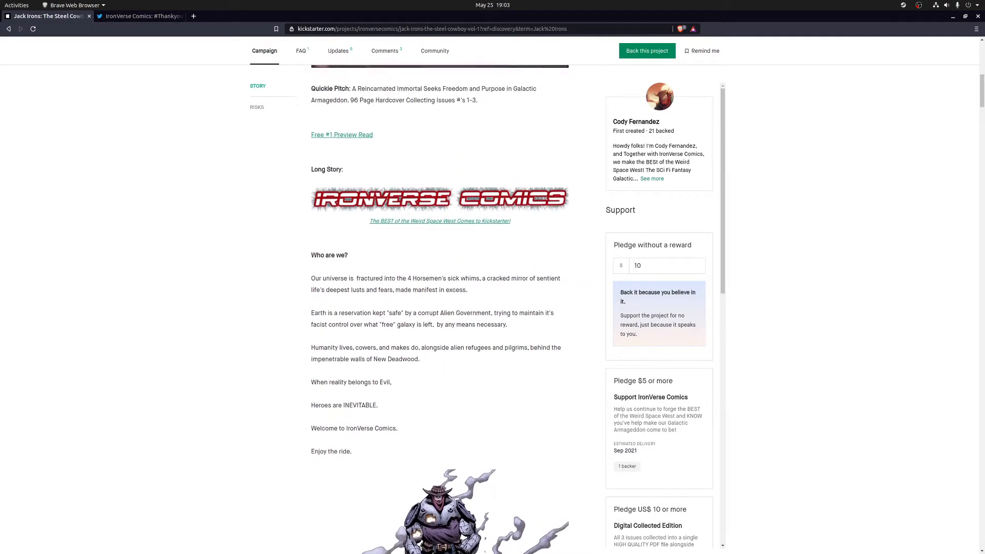
scroll(up, 3)
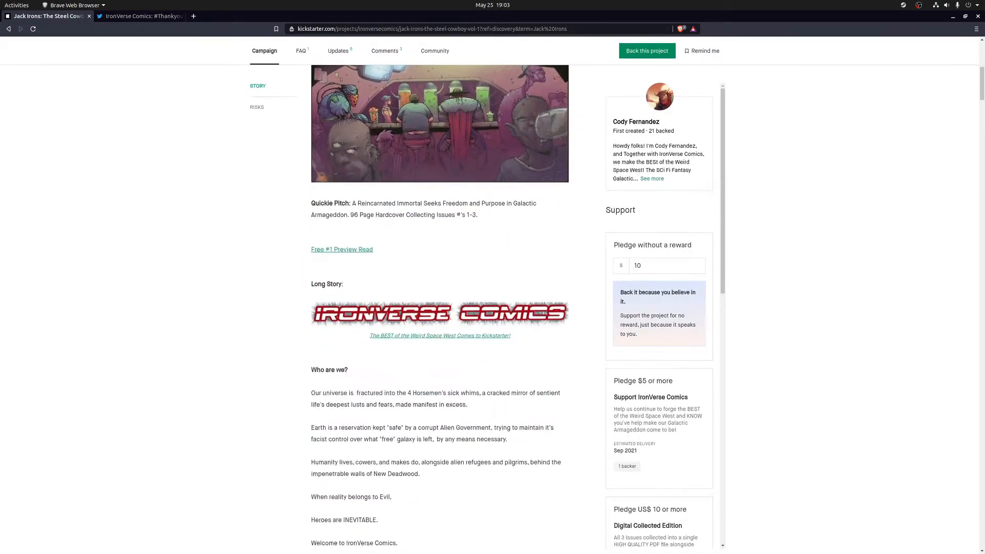
scroll(down, 3)
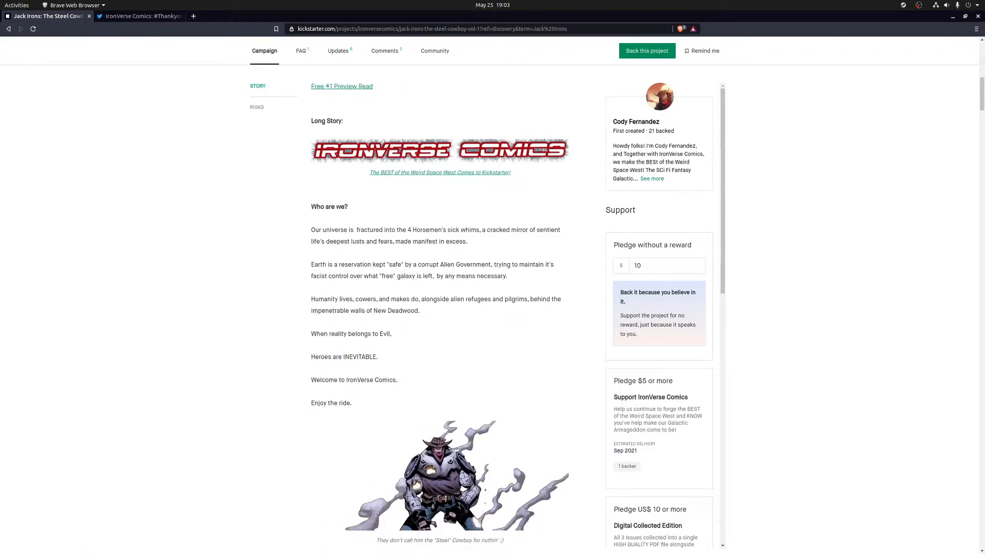
scroll(down, 3)
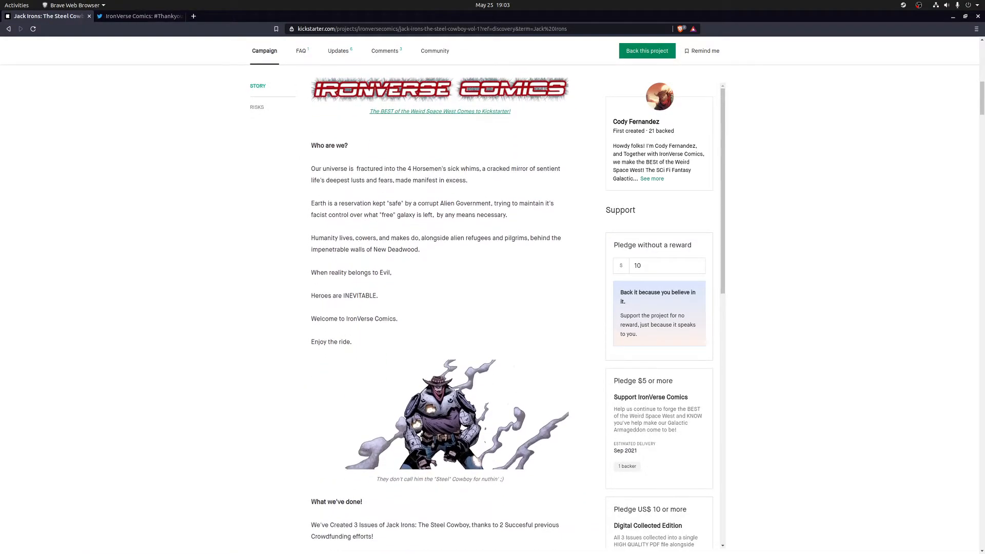
scroll(down, 3)
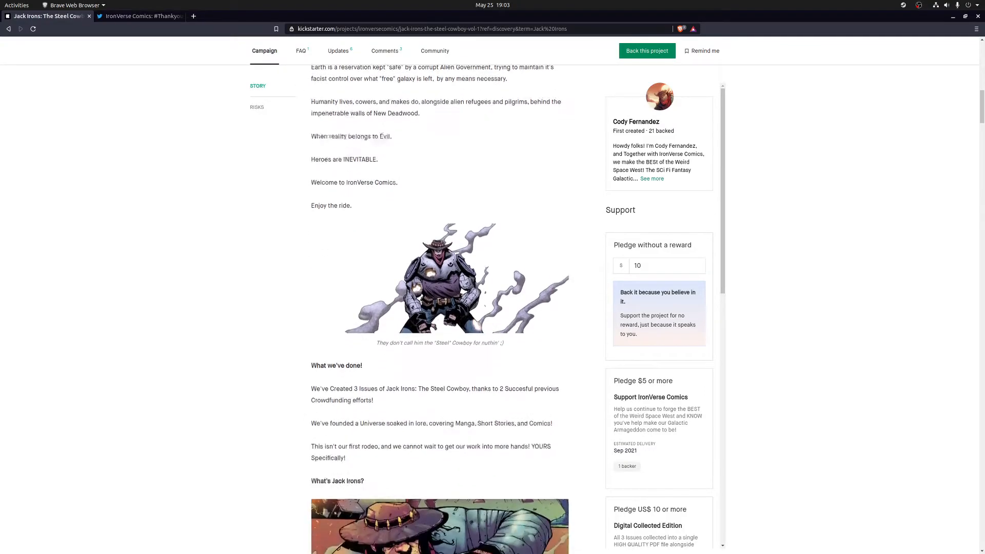
scroll(down, 3)
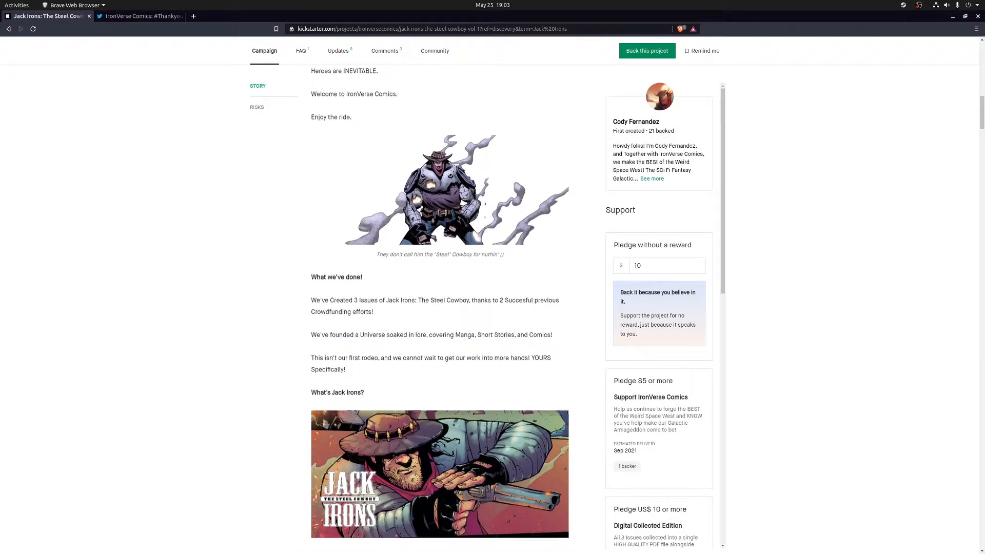
scroll(down, 3)
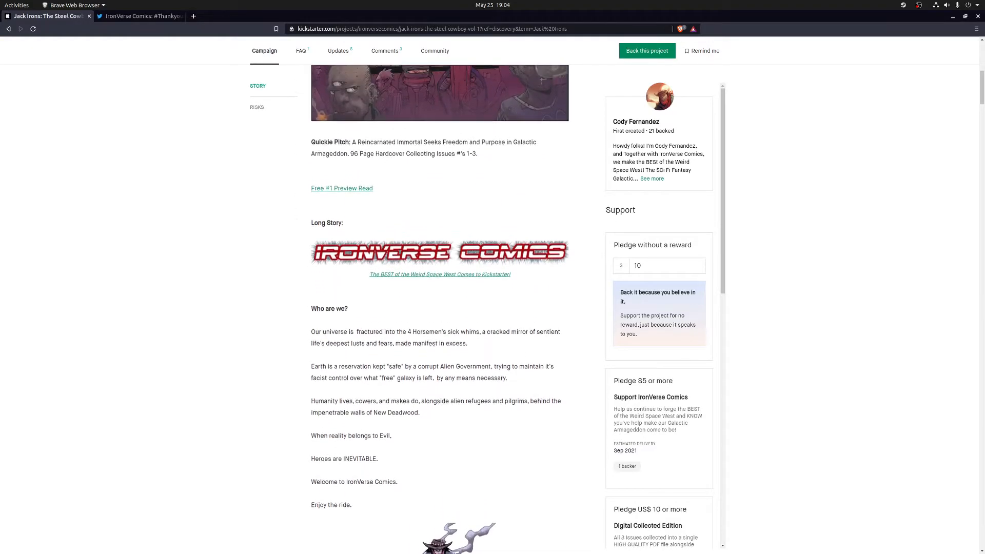
- Settle the view on the What we've done! section and What's Jack Irons? description
scroll(up, 3)
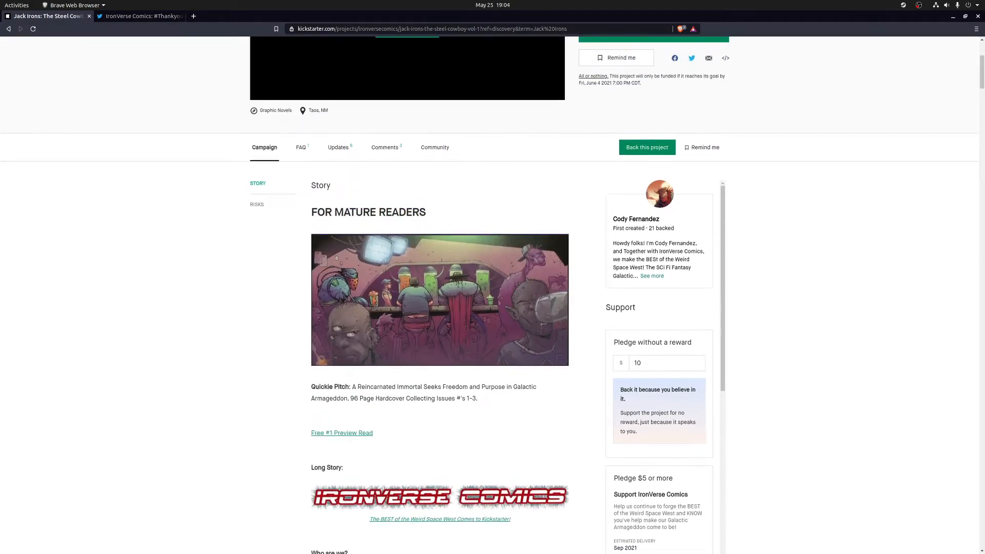
scroll(down, 3)
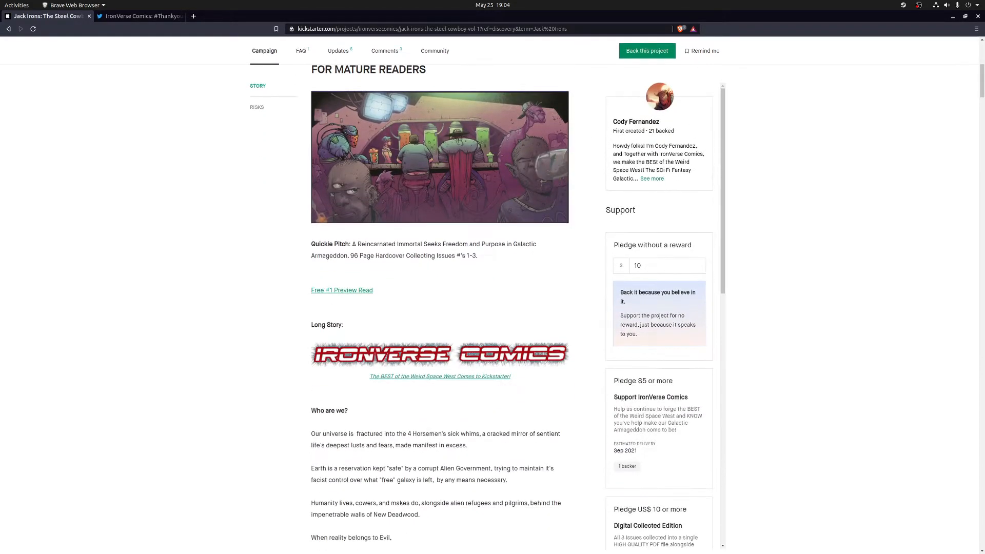
scroll(down, 3)
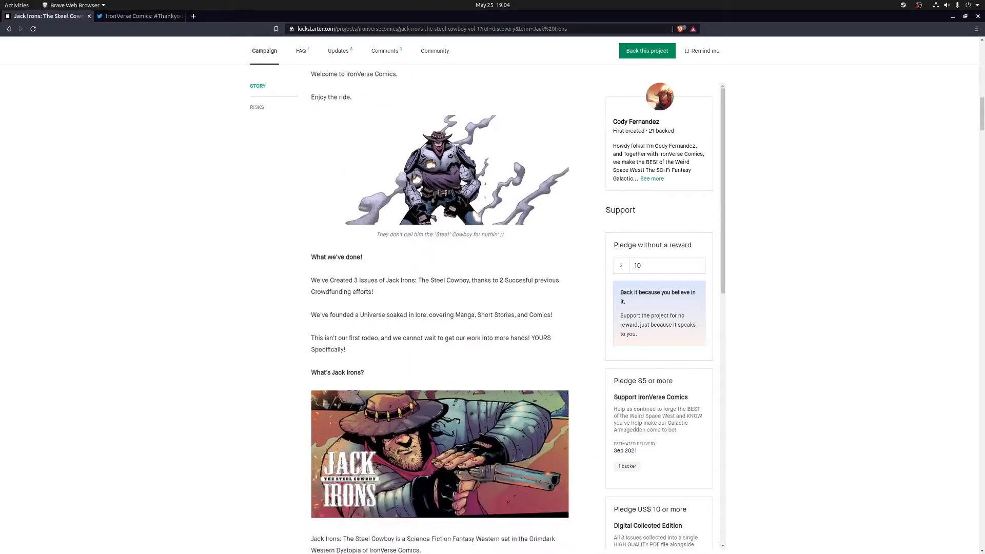
- Scroll to What we WANT to do! and the photo of printed Issue #1 and #2
scroll(down, 3)
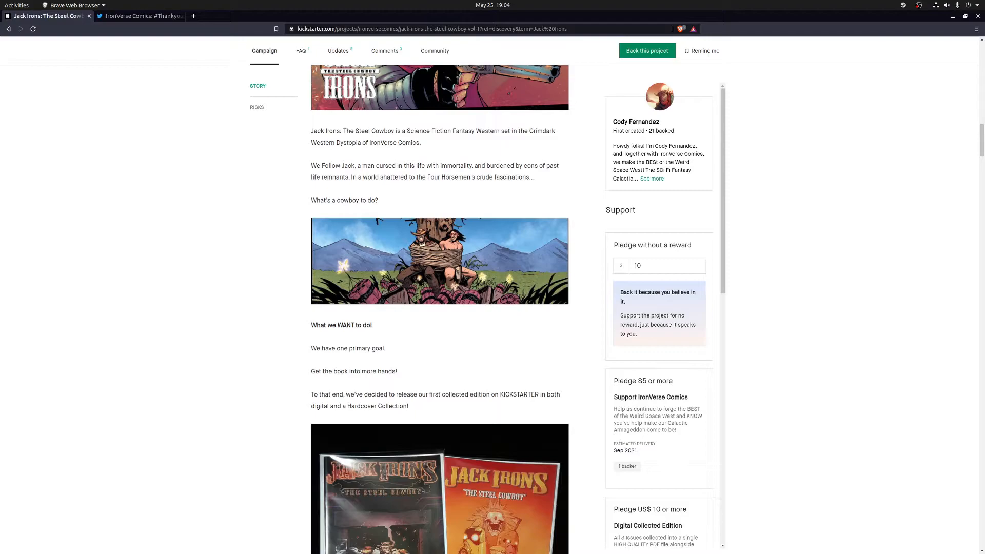
scroll(down, 3)
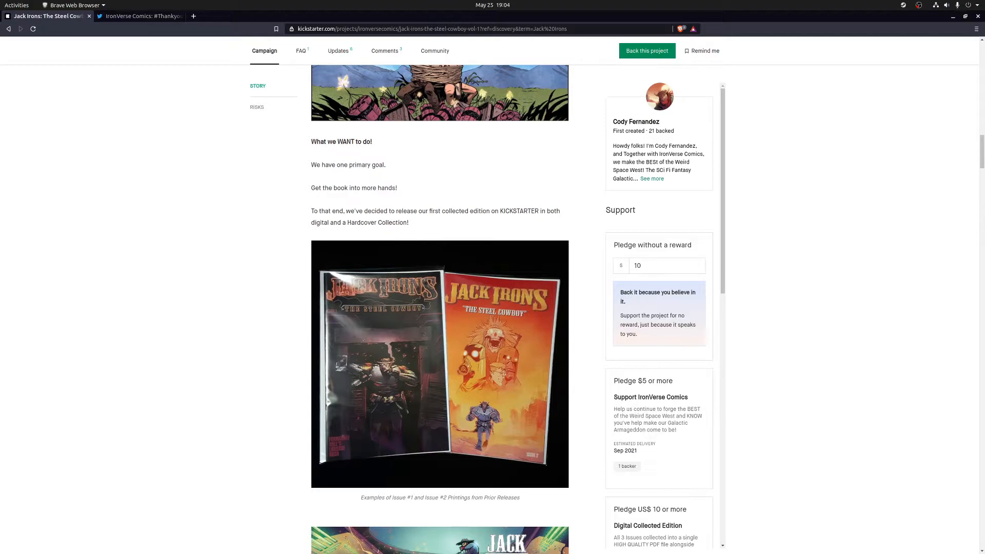
scroll(down, 3)
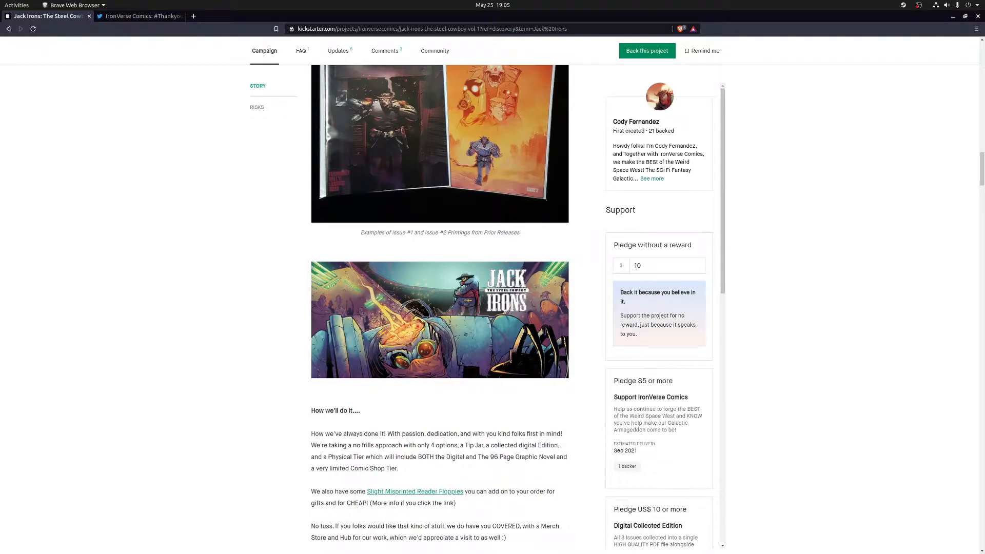
- Scroll through How we'll do it.... past the WEBSITE link to THE TEAM heading
scroll(down, 3)
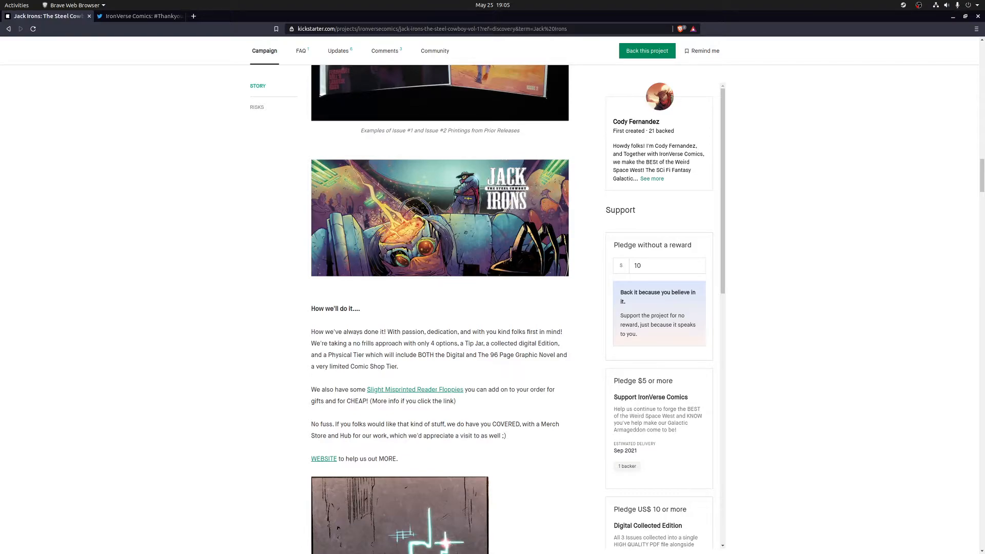
scroll(down, 3)
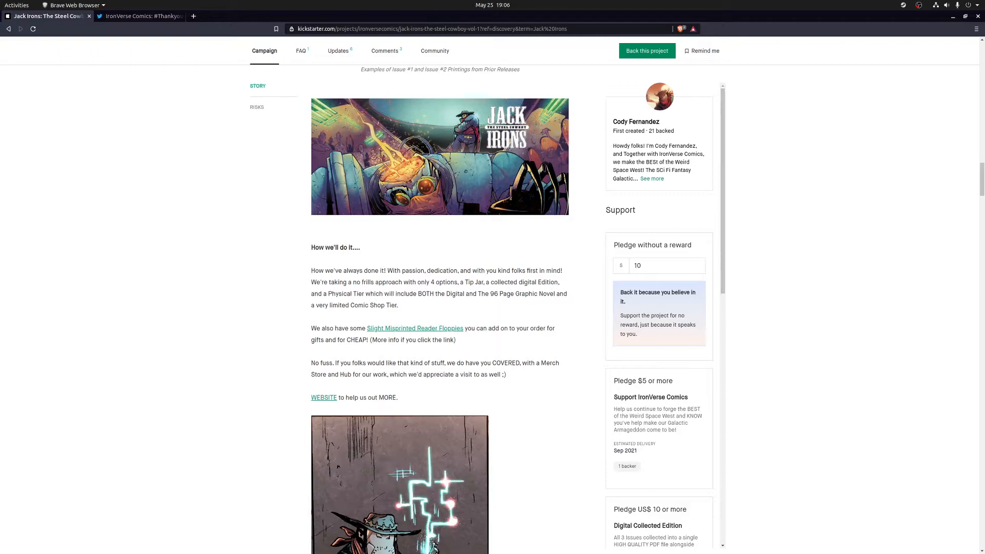
scroll(down, 3)
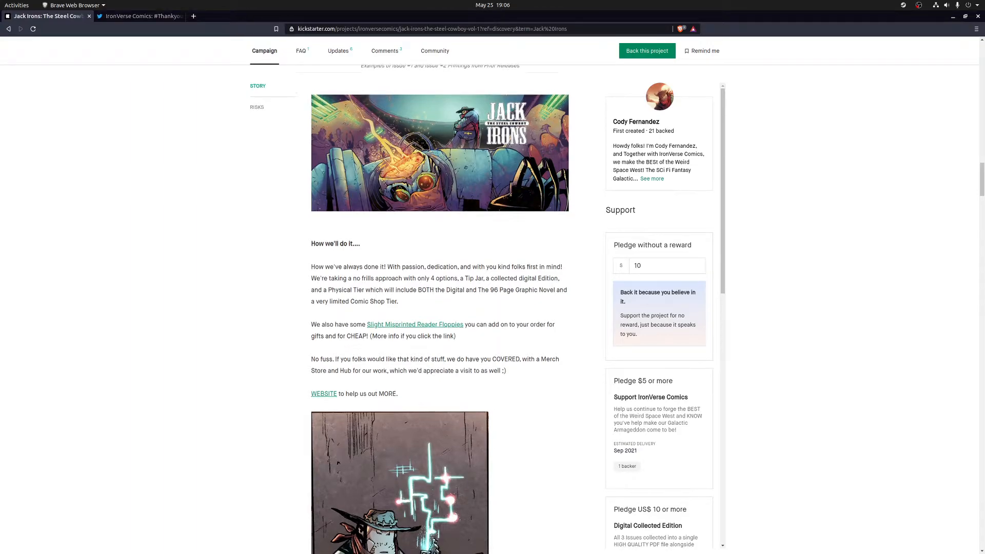
scroll(down, 3)
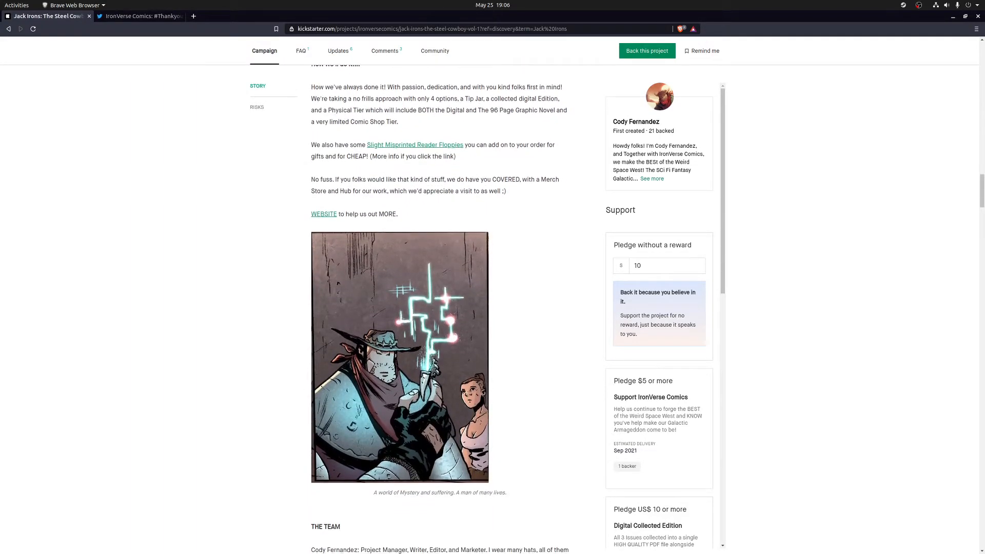
scroll(down, 3)
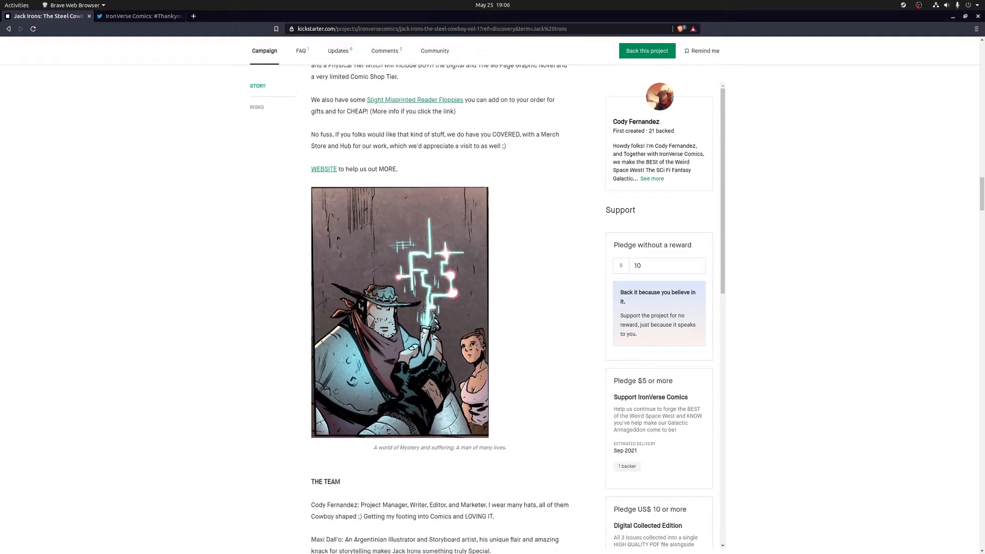
scroll(down, 3)
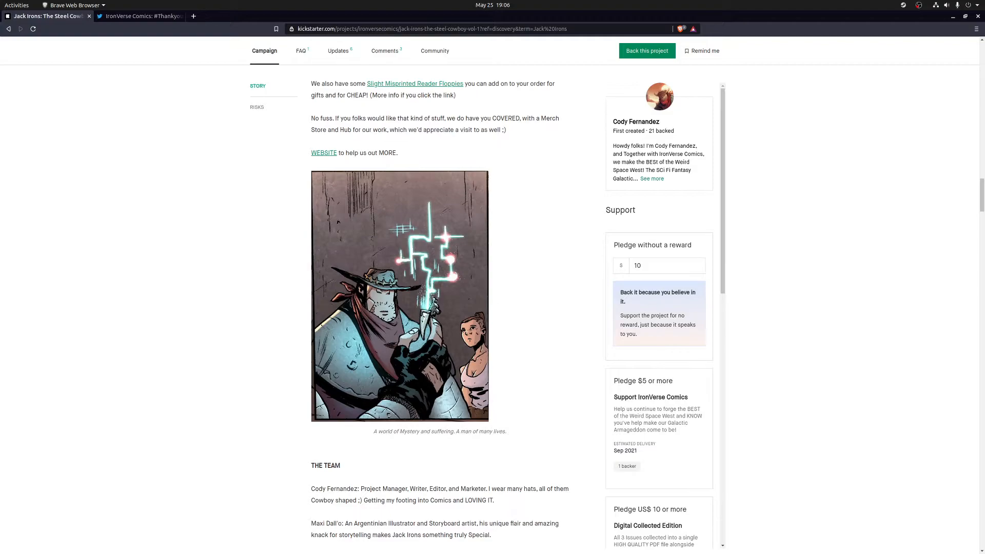
- Scroll past THE TEAM bios to the Page 3 Issue #1 sample comic page
scroll(down, 3)
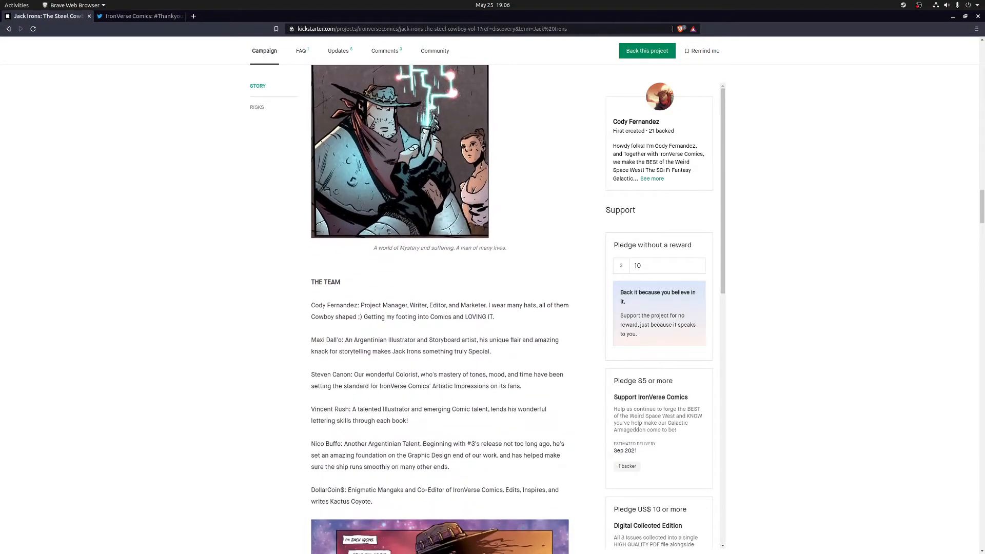
scroll(down, 3)
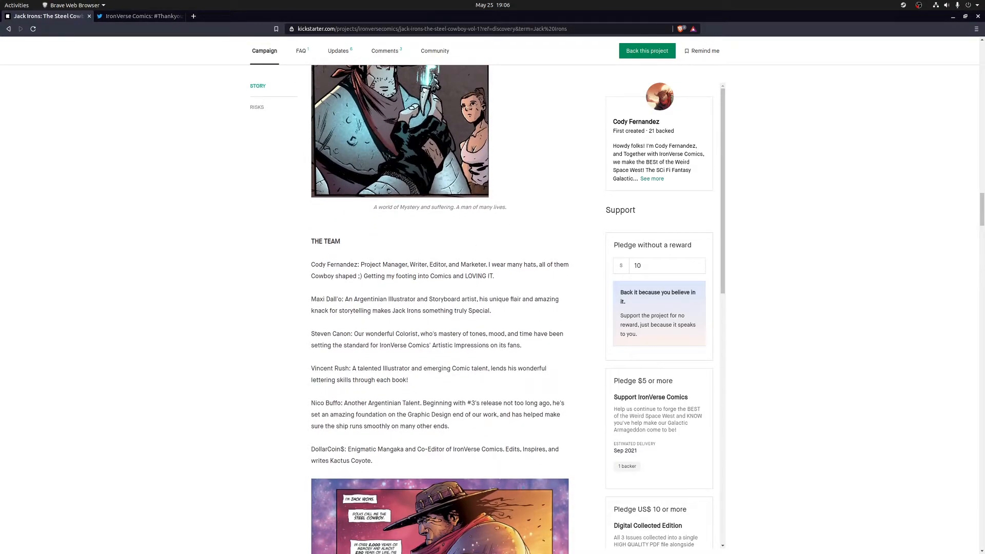
scroll(down, 3)
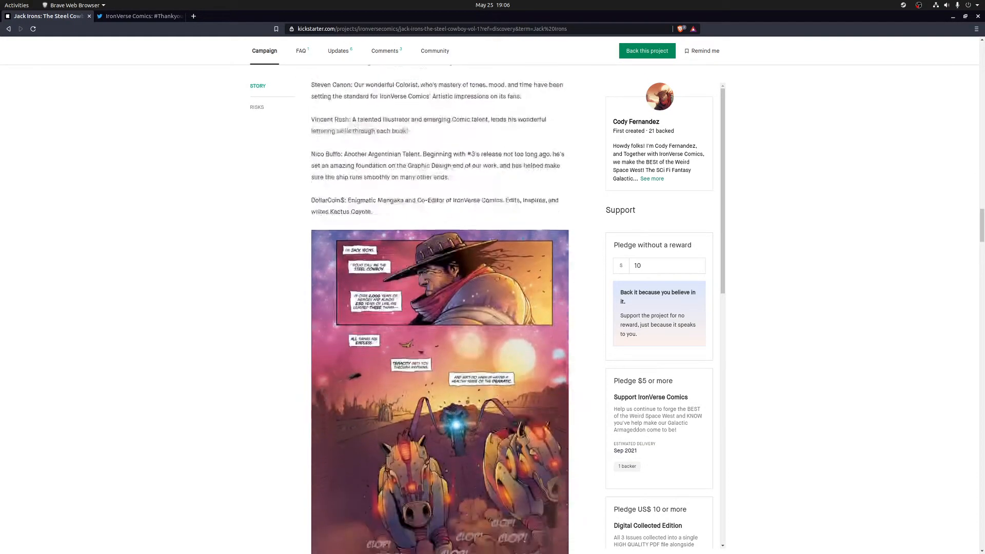
scroll(down, 3)
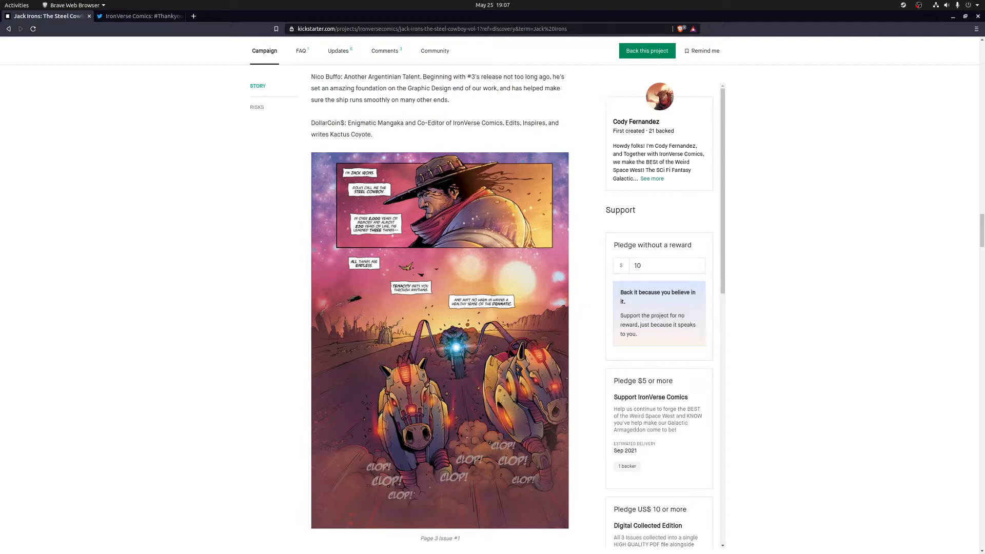
scroll(down, 3)
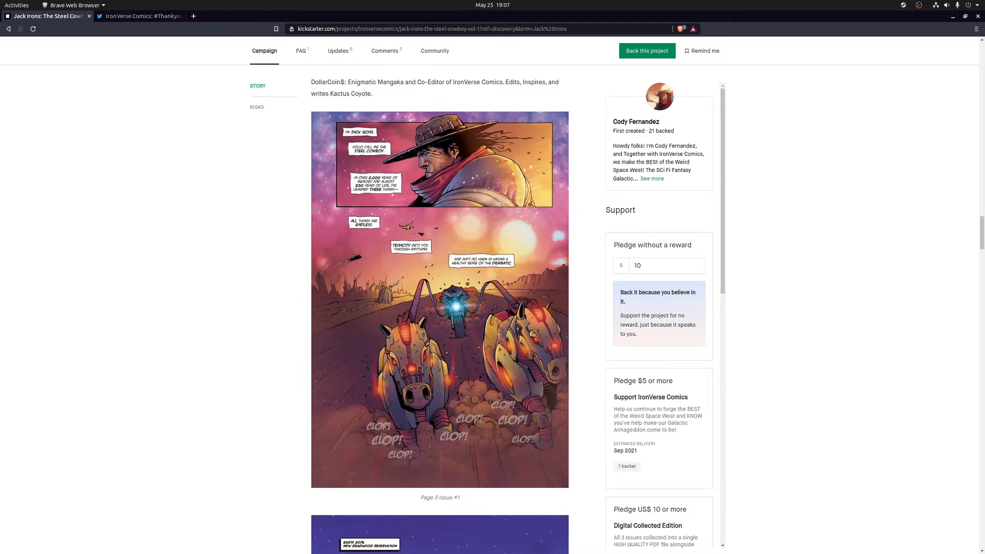
- Scroll to the Page 1 Issue #2 and Page 4 Issue #1 comic previews
scroll(down, 3)
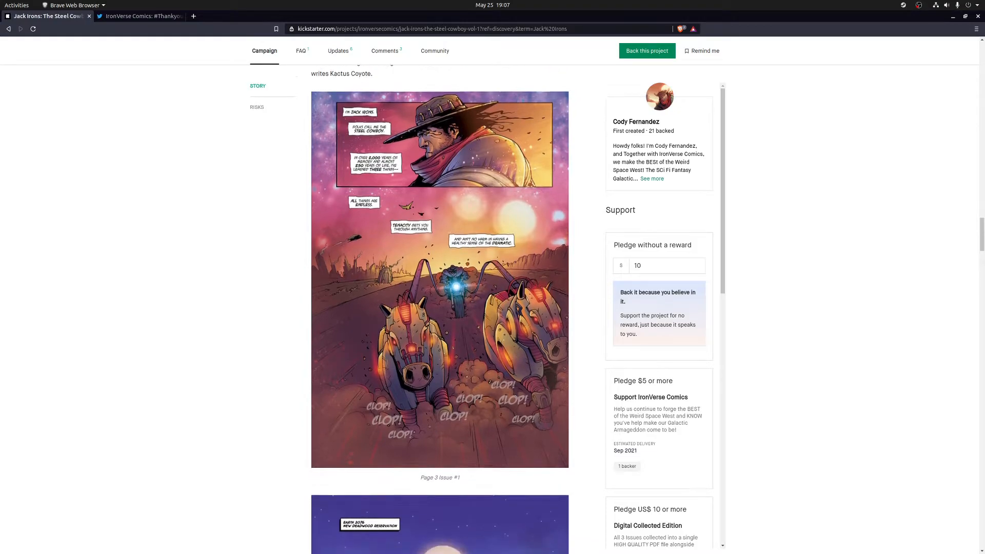
scroll(down, 3)
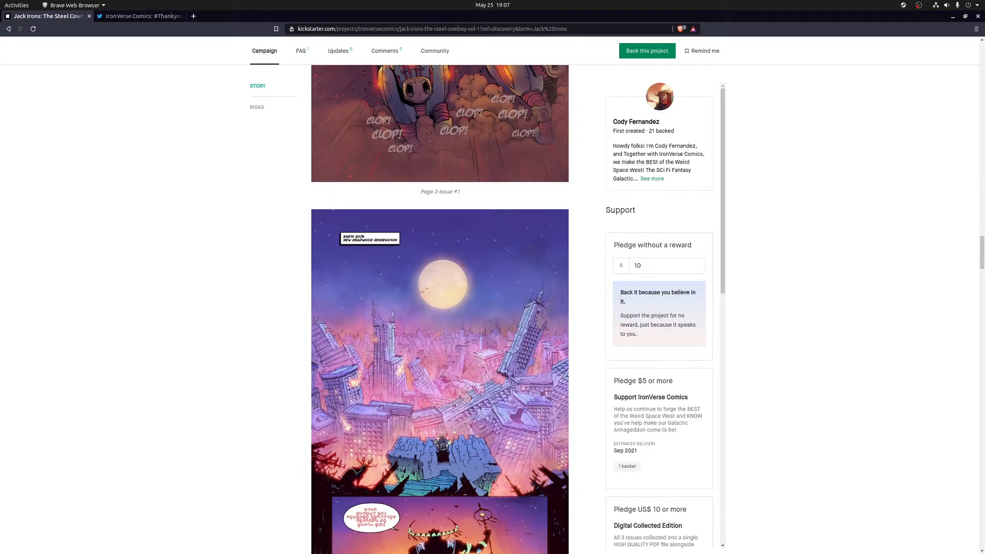
scroll(down, 3)
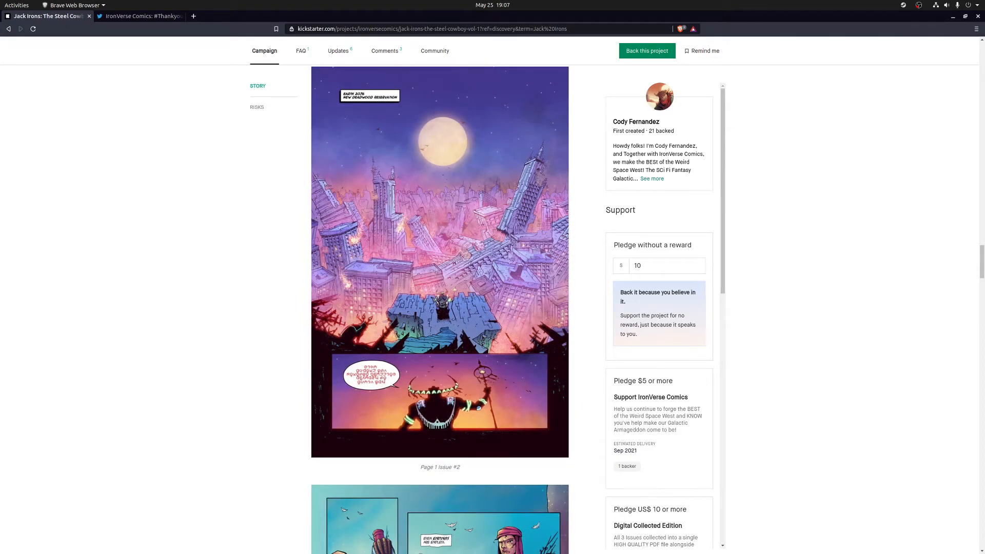
scroll(down, 3)
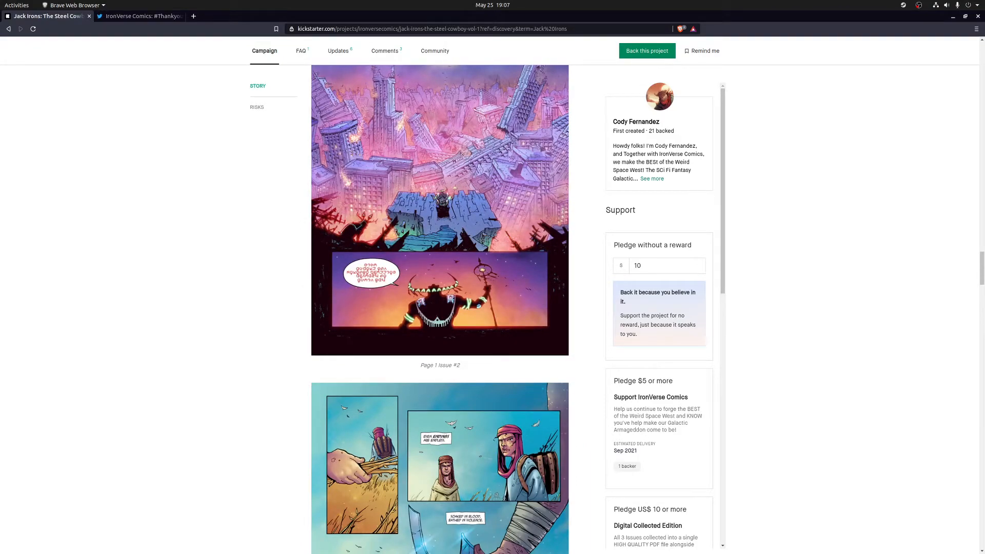
scroll(down, 3)
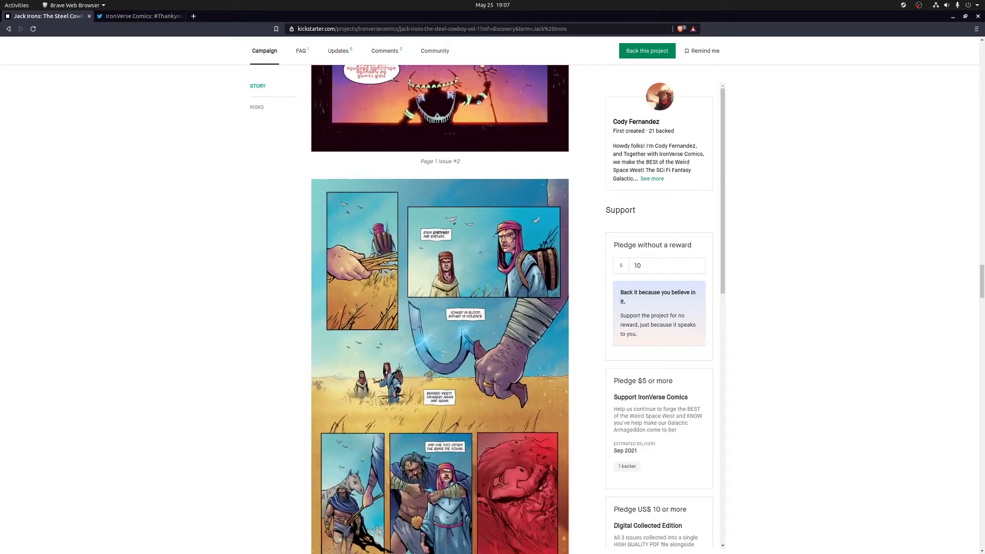
scroll(down, 3)
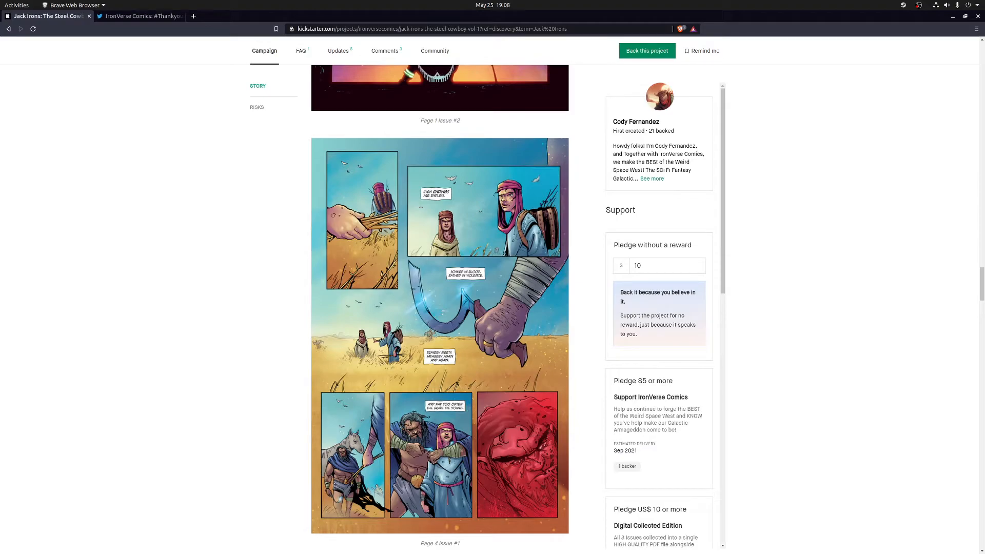
- Set Brave's page zoom to 125% via the main menu and return to the page
click(976, 29)
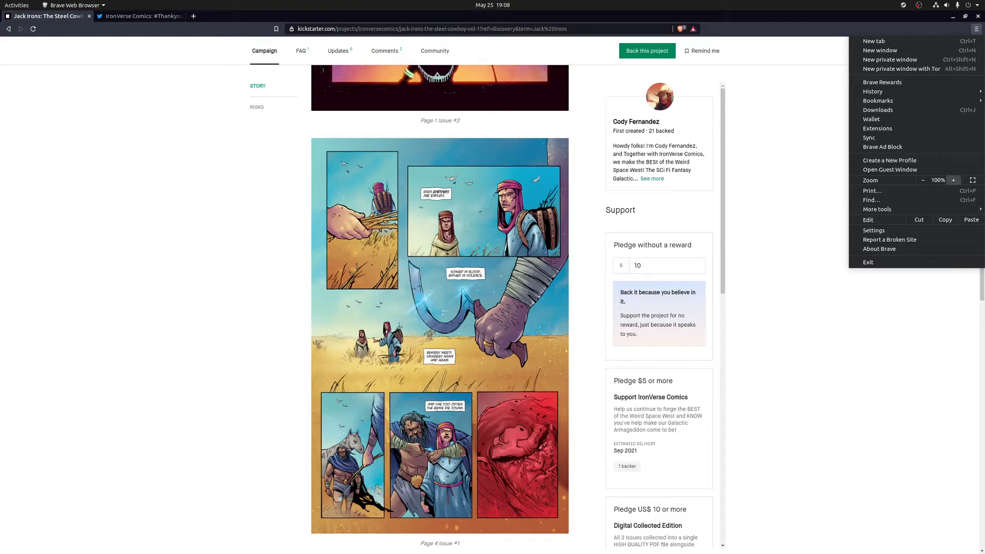
click(952, 180)
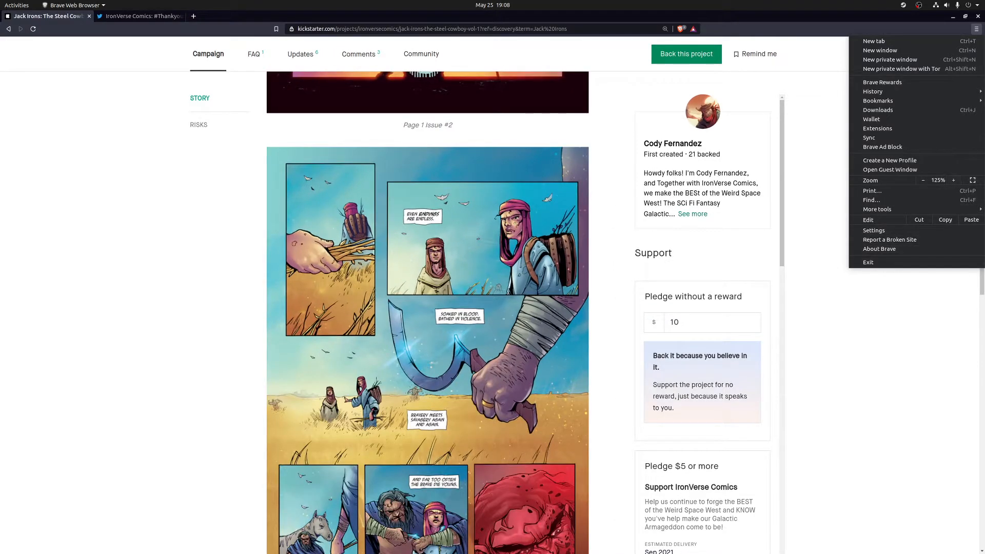
click(438, 251)
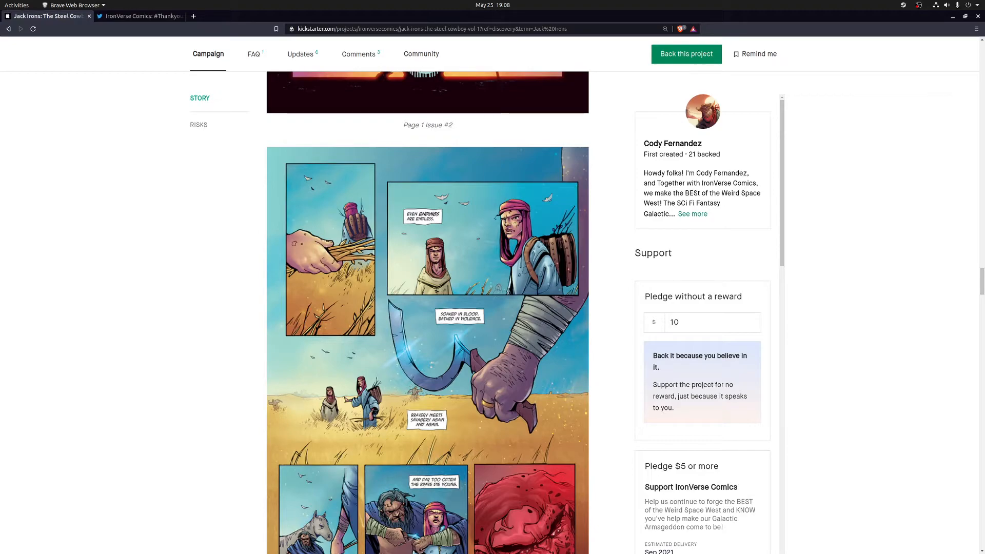
- Scroll the story past the Page 4 and Page 12 Issue #2 comic images to the gunfight page
scroll(down, 3)
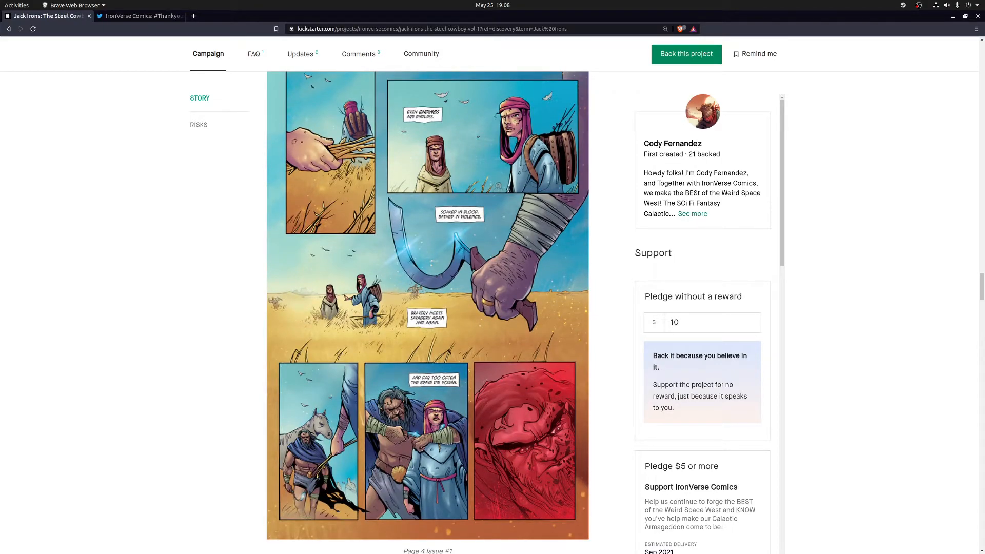
scroll(down, 3)
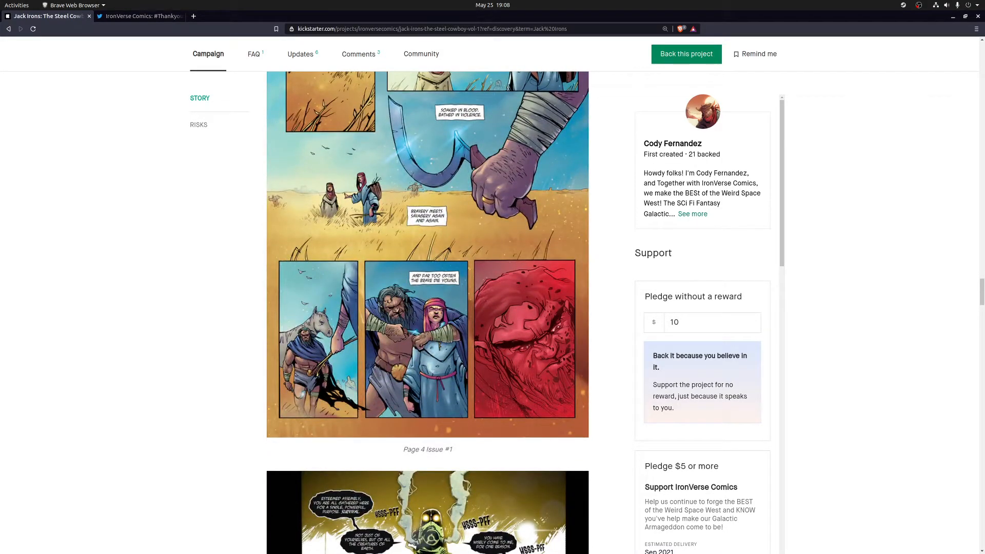
scroll(down, 3)
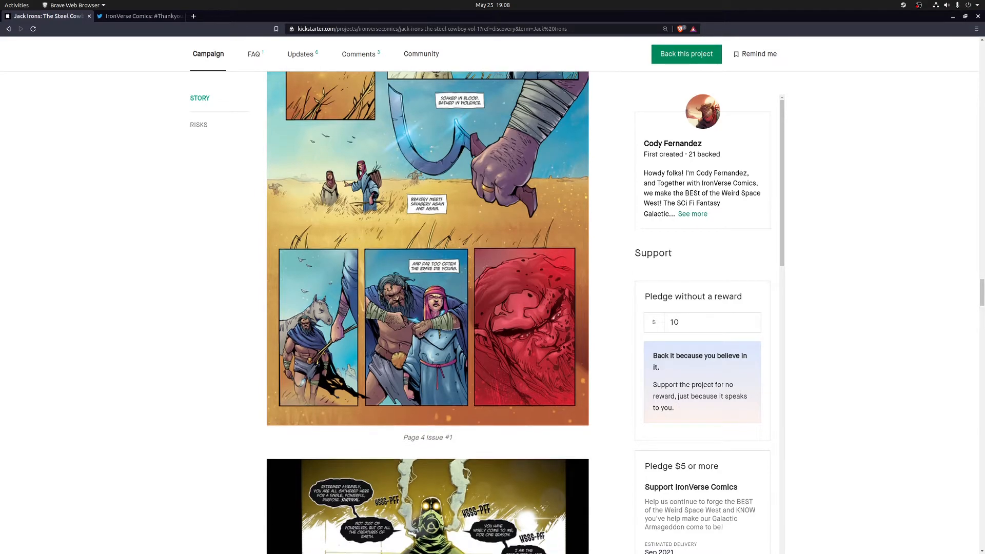
scroll(down, 3)
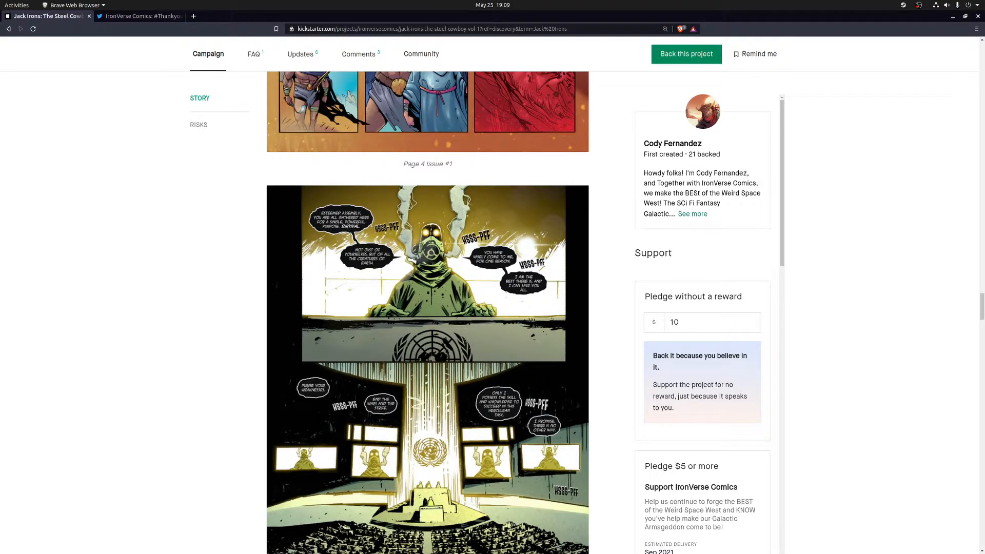
scroll(down, 3)
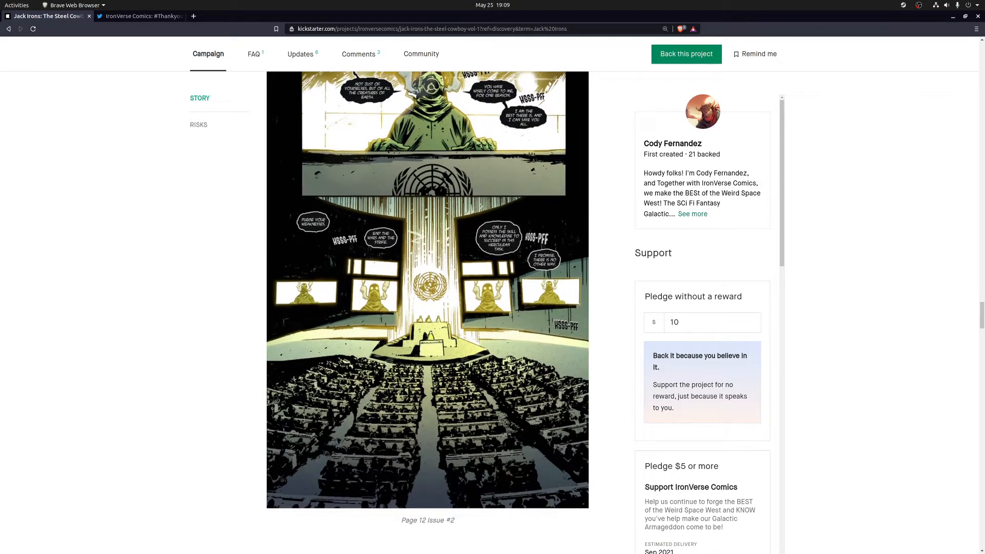
scroll(down, 3)
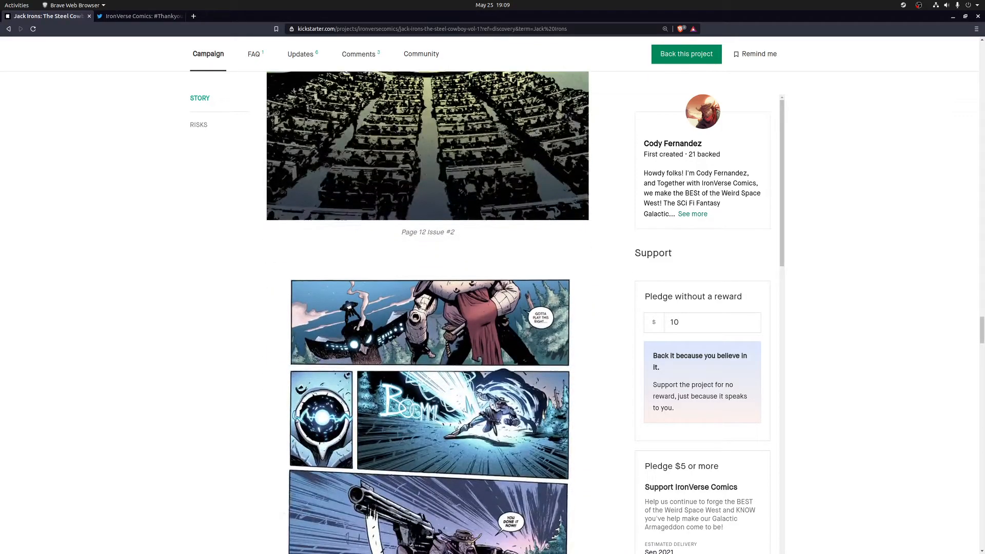
scroll(down, 3)
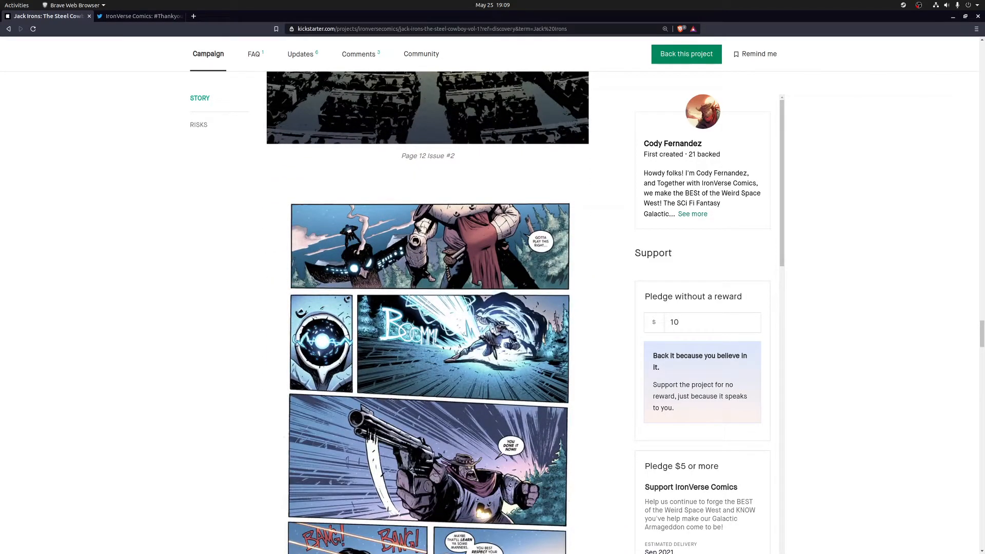
scroll(down, 3)
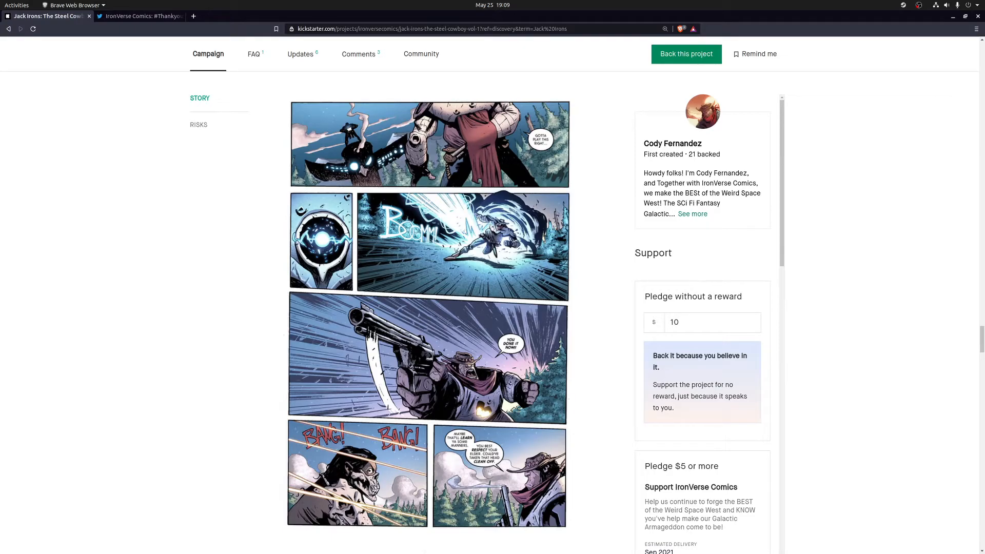
- Scroll past the Issue #3 Page 18, Pages 4-5 and Page 5 sample comic pages
scroll(down, 3)
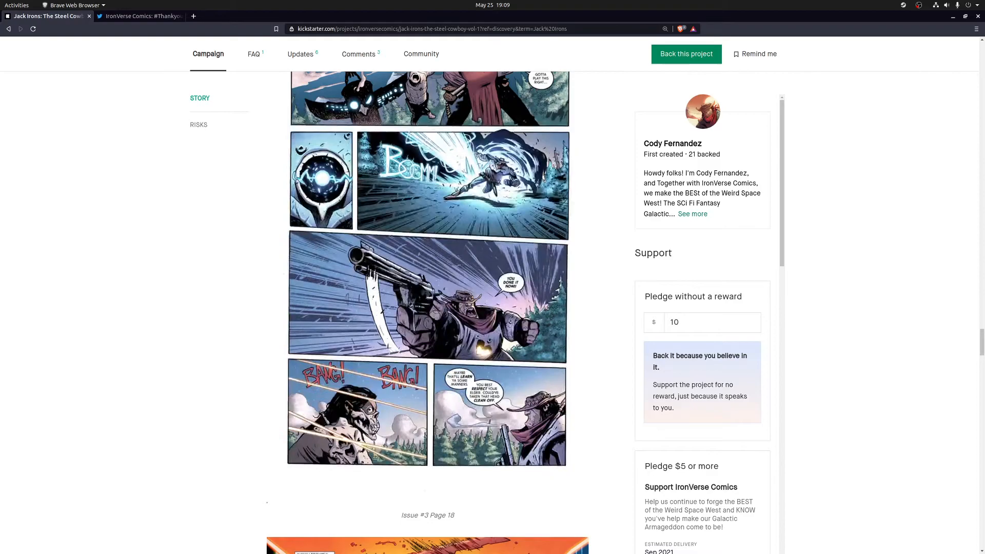
scroll(down, 3)
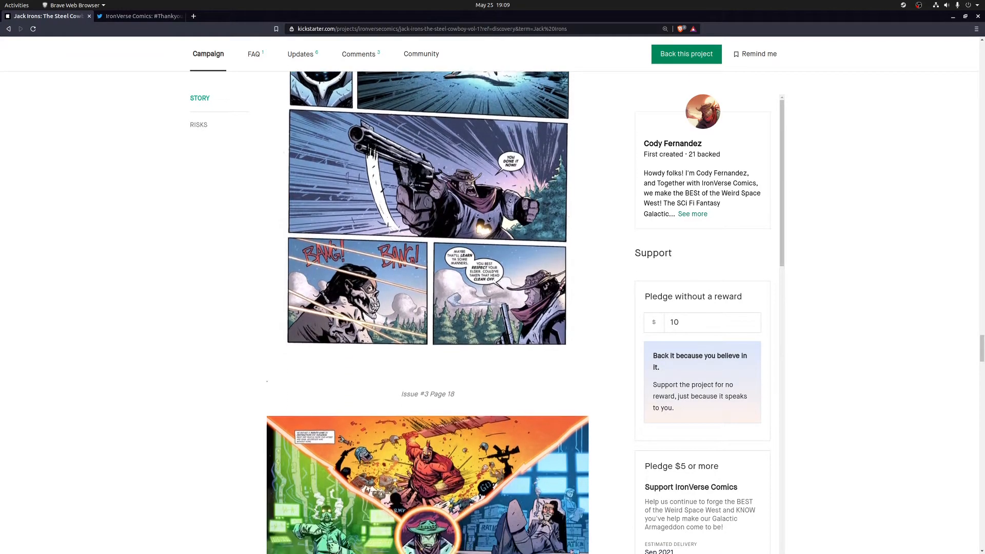
scroll(down, 3)
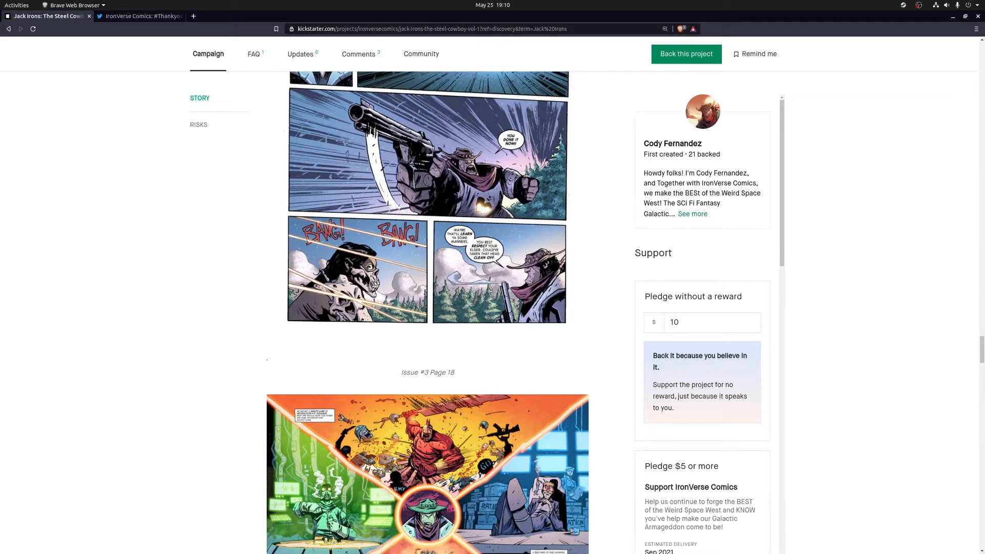
scroll(down, 3)
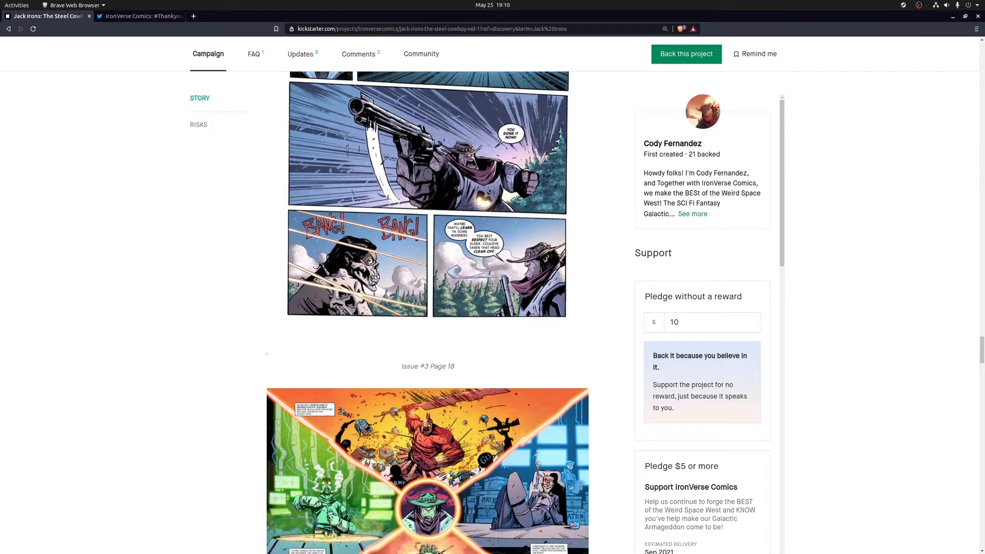
scroll(down, 3)
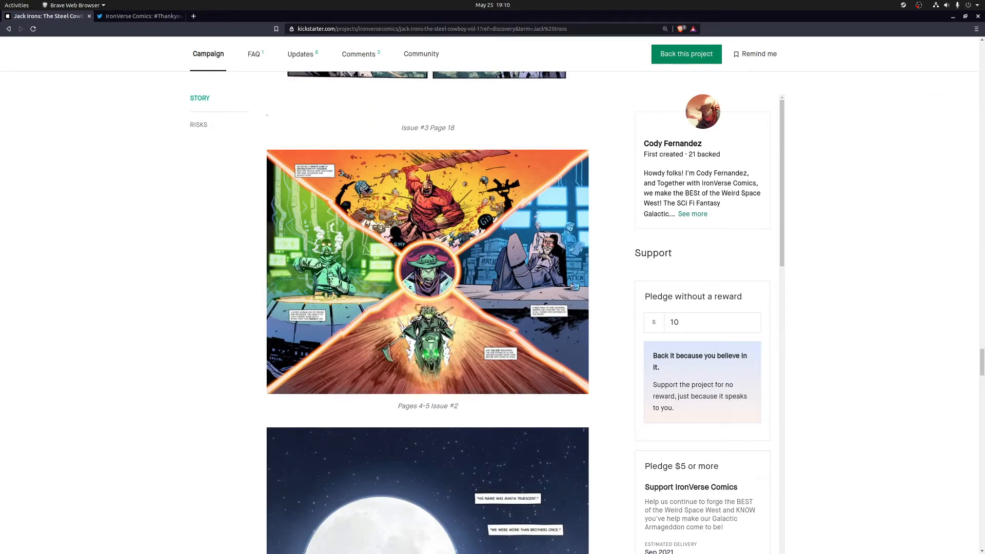
scroll(down, 3)
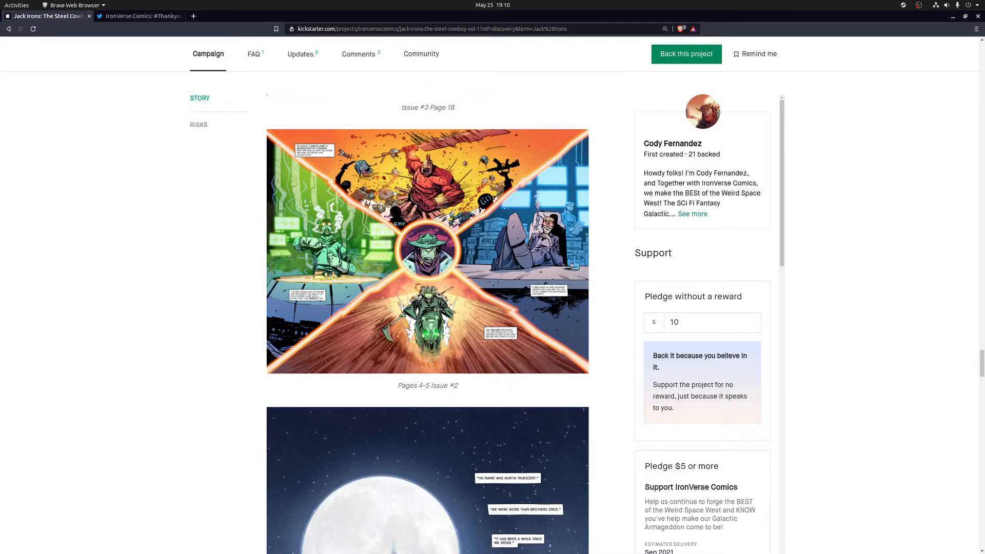
scroll(down, 3)
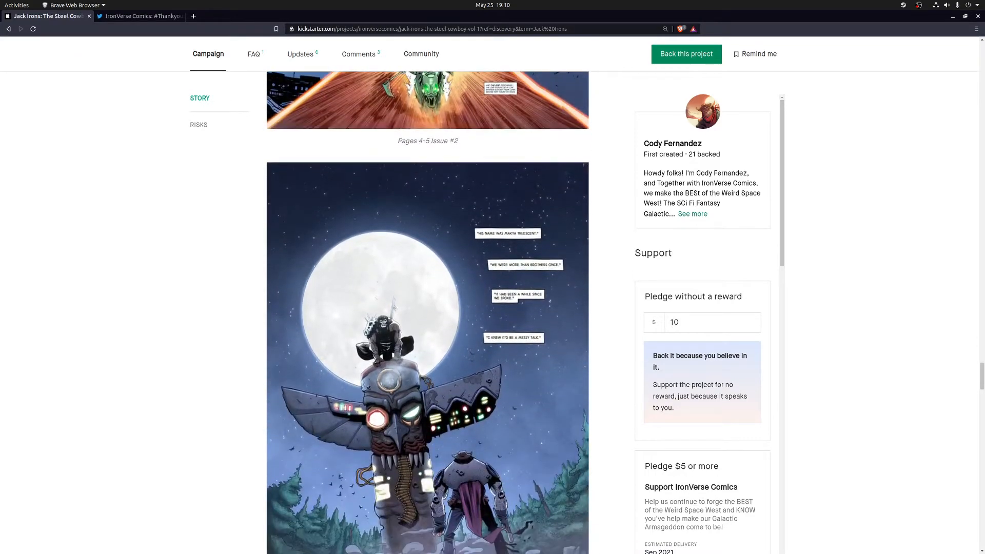
scroll(down, 3)
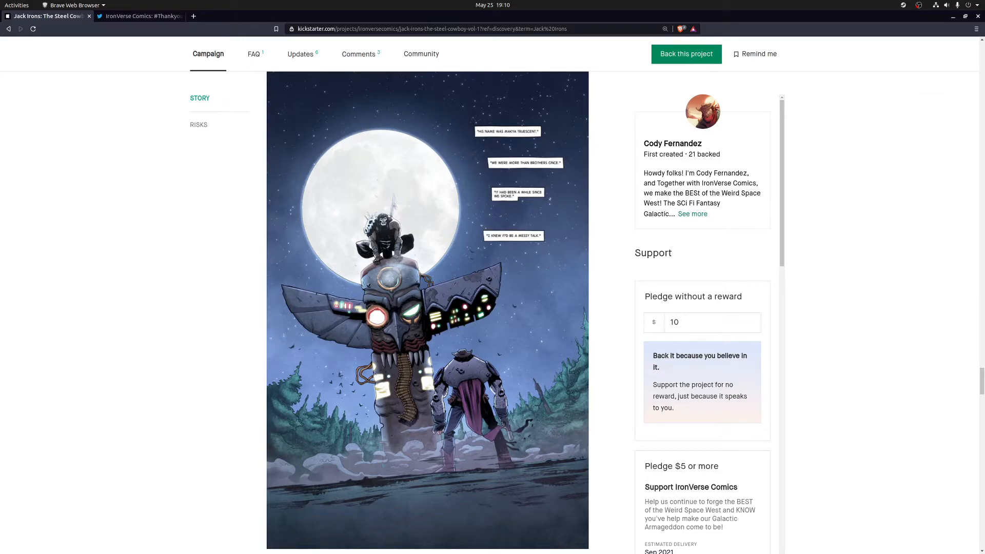
- Continue past Page 28-29 from issue #2 to the HELP MAKE IT HAPPEN! art and Delivery ESTIMATE
scroll(down, 3)
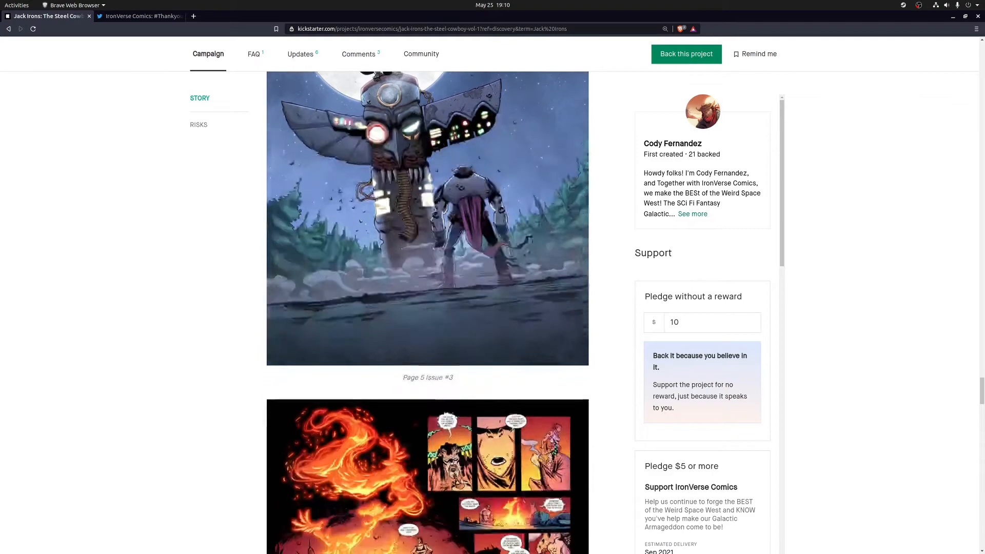
scroll(down, 3)
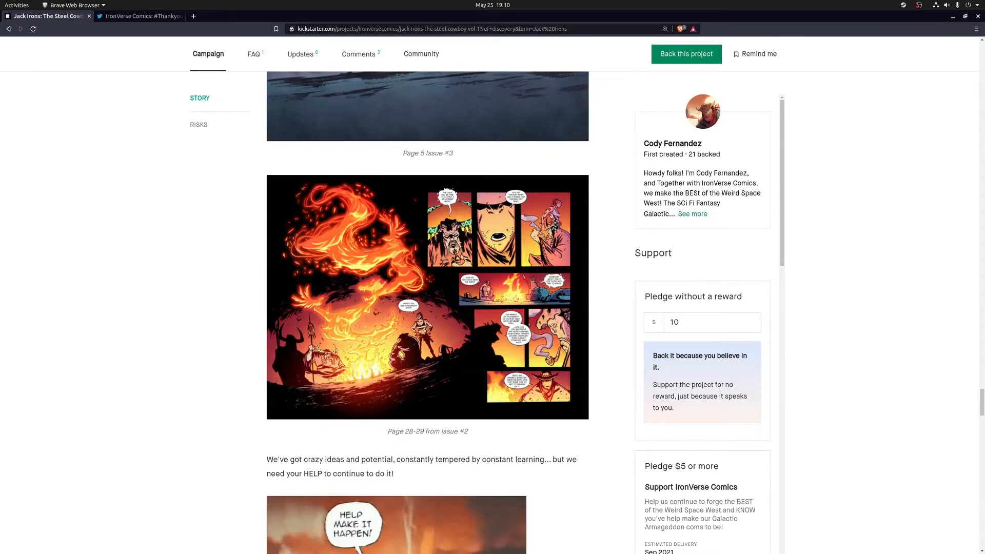
scroll(down, 3)
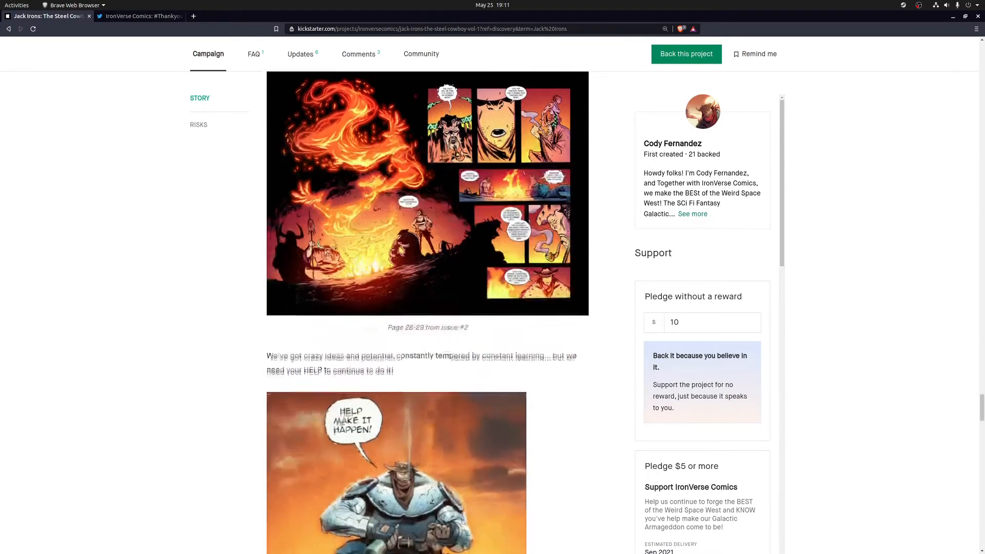
scroll(down, 3)
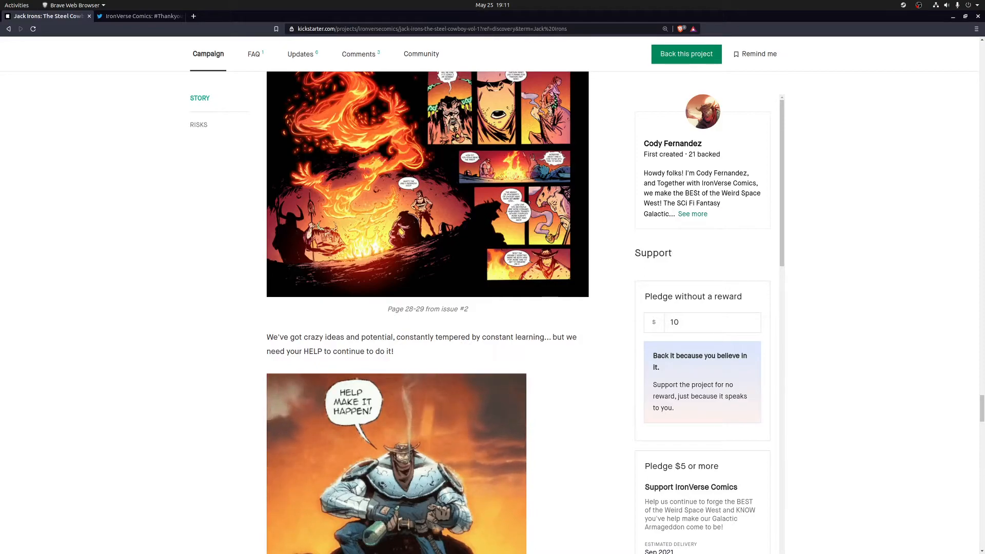
scroll(down, 3)
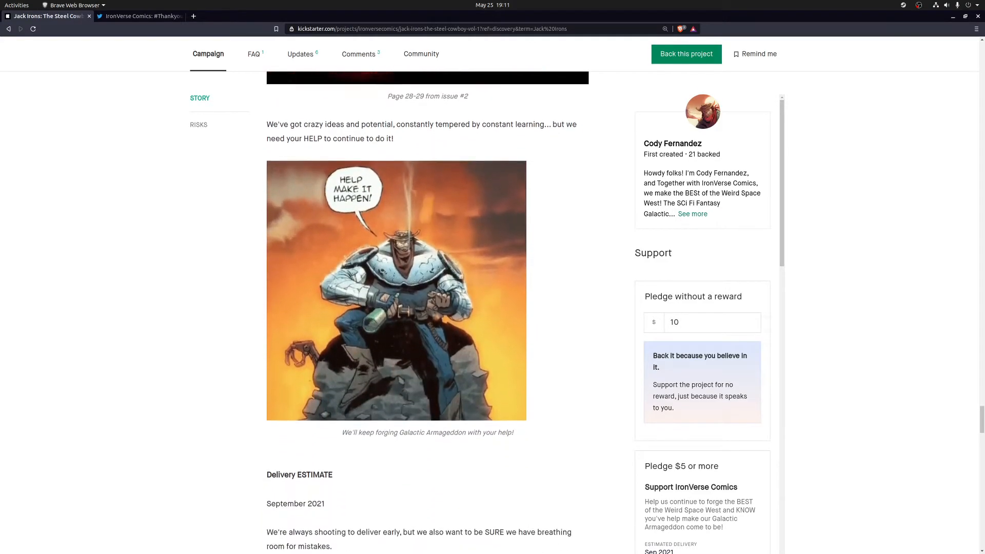
scroll(down, 3)
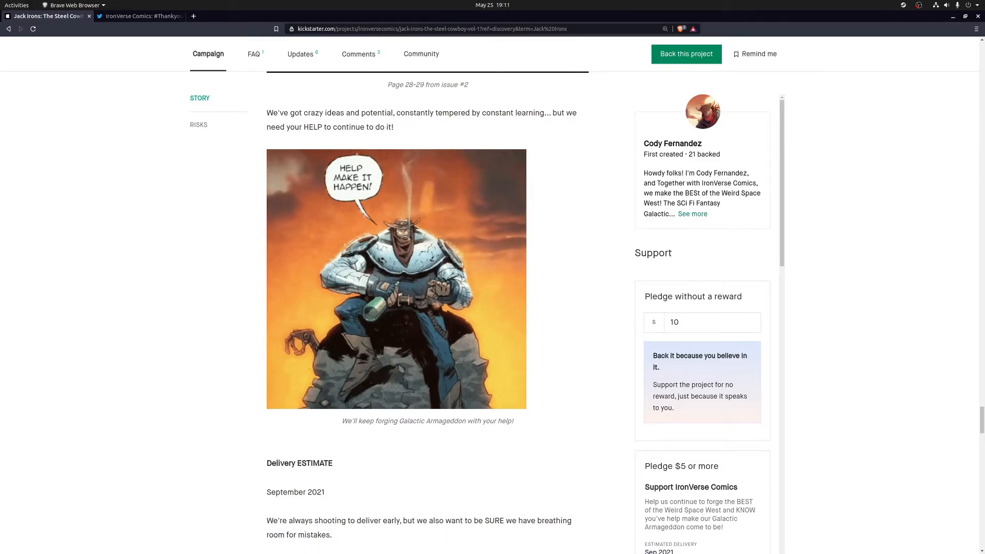
scroll(down, 3)
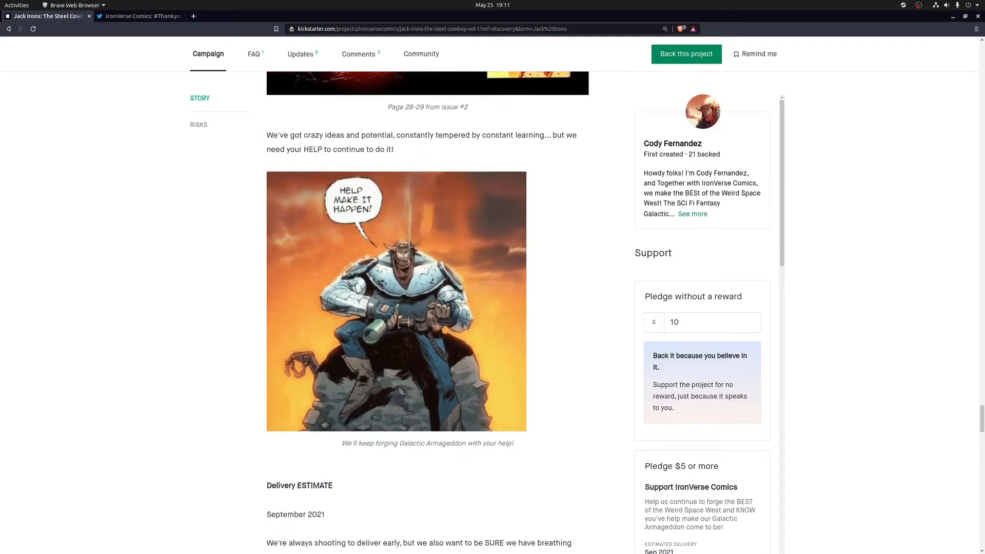
- Scroll through Risks and the Epilogue contact links to the 'We'd sure love to have your Support!' artwork
scroll(down, 3)
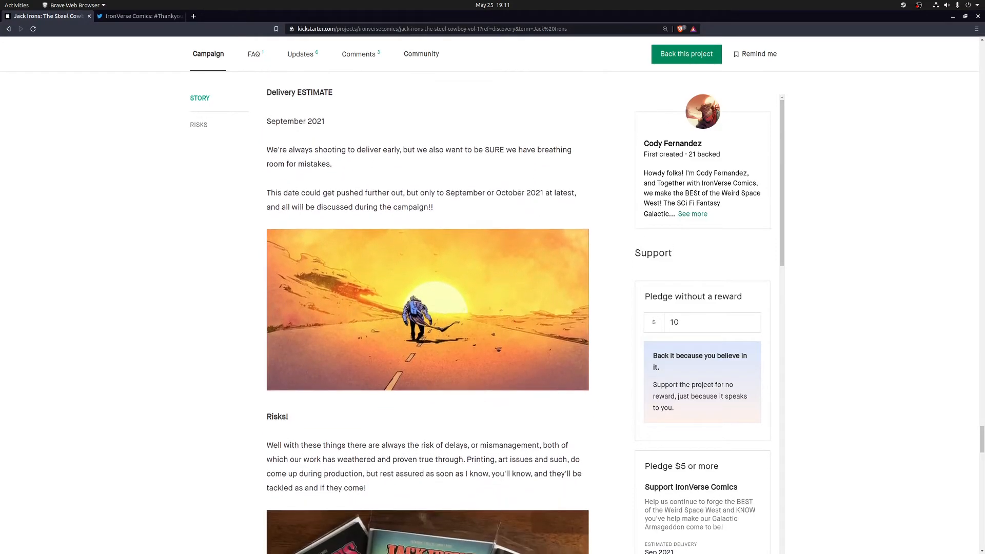
scroll(down, 3)
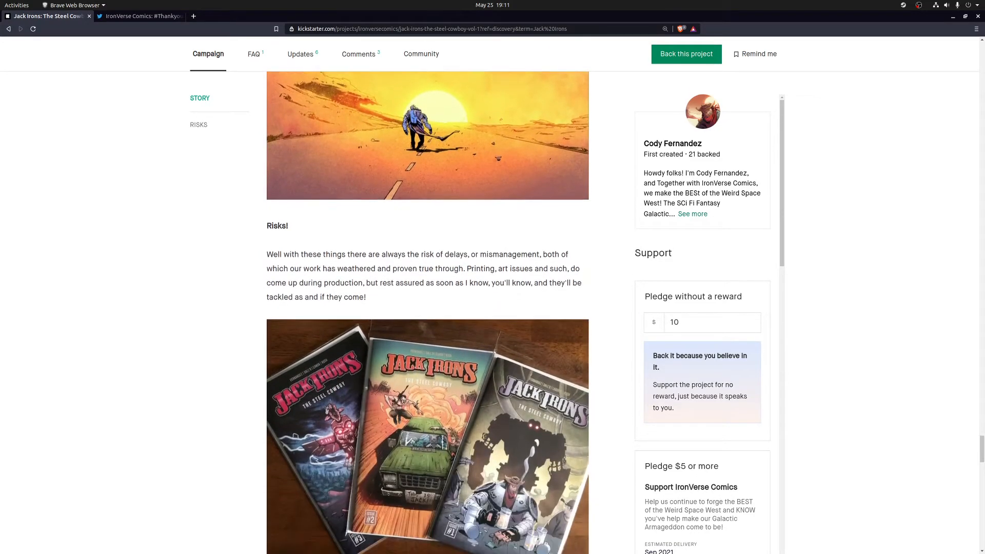
scroll(down, 3)
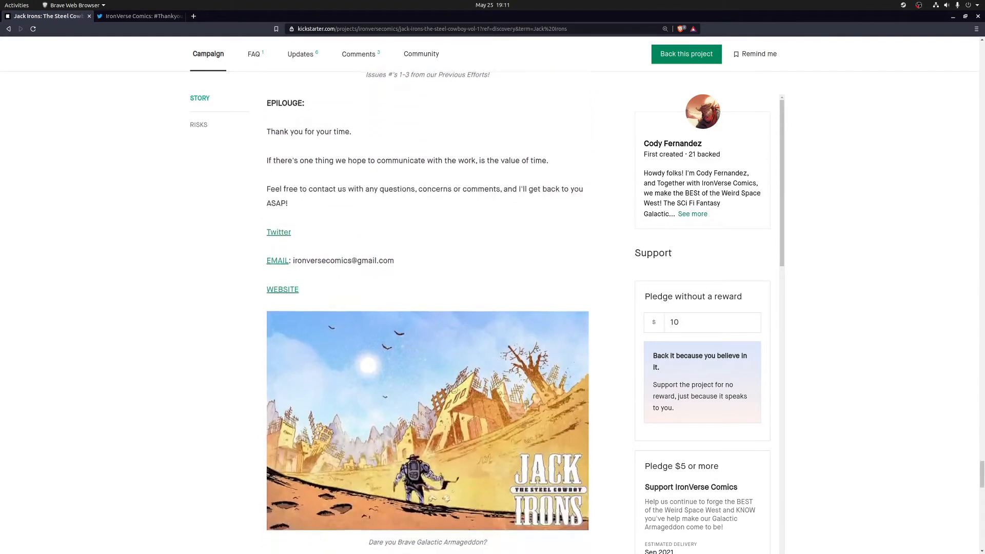
scroll(down, 3)
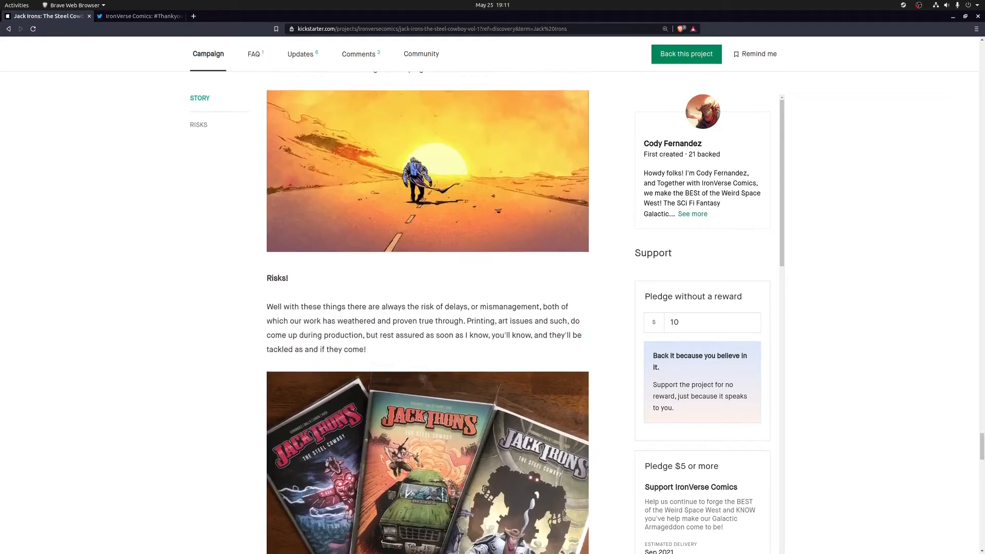
scroll(up, 3)
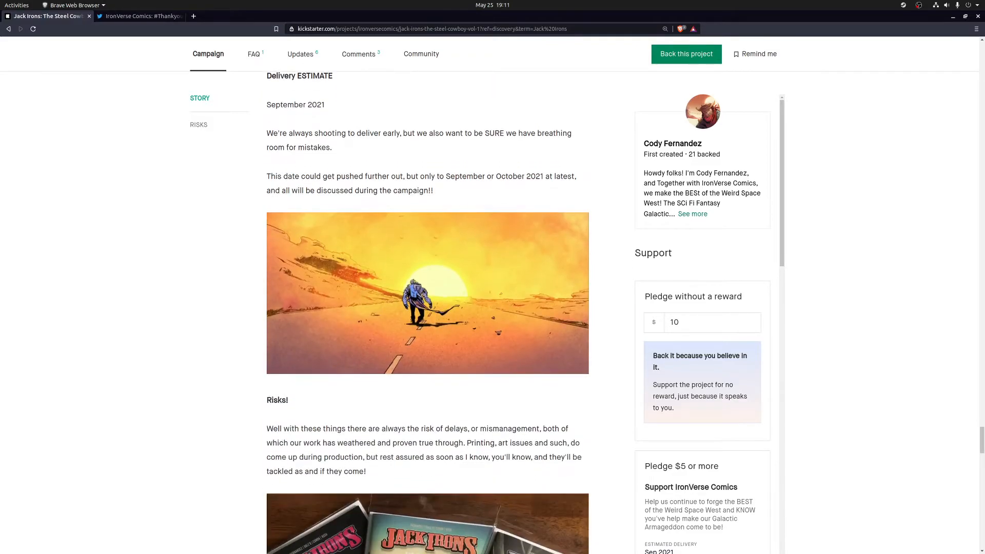
scroll(down, 3)
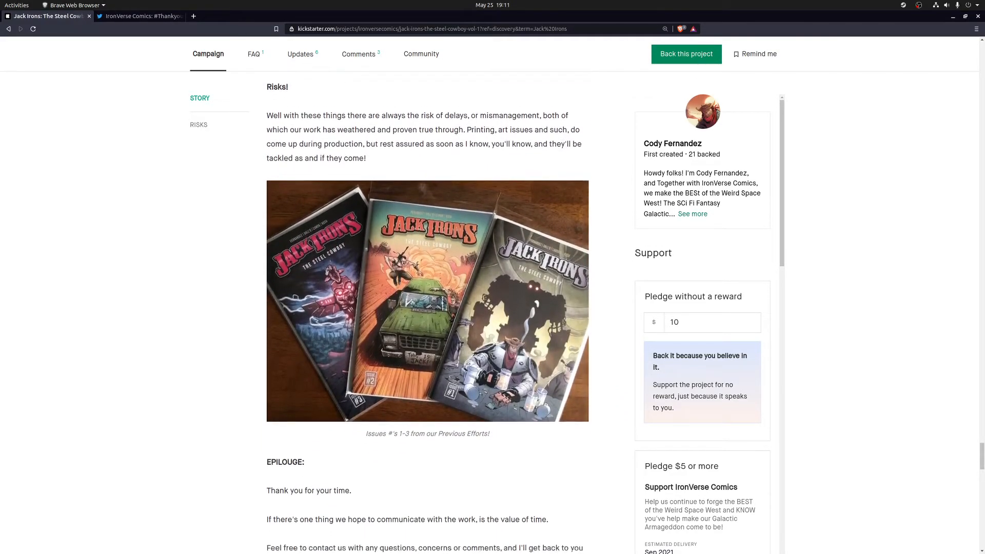
scroll(down, 3)
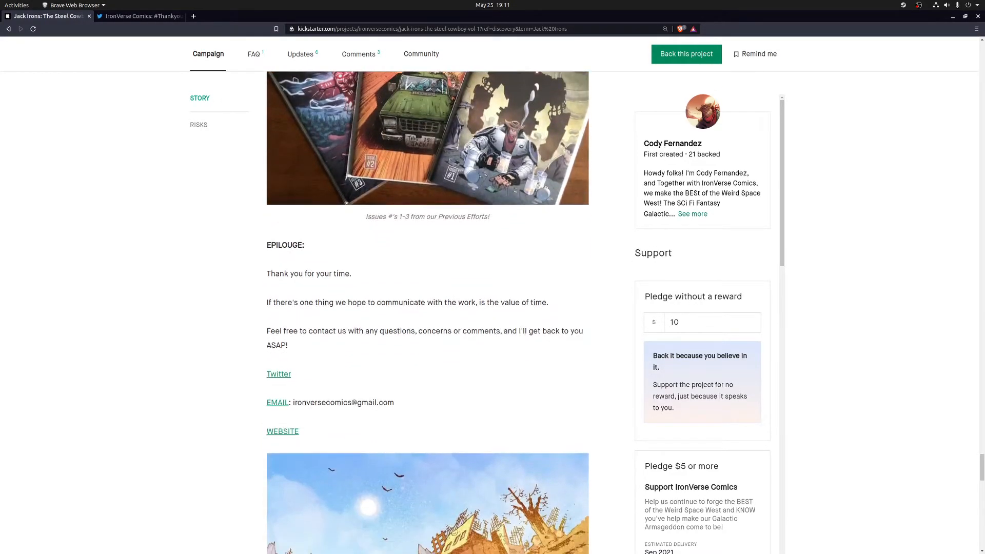
scroll(down, 3)
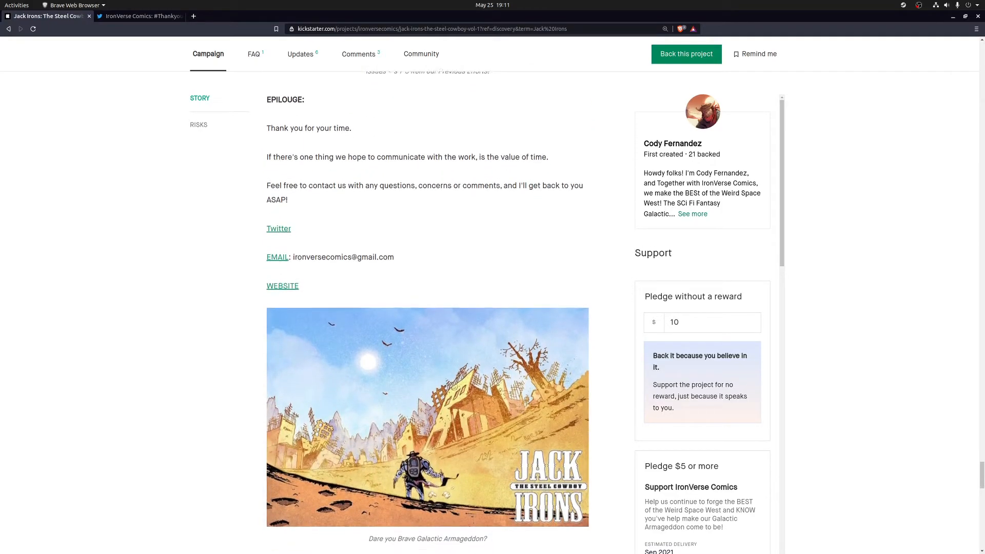
scroll(down, 3)
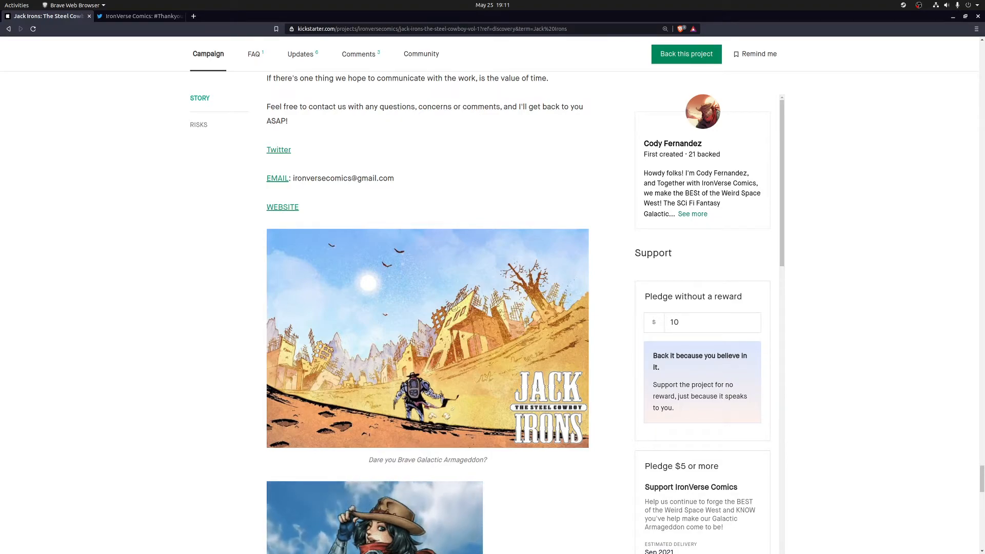
scroll(down, 3)
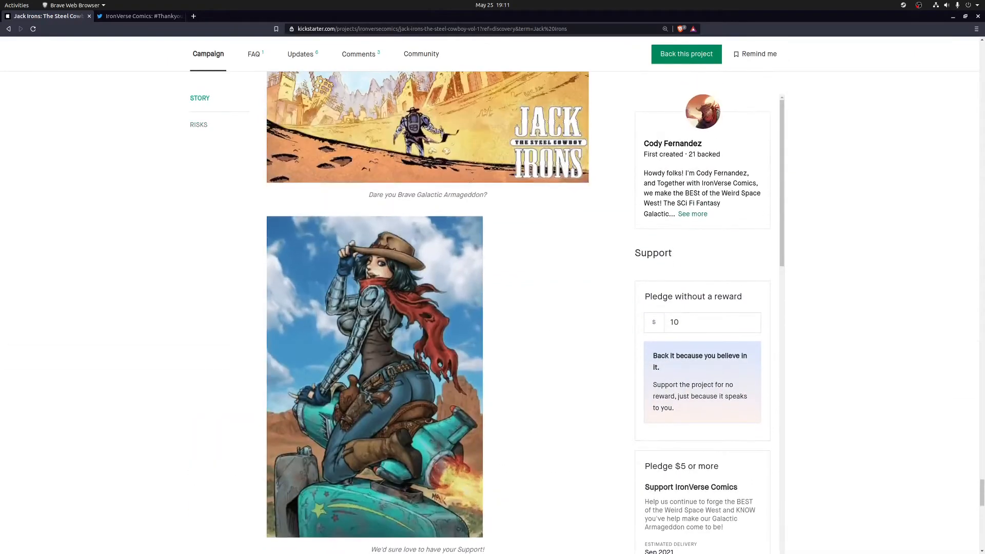
- Scroll on past the end of the story until the page returns to the Story section start
scroll(down, 3)
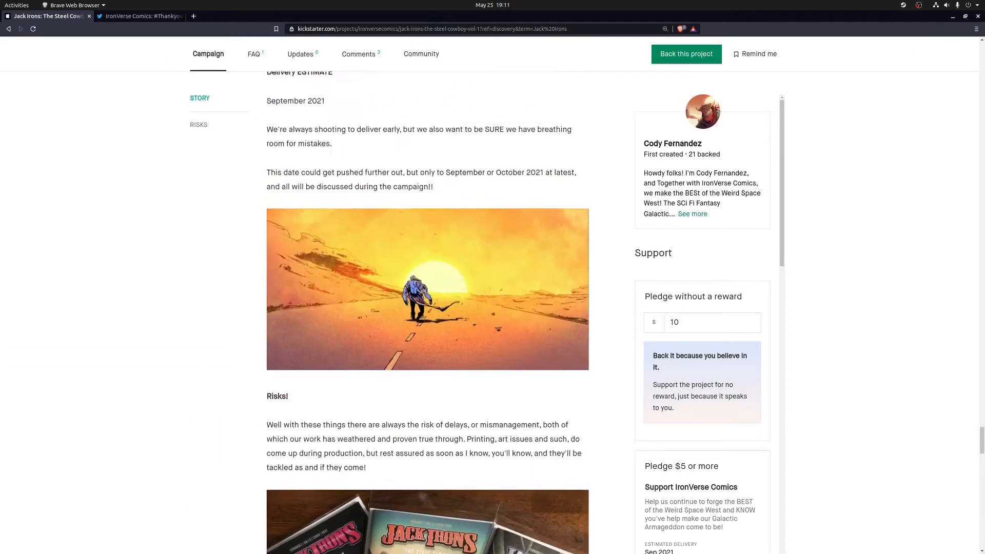
scroll(down, 3)
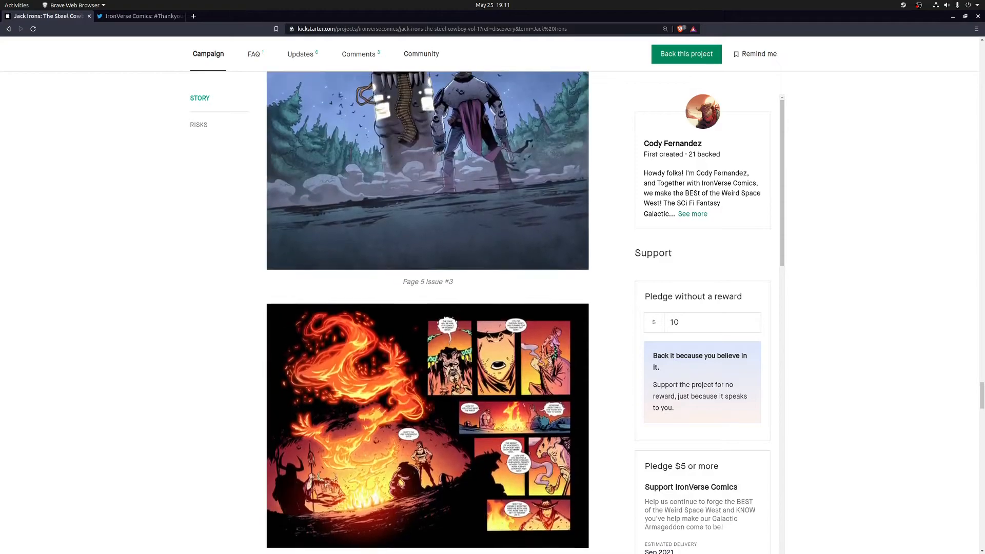
scroll(down, 3)
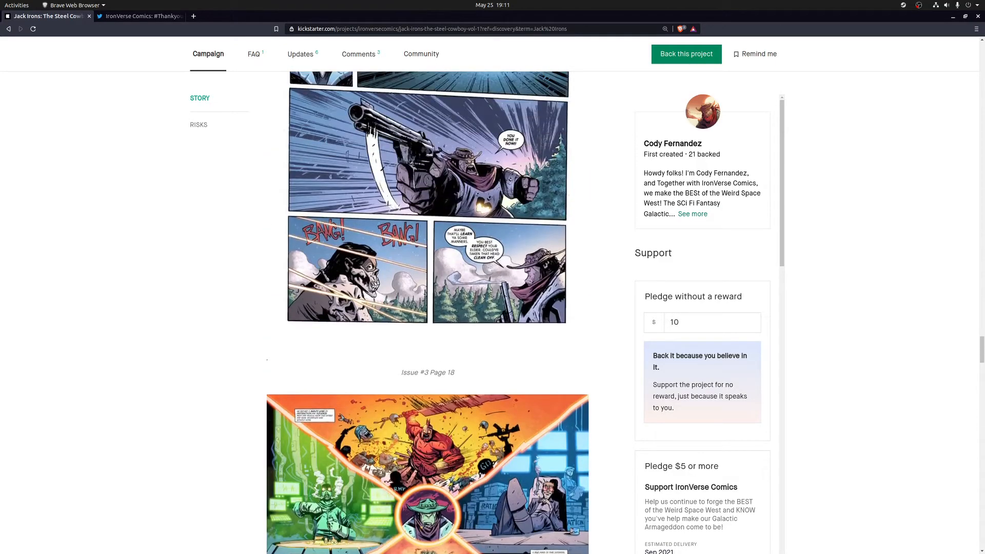
scroll(down, 3)
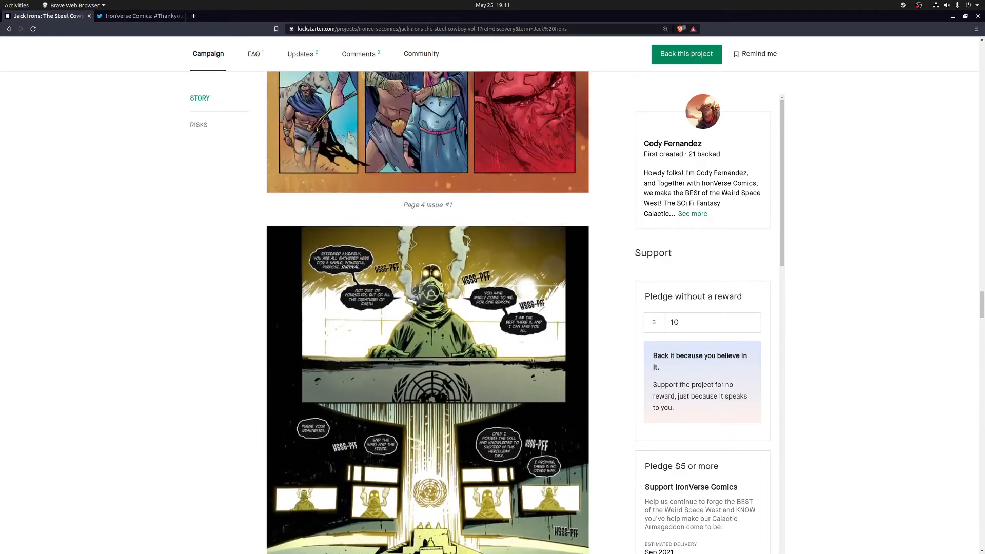
scroll(down, 3)
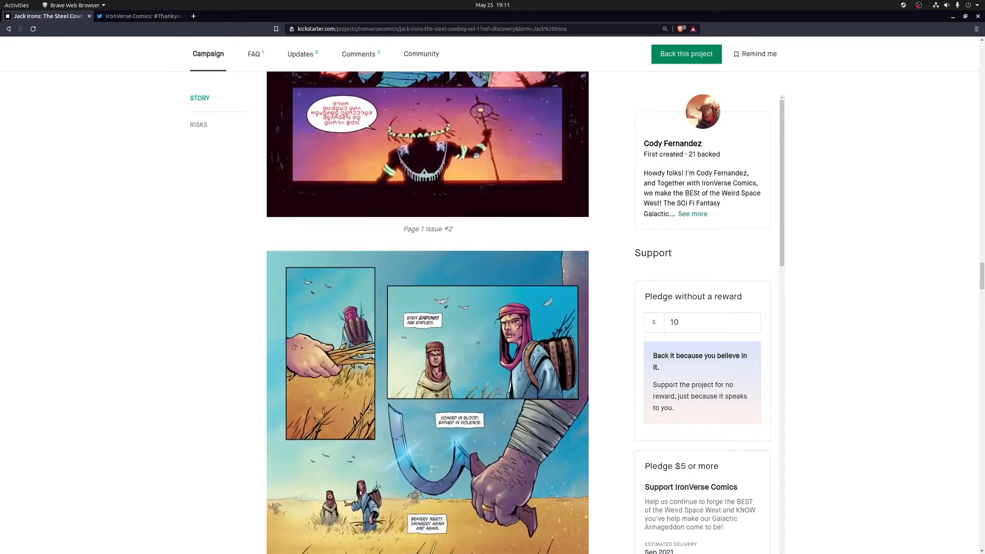
scroll(down, 3)
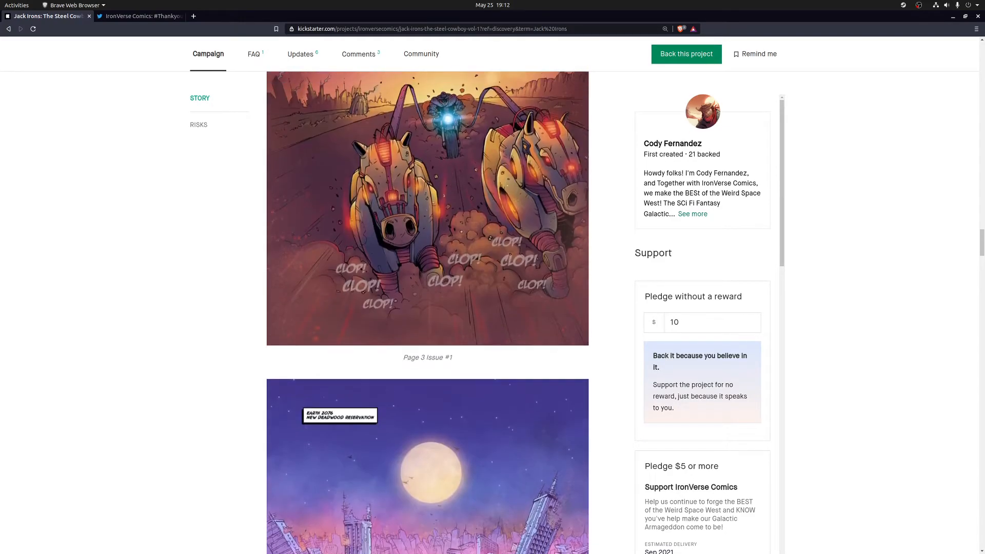
scroll(down, 3)
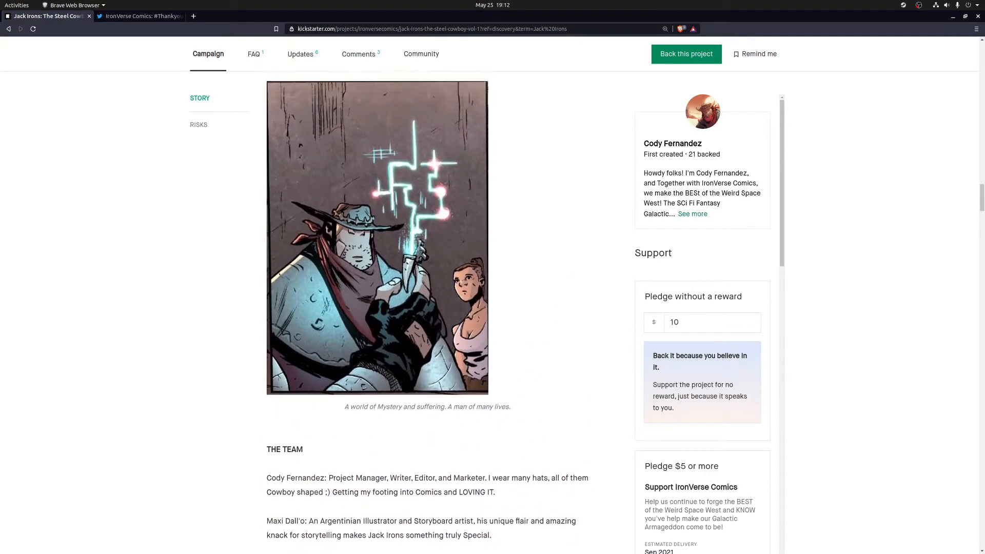
scroll(up, 3)
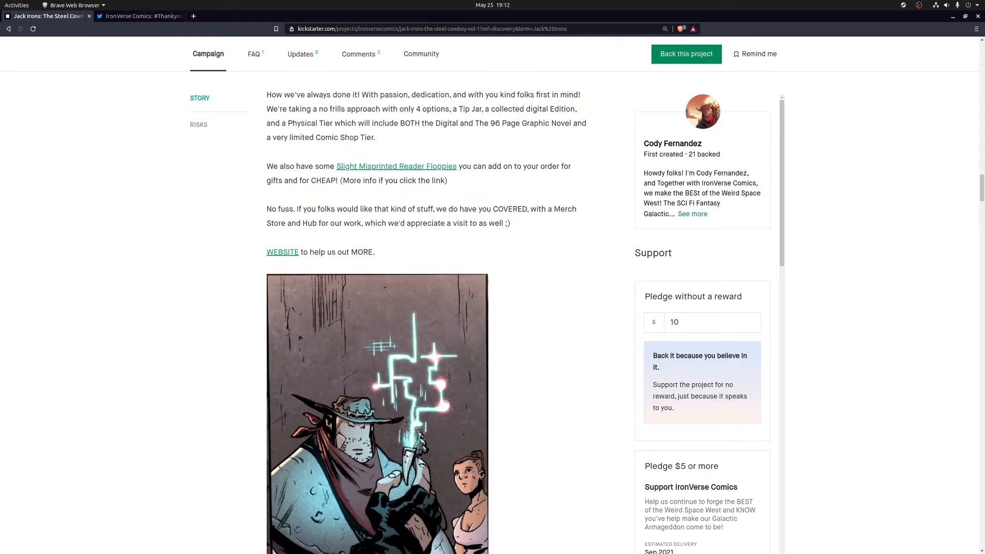
scroll(down, 3)
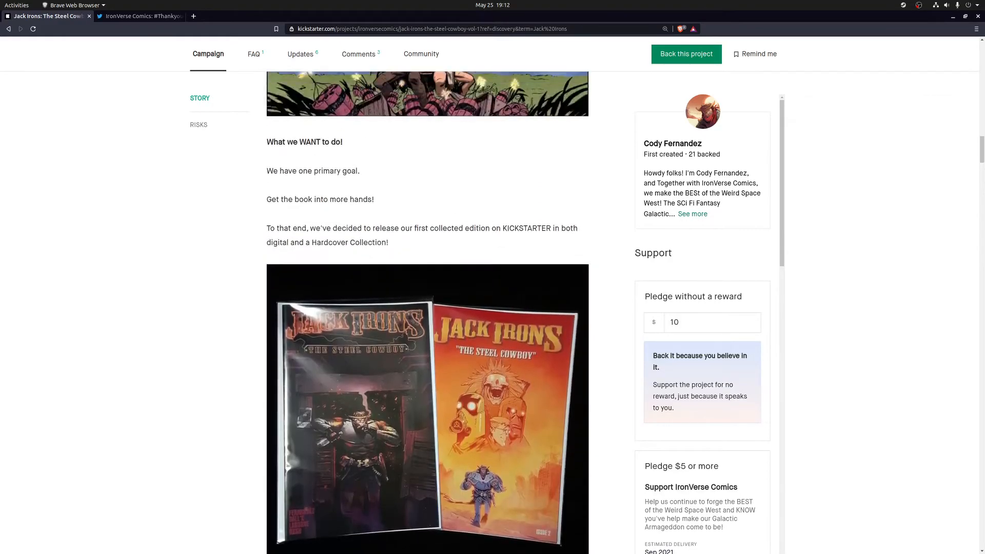
scroll(down, 3)
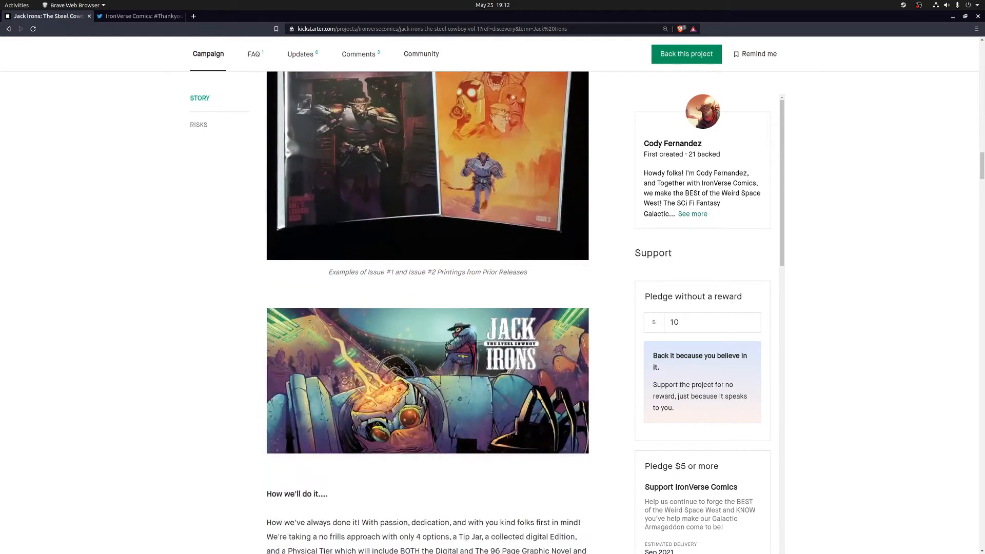
scroll(down, 3)
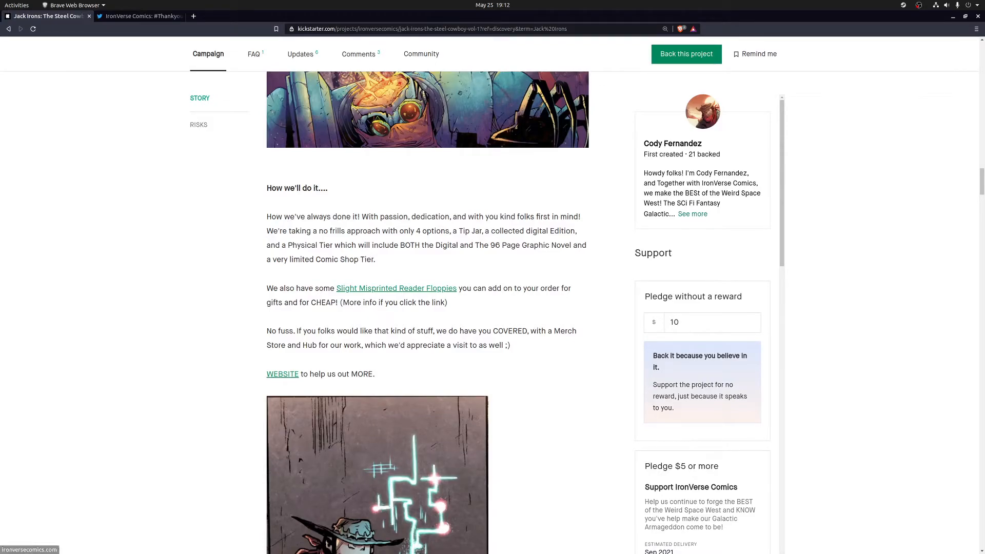
scroll(down, 3)
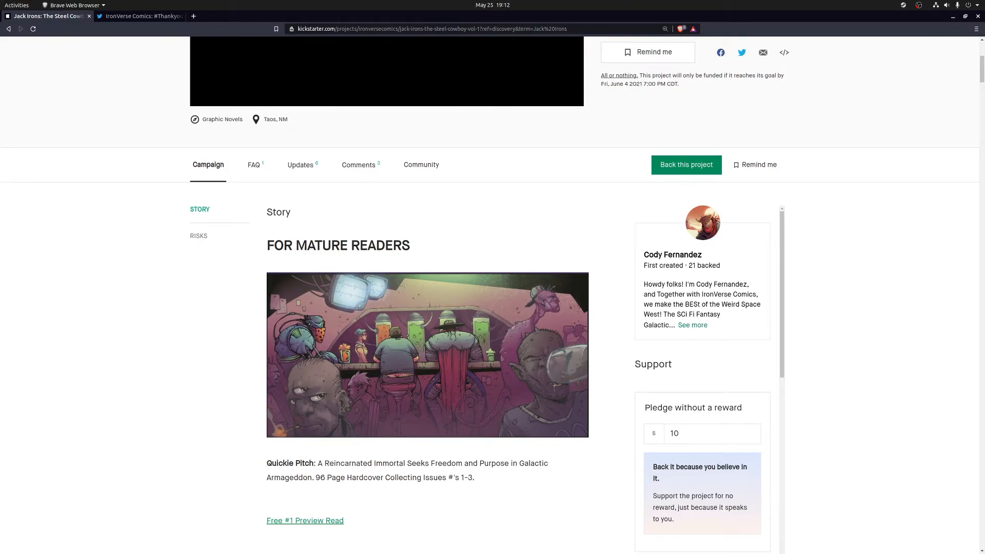
- Scroll to the FOR MATURE READERS notice, quickie pitch and 'Who are we?' intro beside the pledge options
scroll(down, 3)
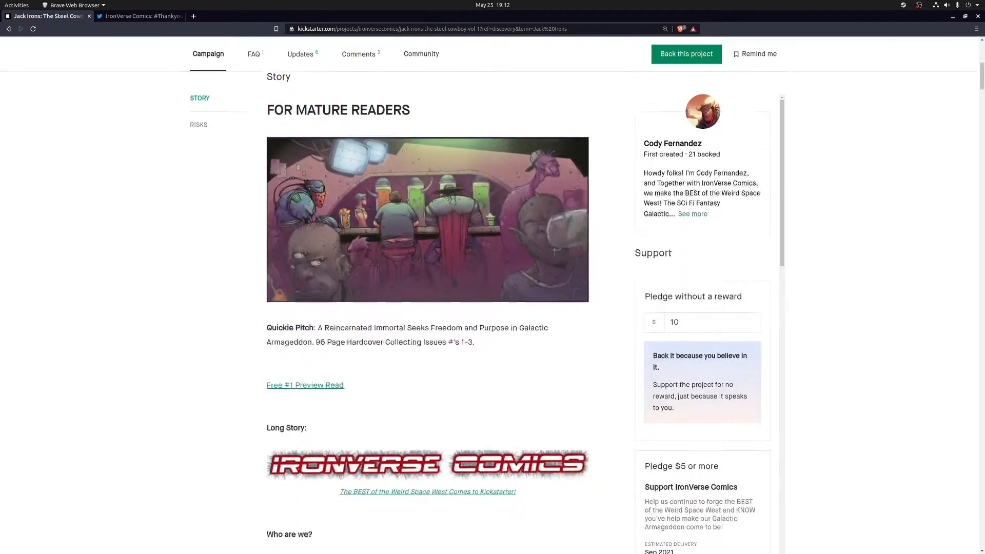
scroll(down, 3)
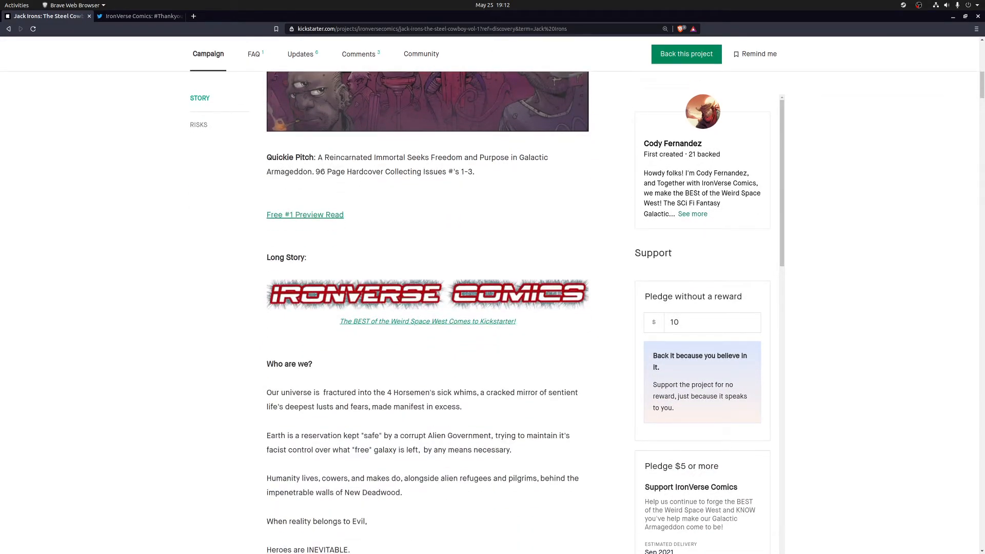
scroll(down, 3)
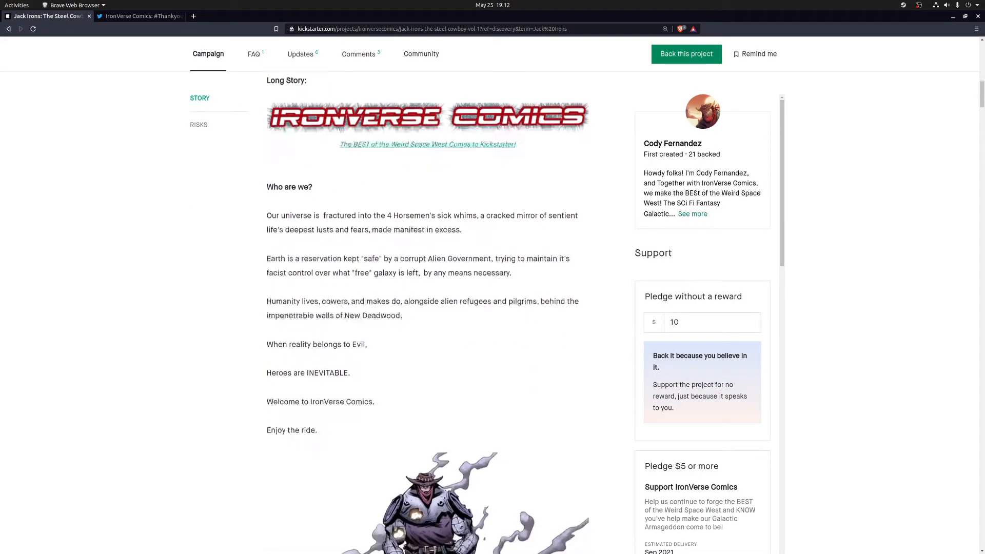
scroll(down, 3)
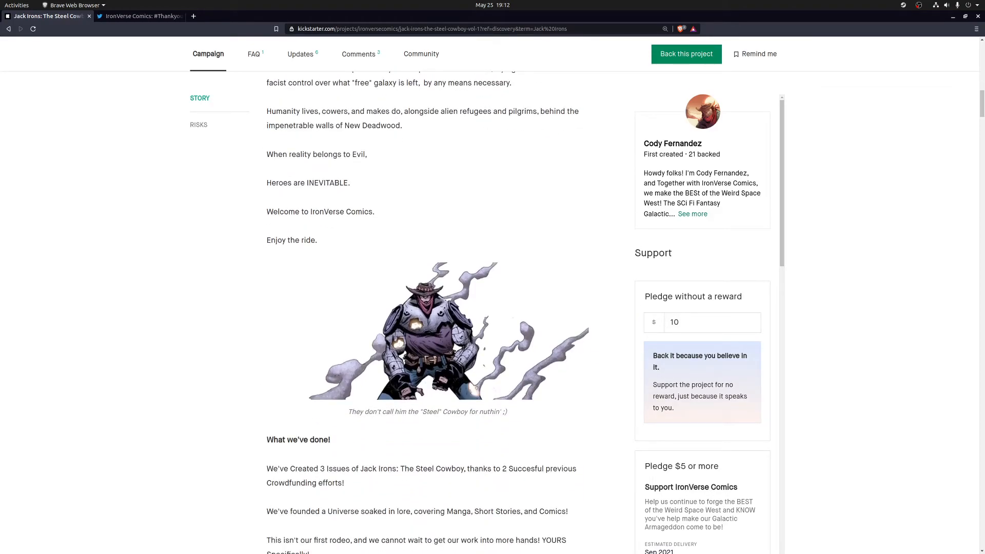
scroll(down, 3)
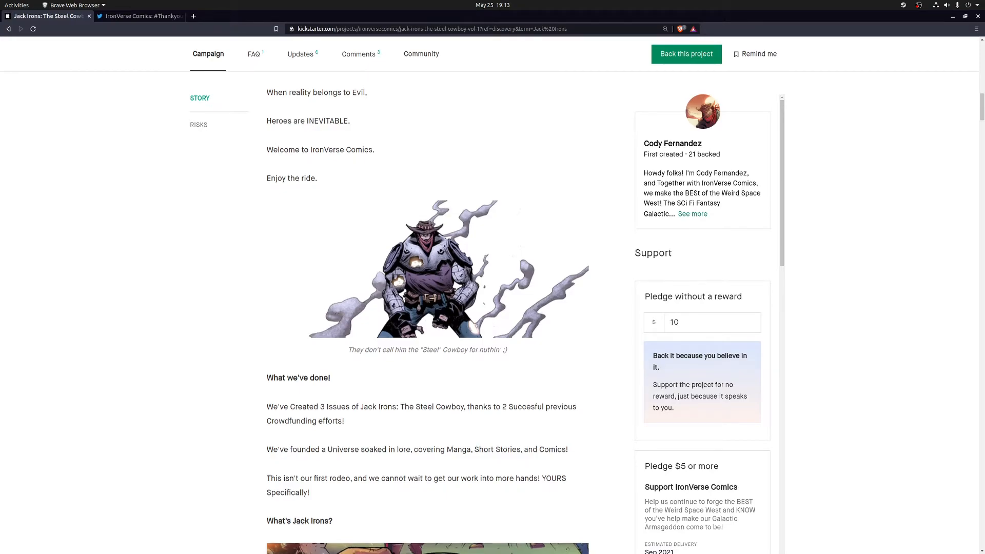
scroll(down, 3)
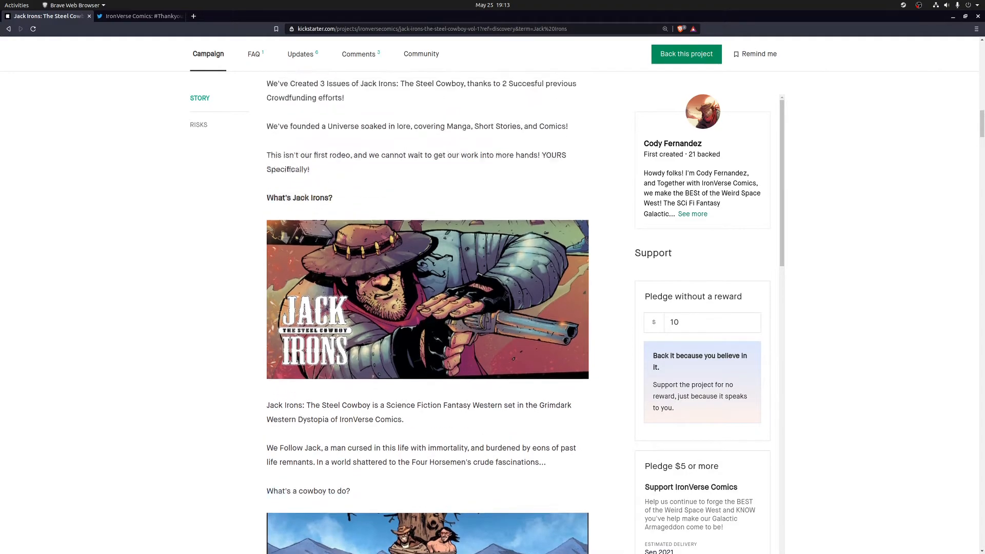
scroll(down, 3)
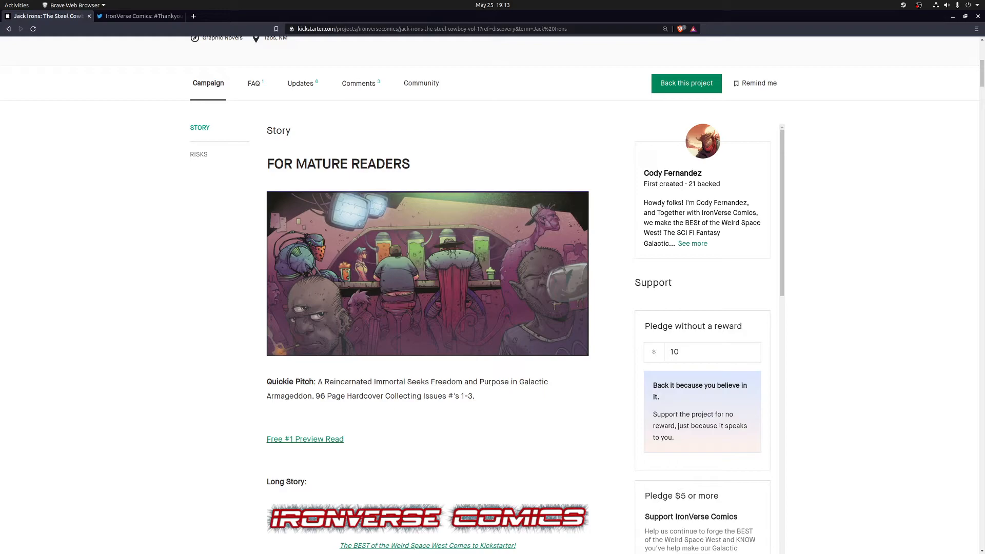
scroll(down, 3)
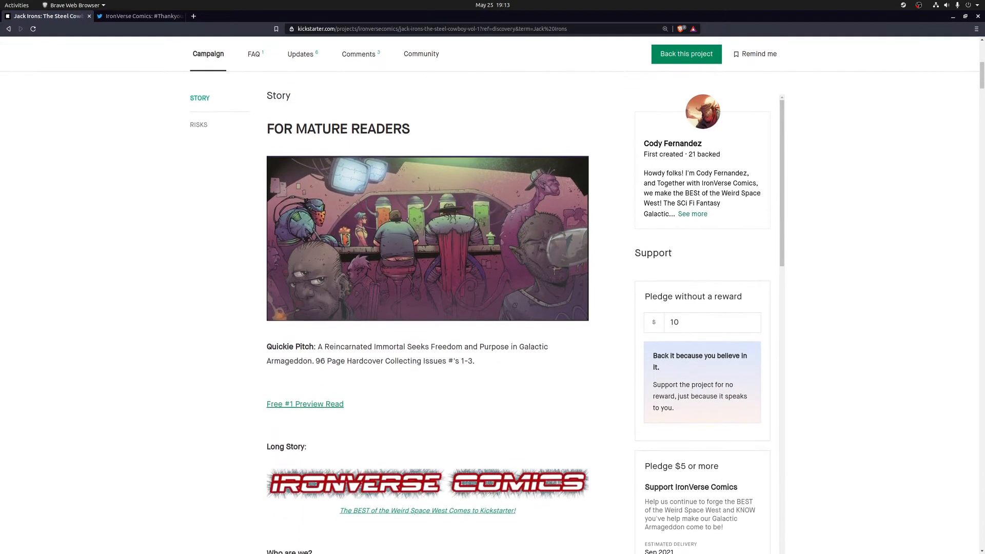
scroll(down, 3)
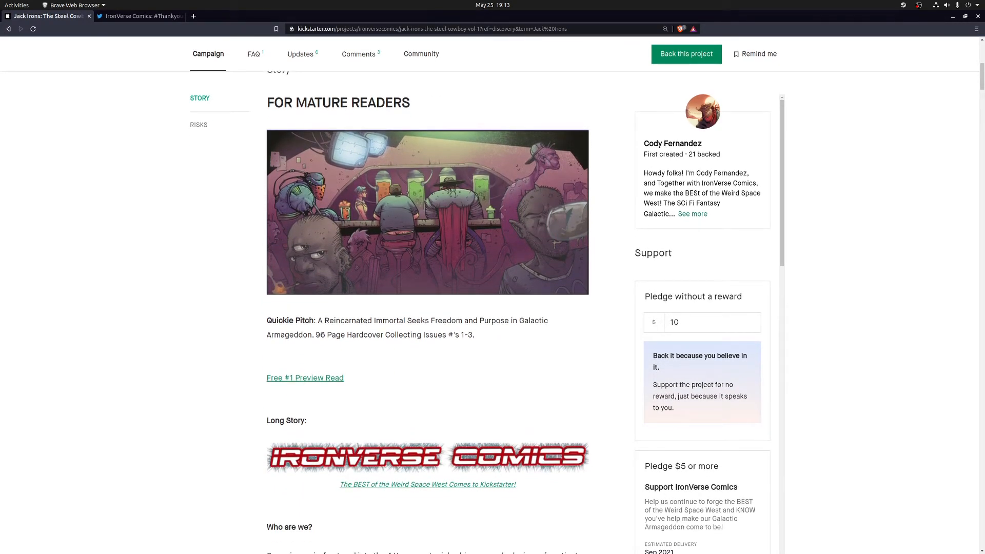
scroll(down, 3)
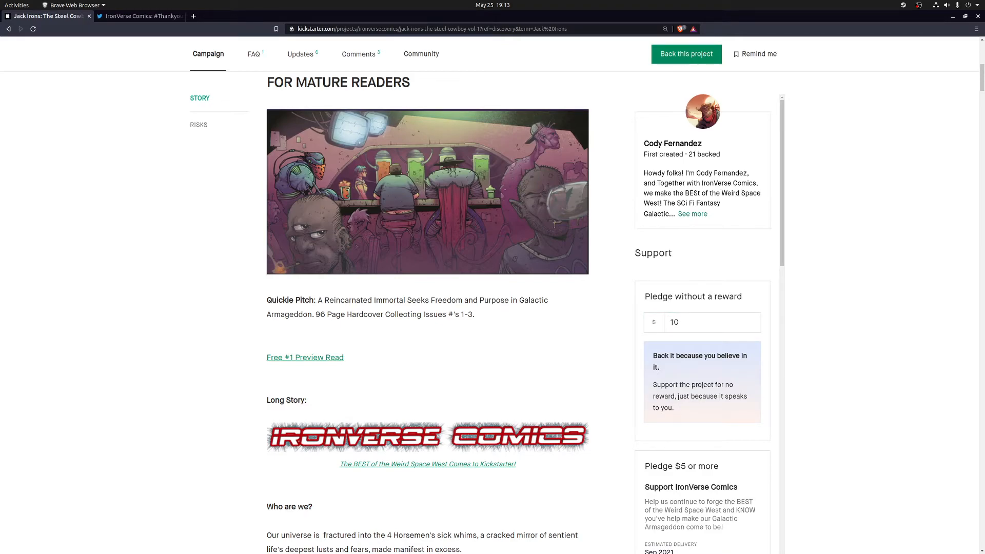
- Scroll the rewards column past the $5, $10 Digital and $30 Hardcover tiers to $75 Comic Shop Bulk
scroll(down, 3)
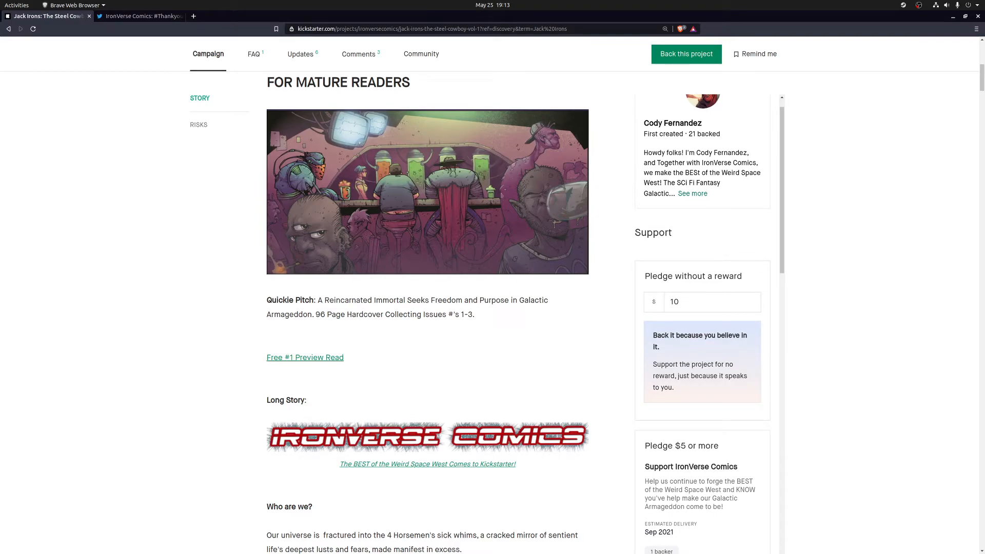
scroll(down, 3)
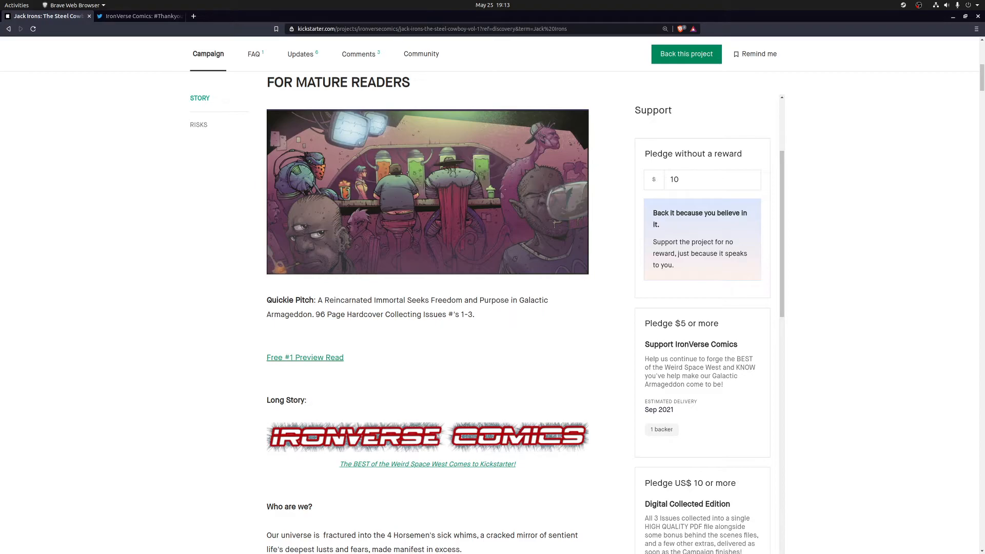
scroll(down, 3)
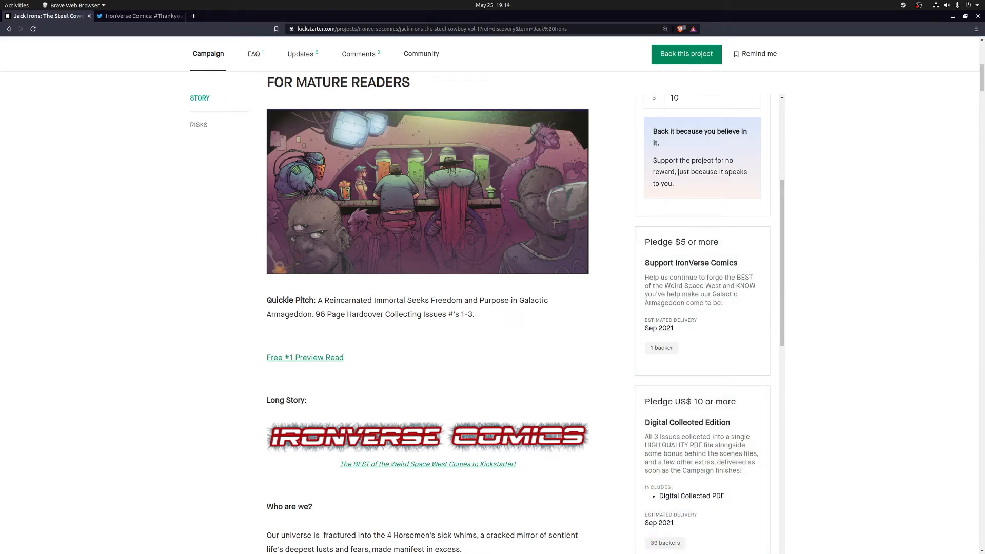
mouse_move(702, 301)
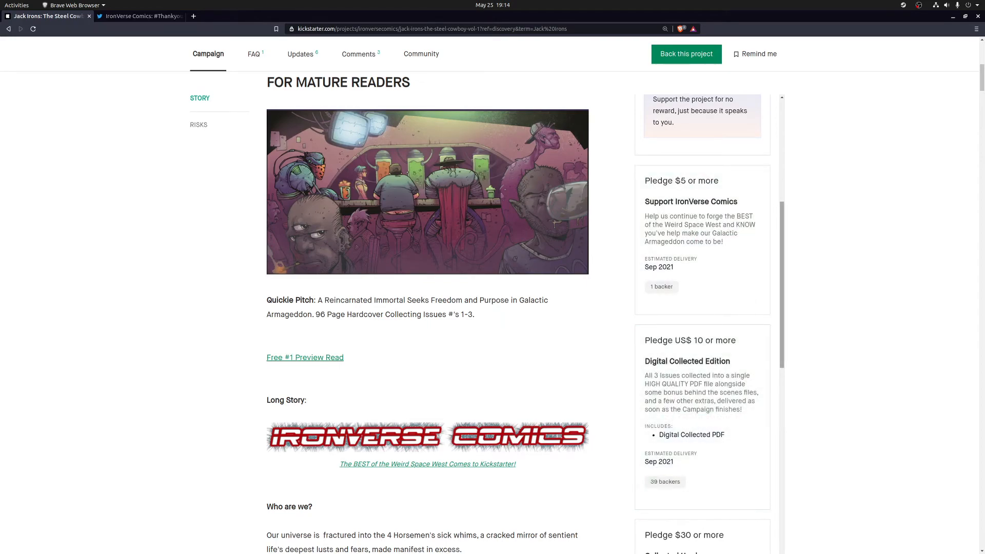
scroll(down, 3)
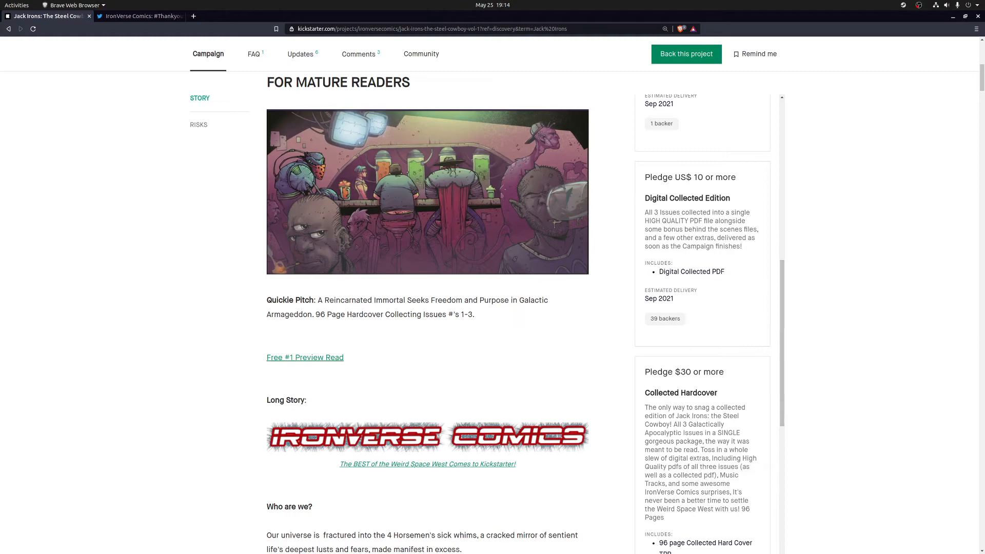
scroll(down, 3)
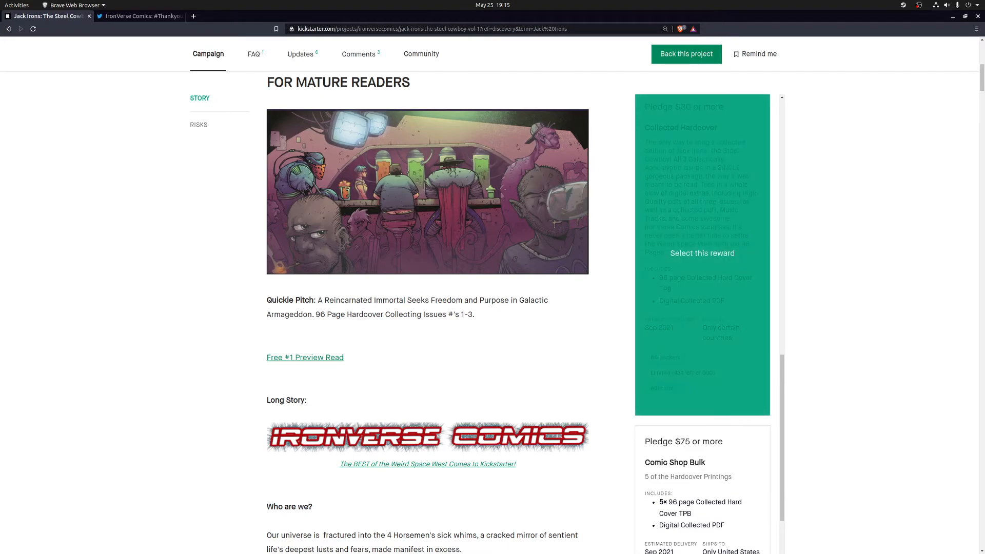
- Scroll to What's Jack Irons? and expand the Comic Shop Bulk reward's full description
scroll(down, 3)
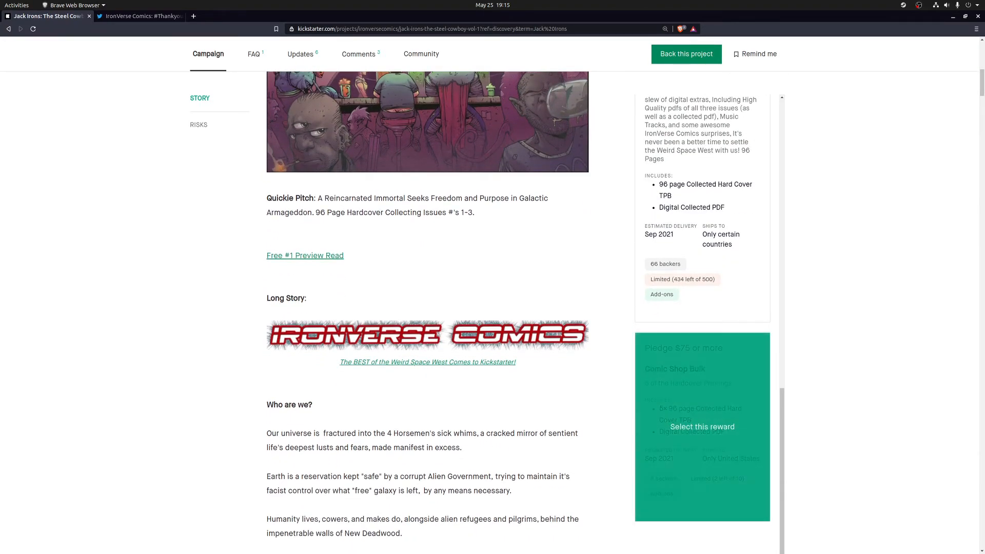
scroll(down, 3)
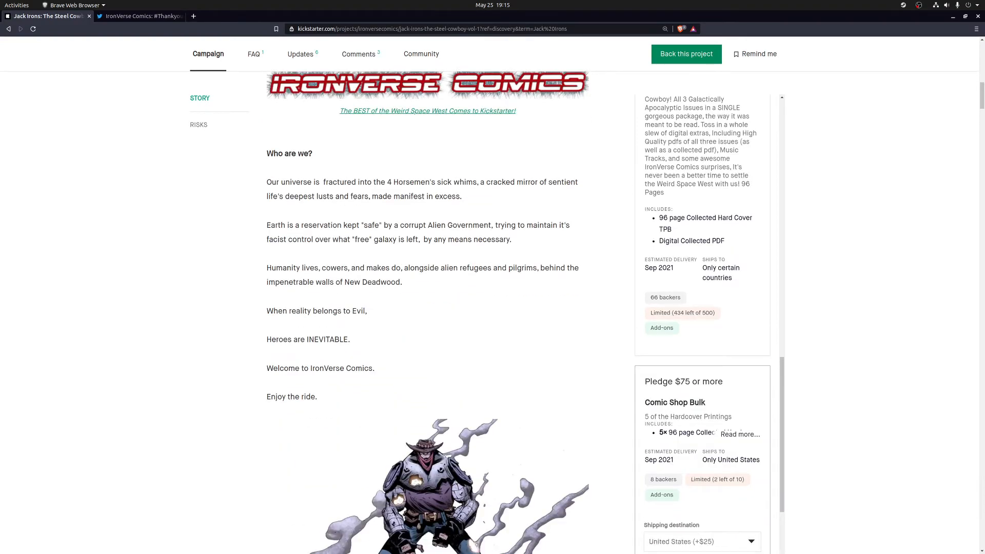
scroll(down, 3)
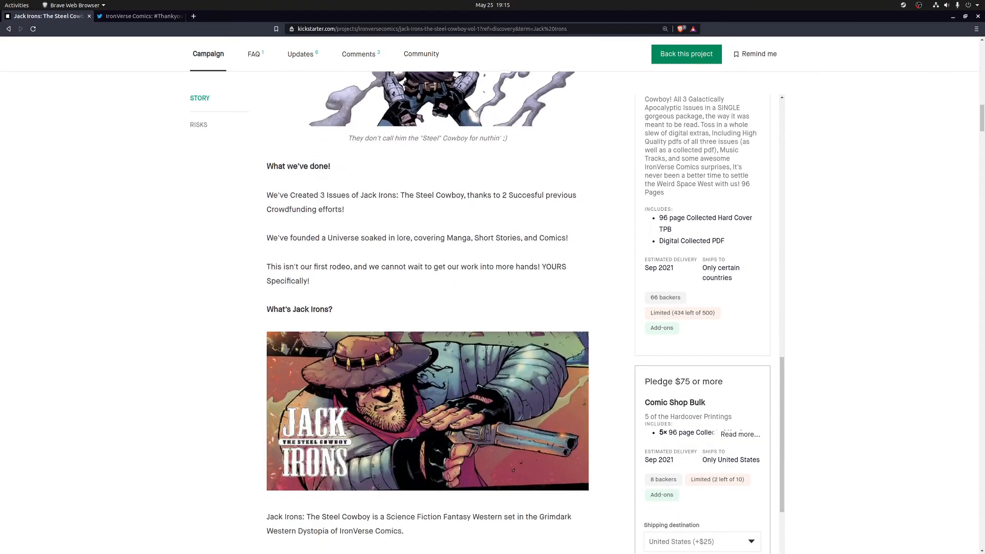
scroll(down, 3)
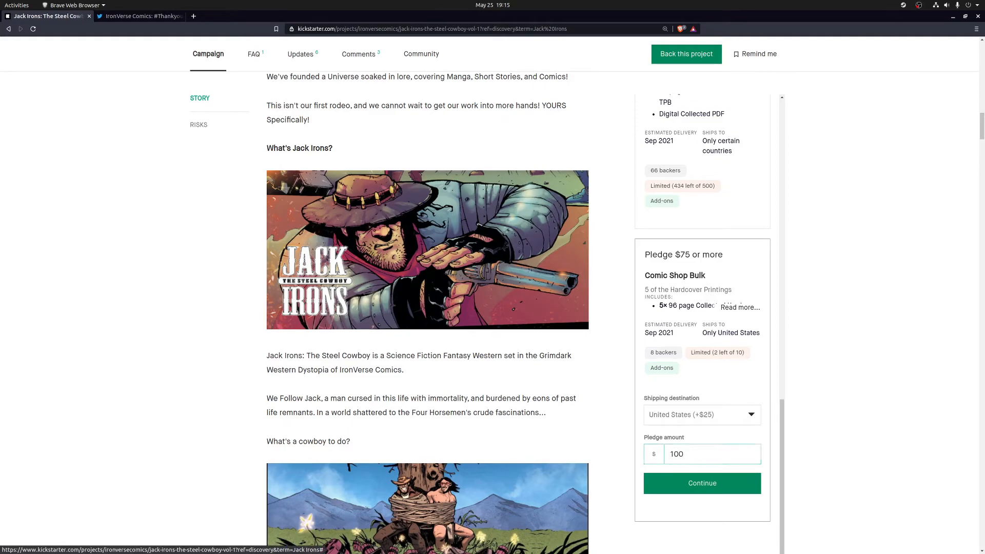
click(740, 308)
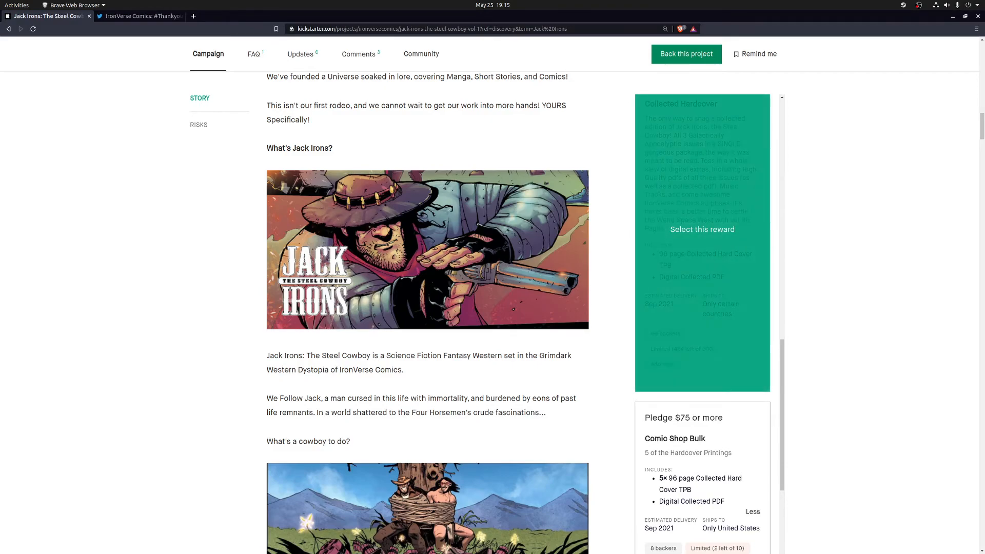
- Scroll the rewards column back to the $5 and $10 tiers beside 'What we WANT to do!'
scroll(down, 3)
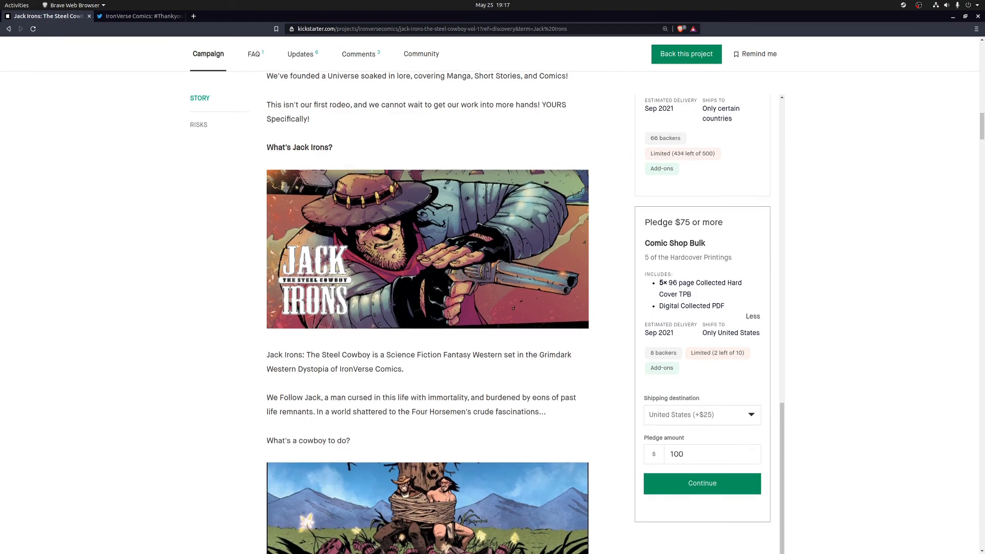
scroll(down, 3)
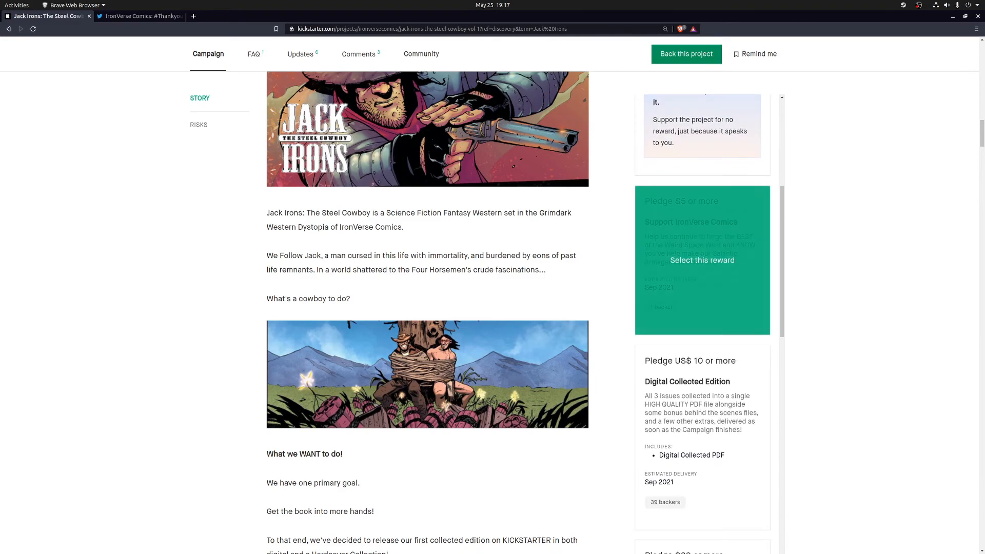
mouse_move(702, 436)
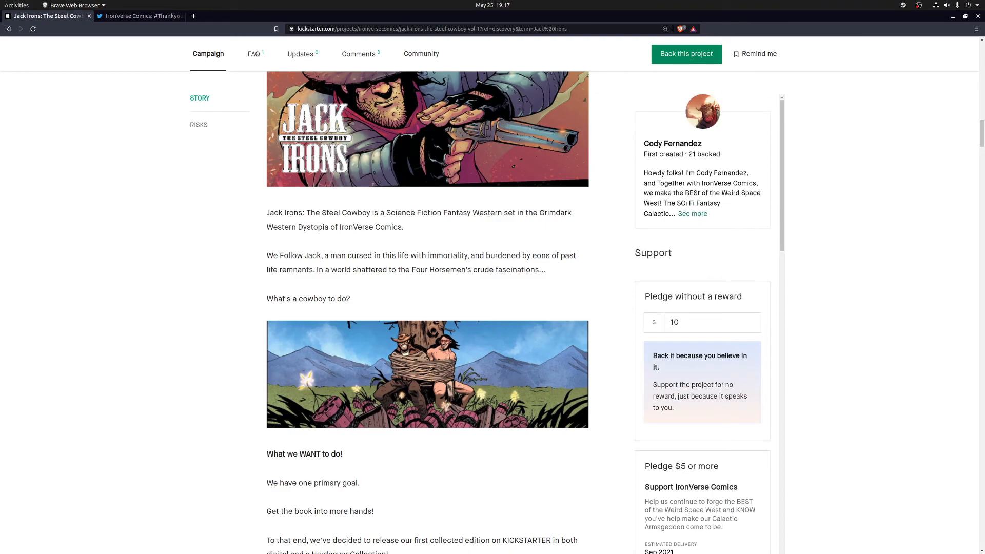
- Scroll to the $30 Collected Hardcover tier, 66 backers and 434 of 500 left, beside What we've done!
scroll(down, 3)
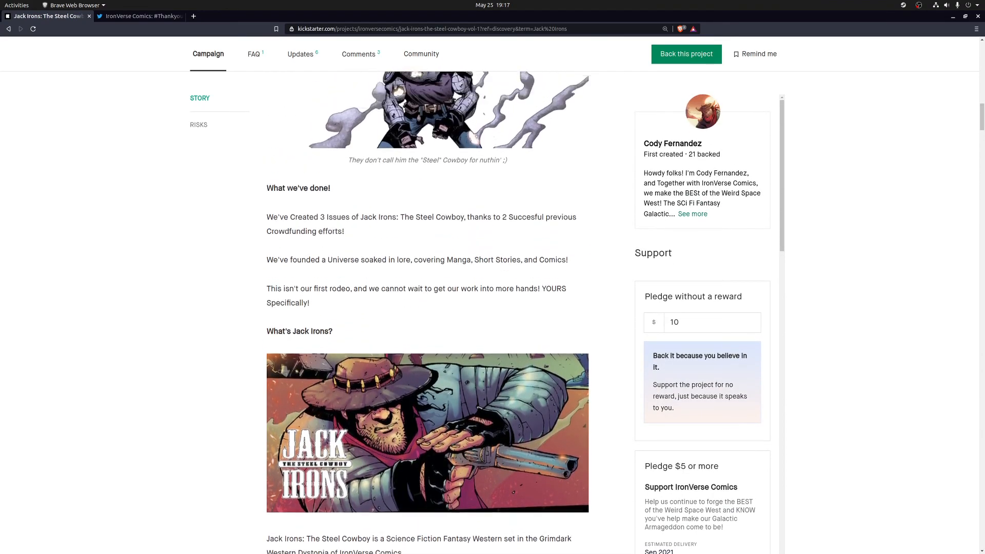
scroll(down, 3)
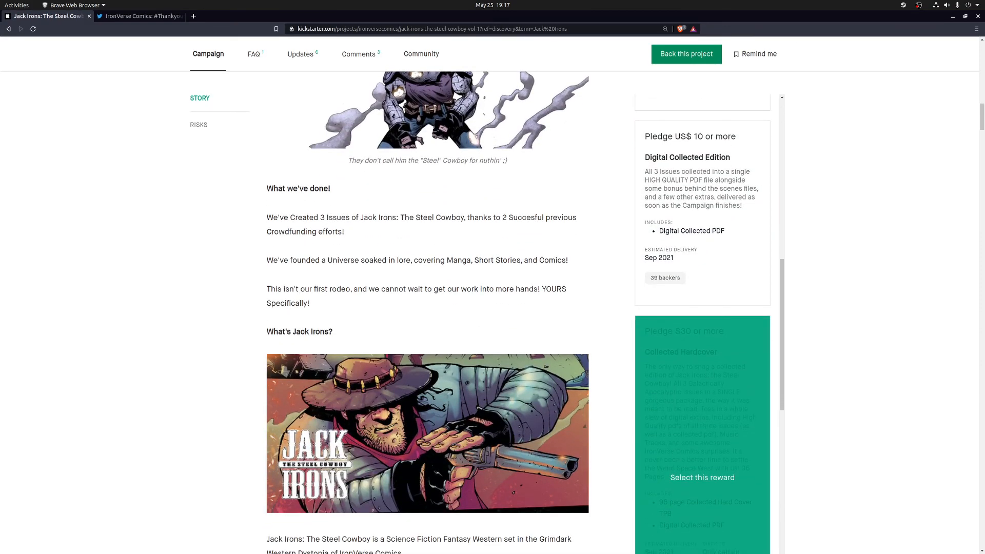
scroll(down, 3)
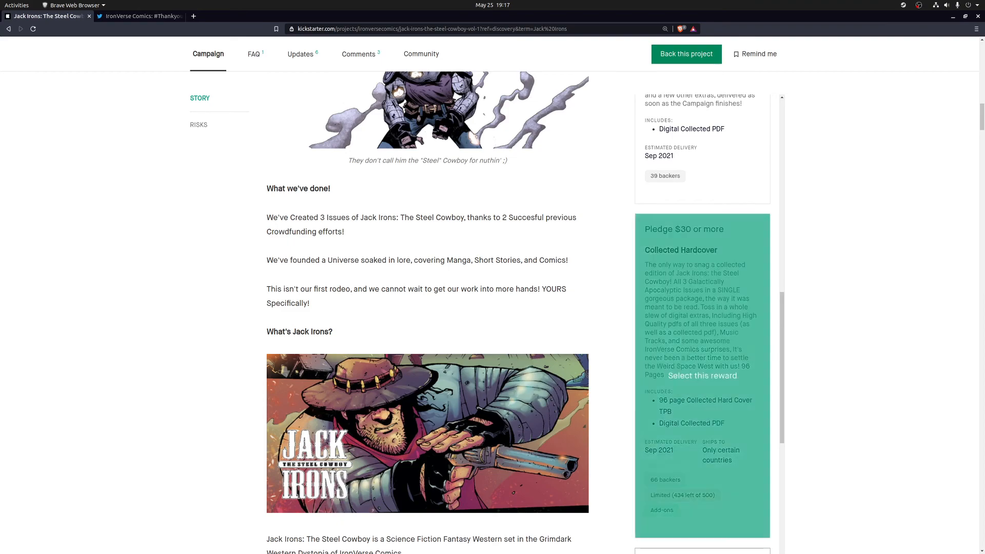
mouse_move(426, 250)
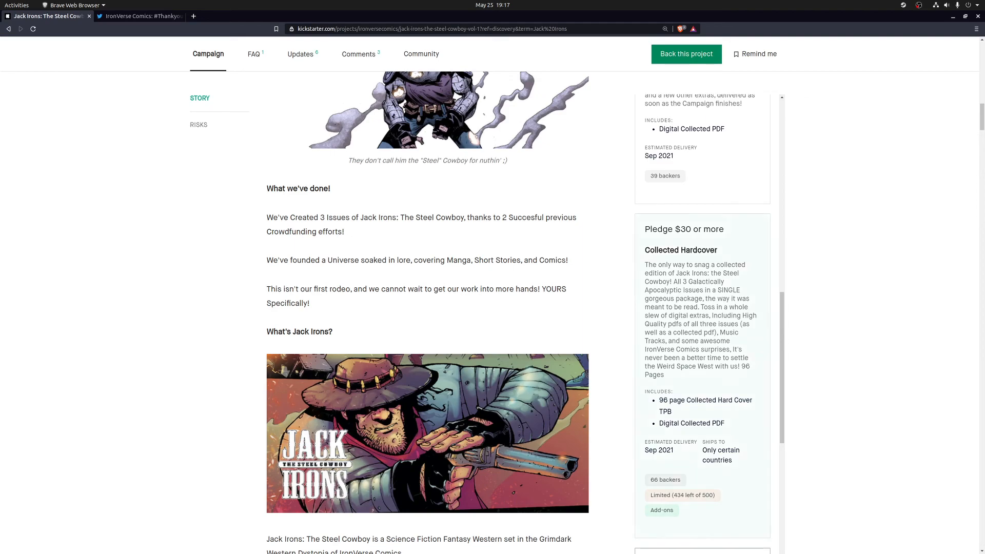
scroll(down, 3)
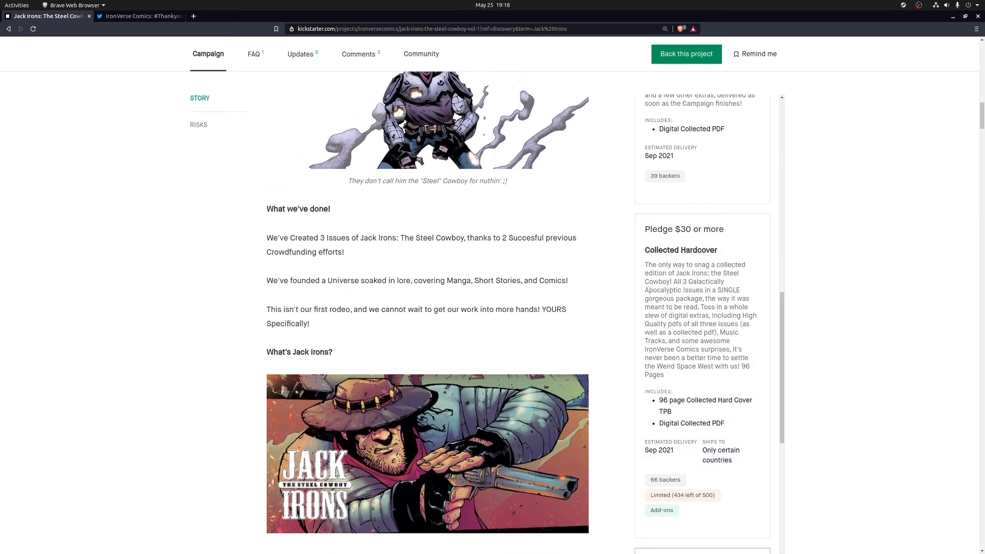
- Scroll back to the campaign header: $4,166 pledged of $8,500, 117 backers, 9 days to go
scroll(down, 3)
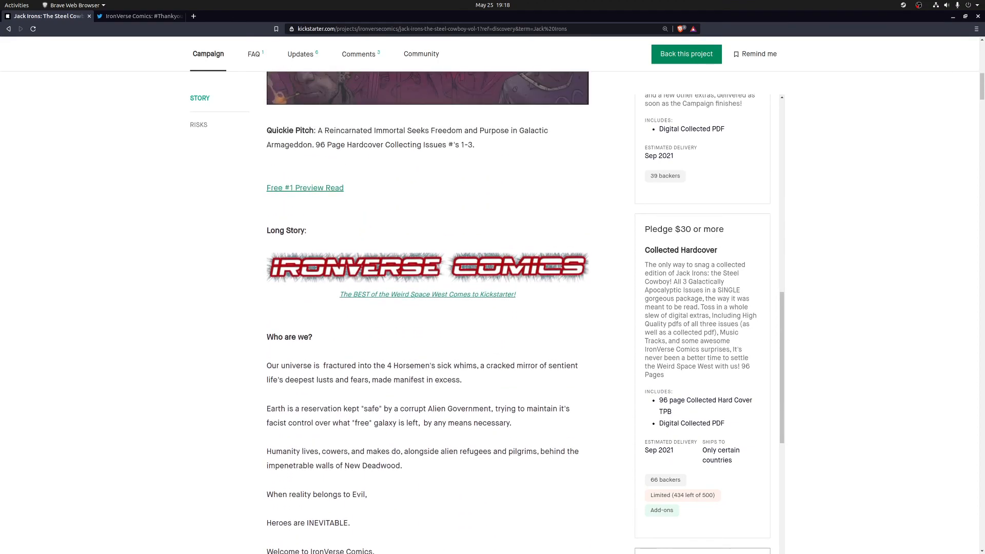
scroll(up, 3)
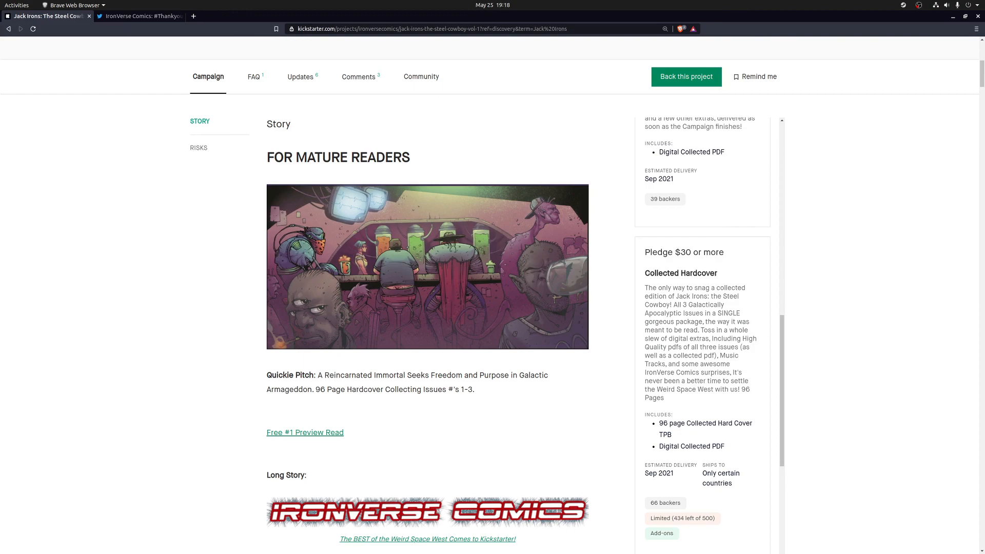
scroll(up, 3)
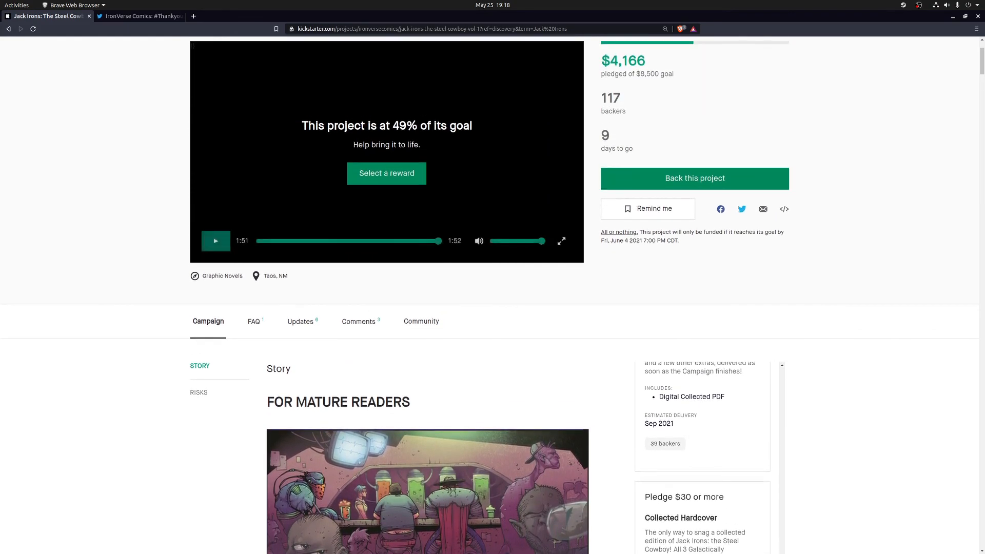